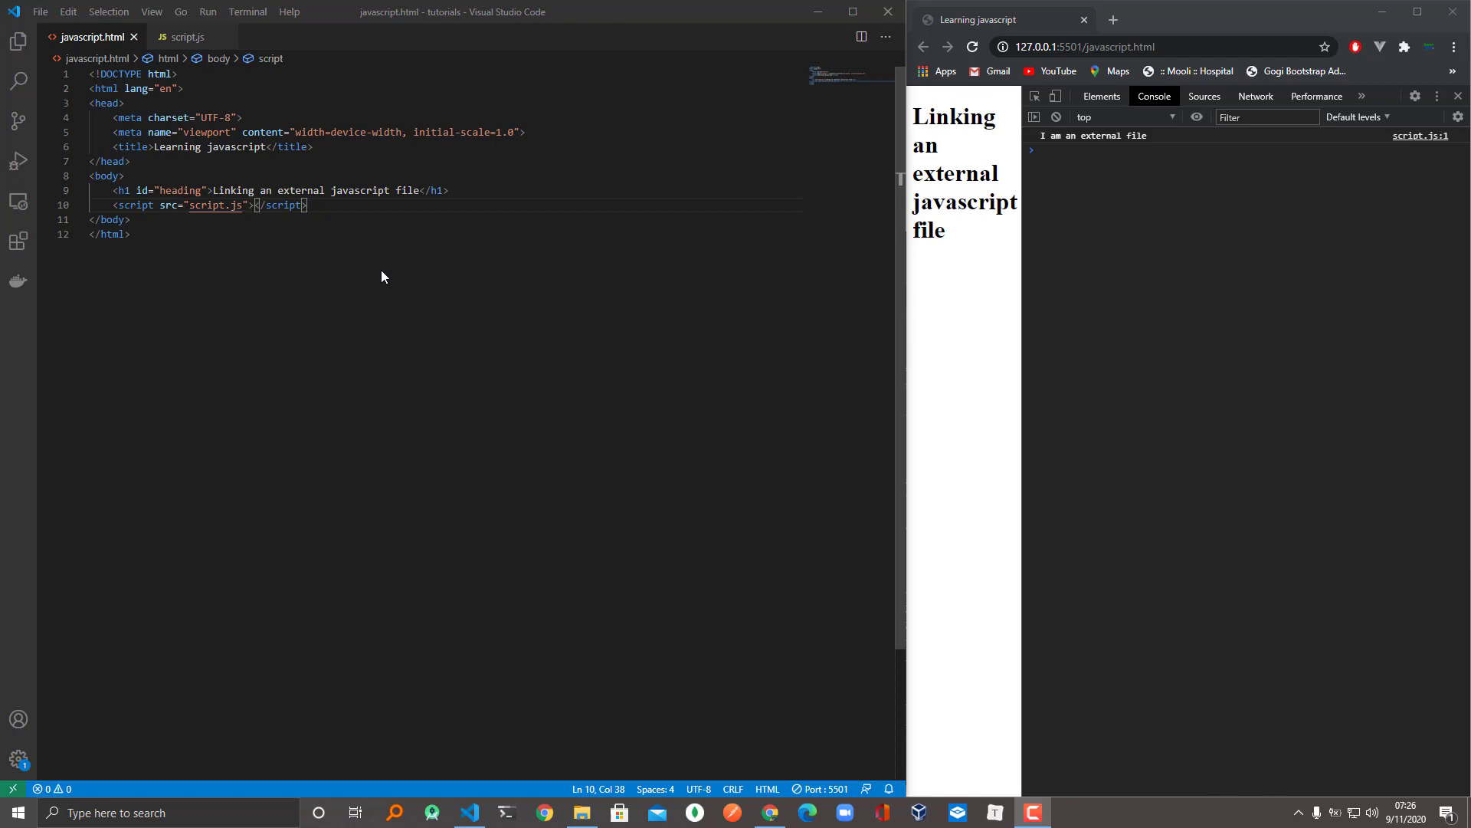
{"action": "mouse_move", "coordinate": [360, 246]}
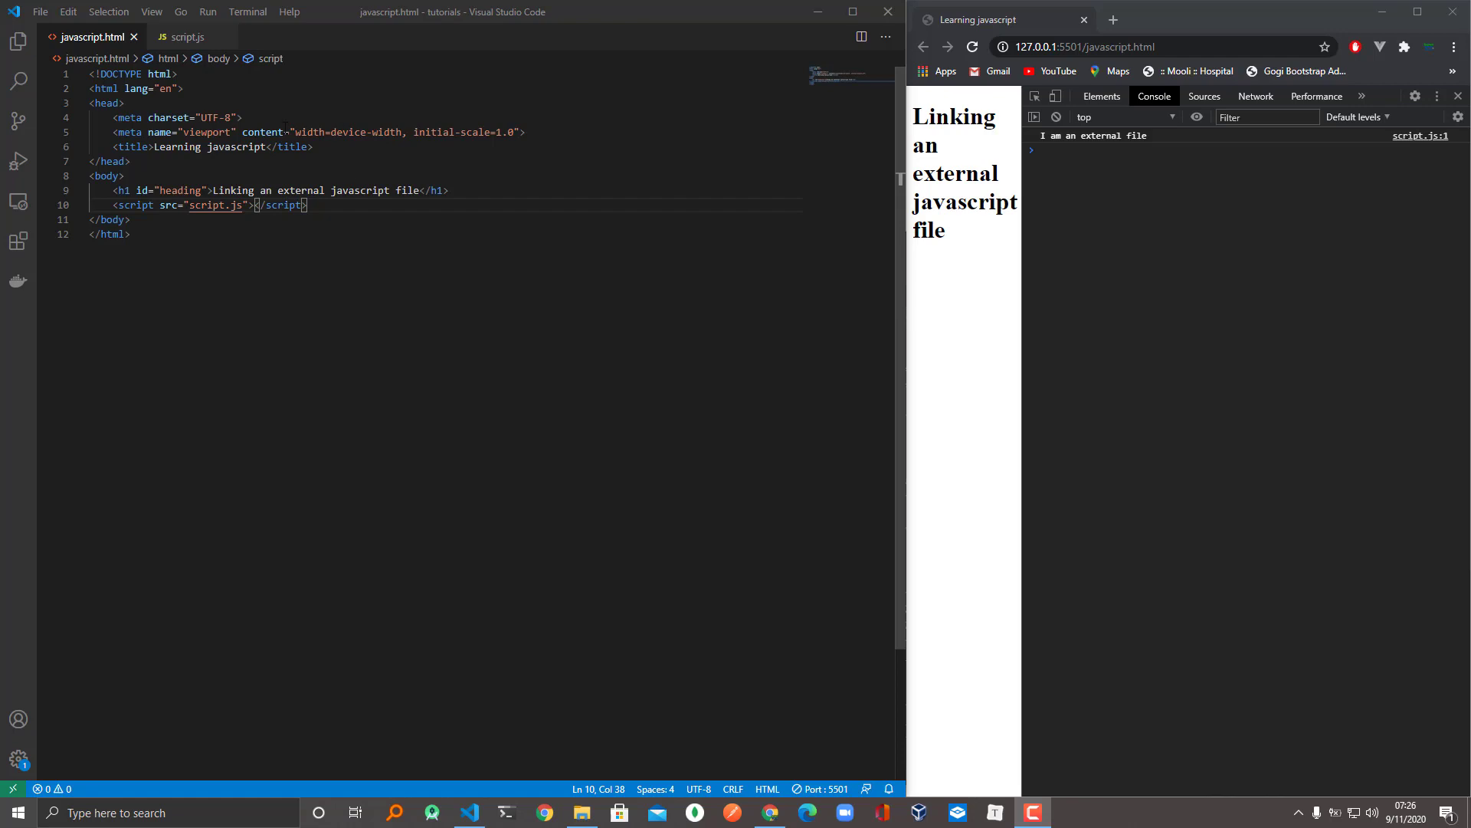
Step: Show script.js and undock Chrome DevTools into its own window beside the editor
{"action": "left_click", "coordinate": [185, 36]}
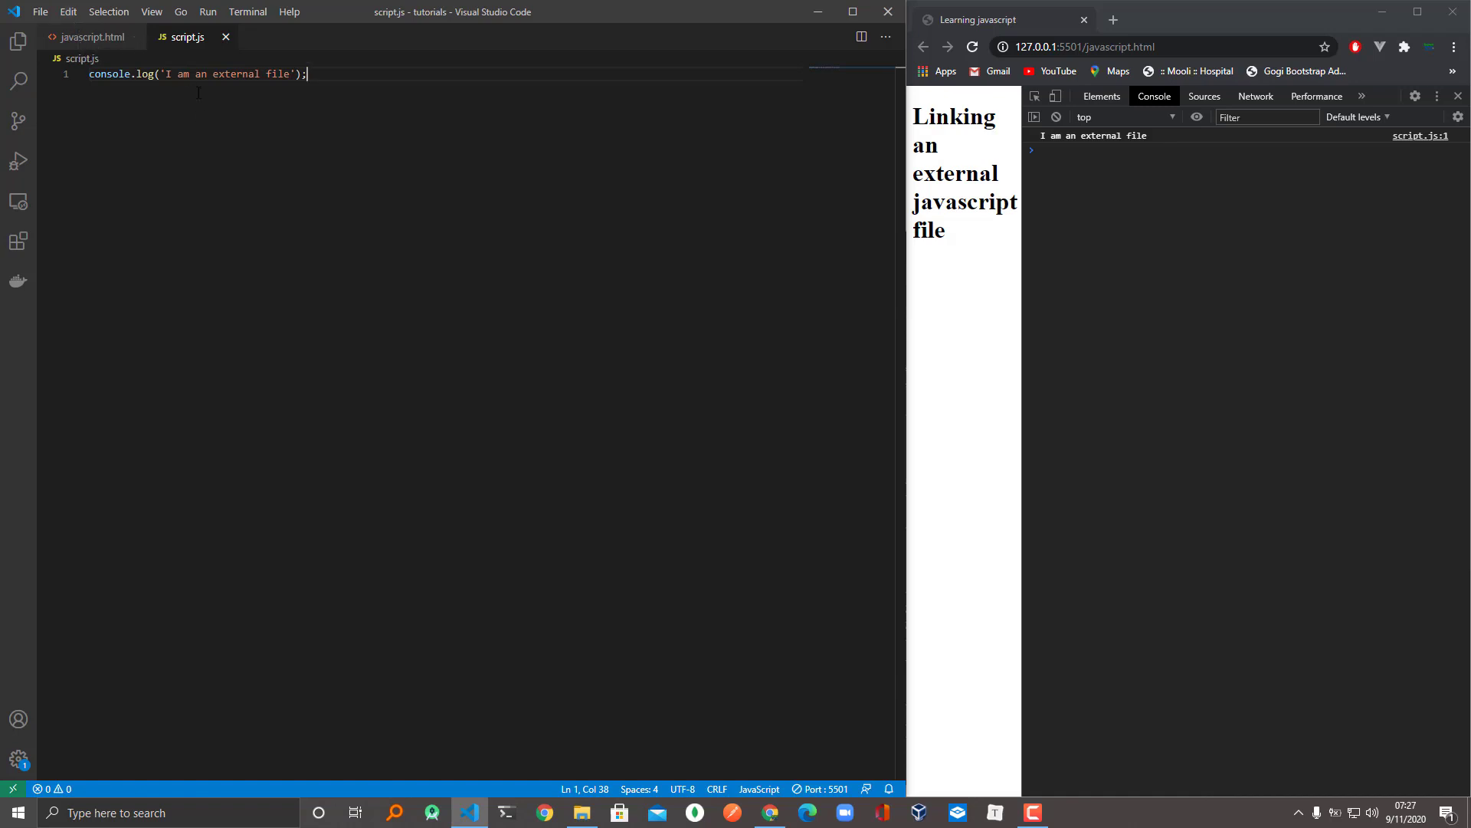
{"action": "mouse_move", "coordinate": [250, 184]}
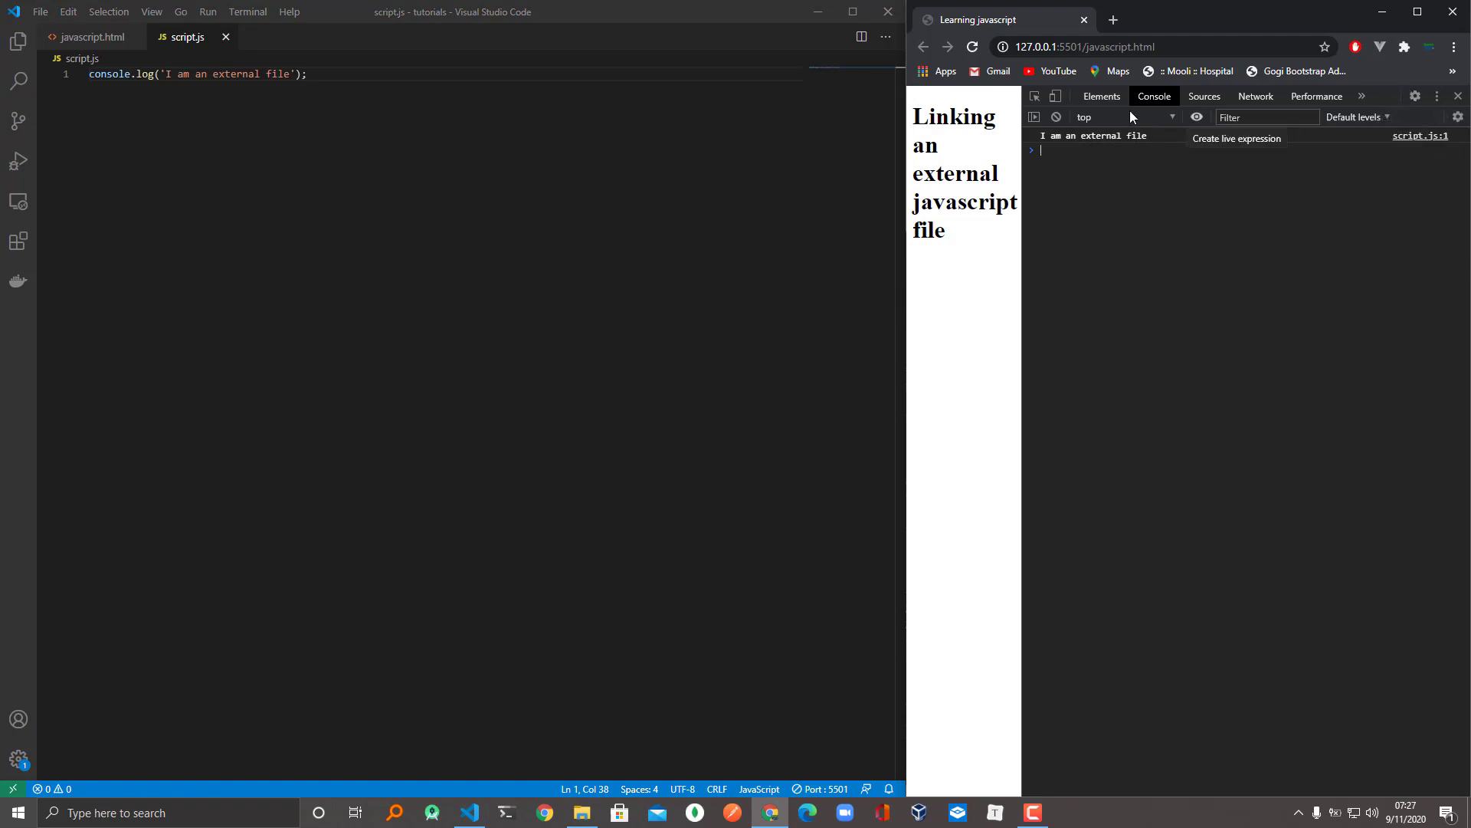
{"action": "mouse_move", "coordinate": [1460, 67]}
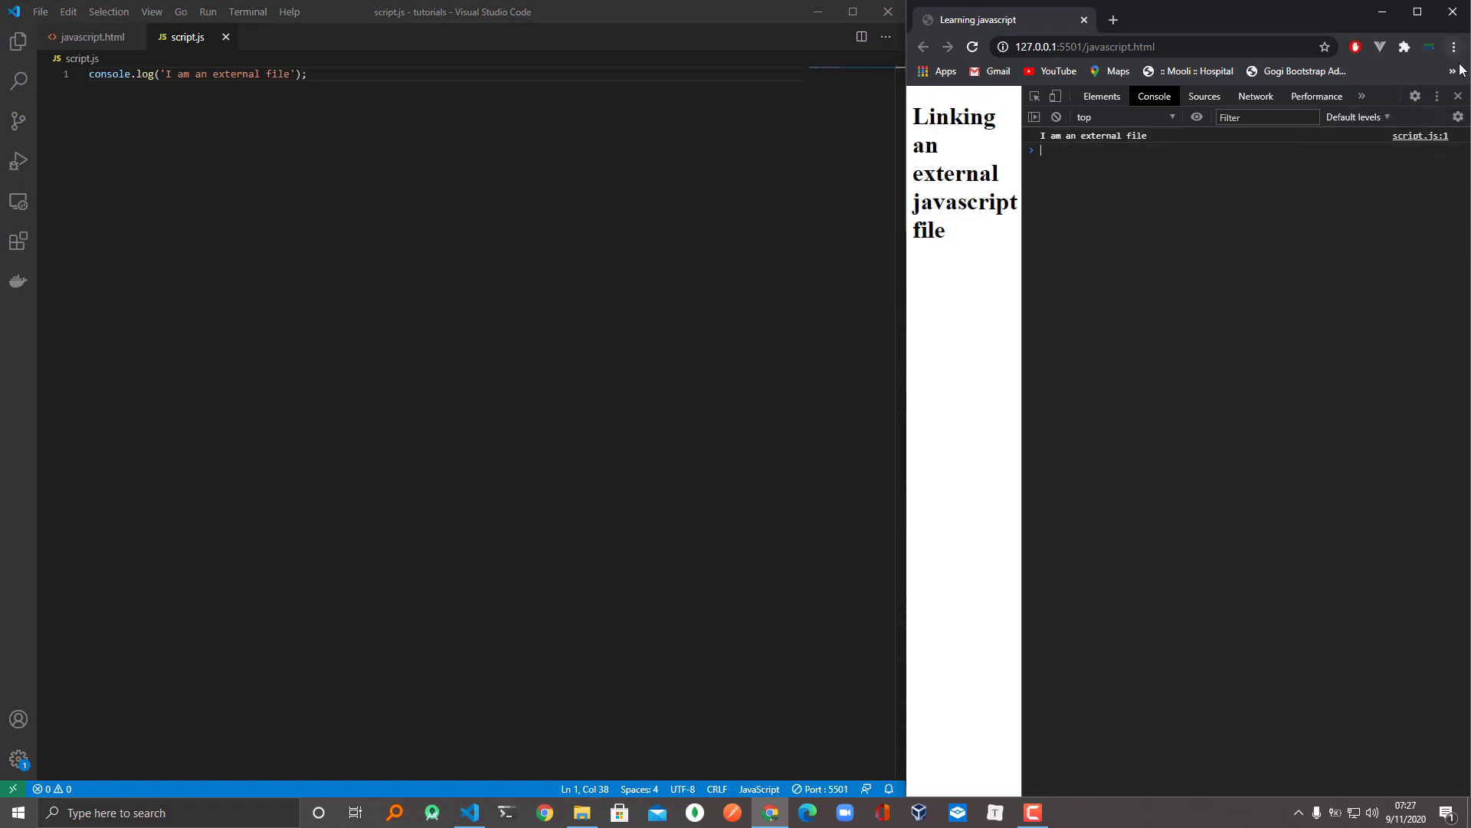
{"action": "left_click", "coordinate": [1446, 95]}
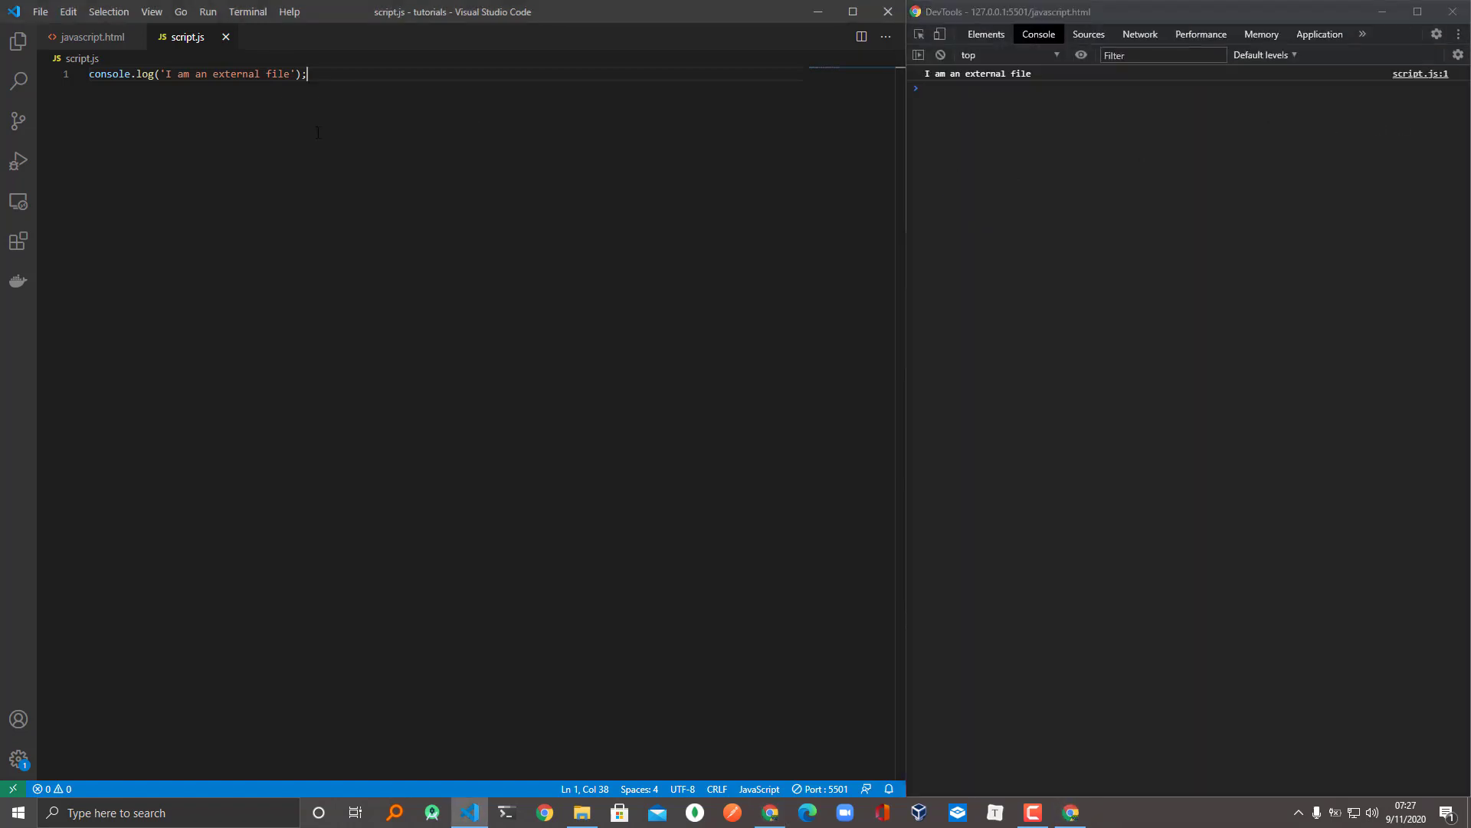
{"action": "mouse_move", "coordinate": [339, 116]}
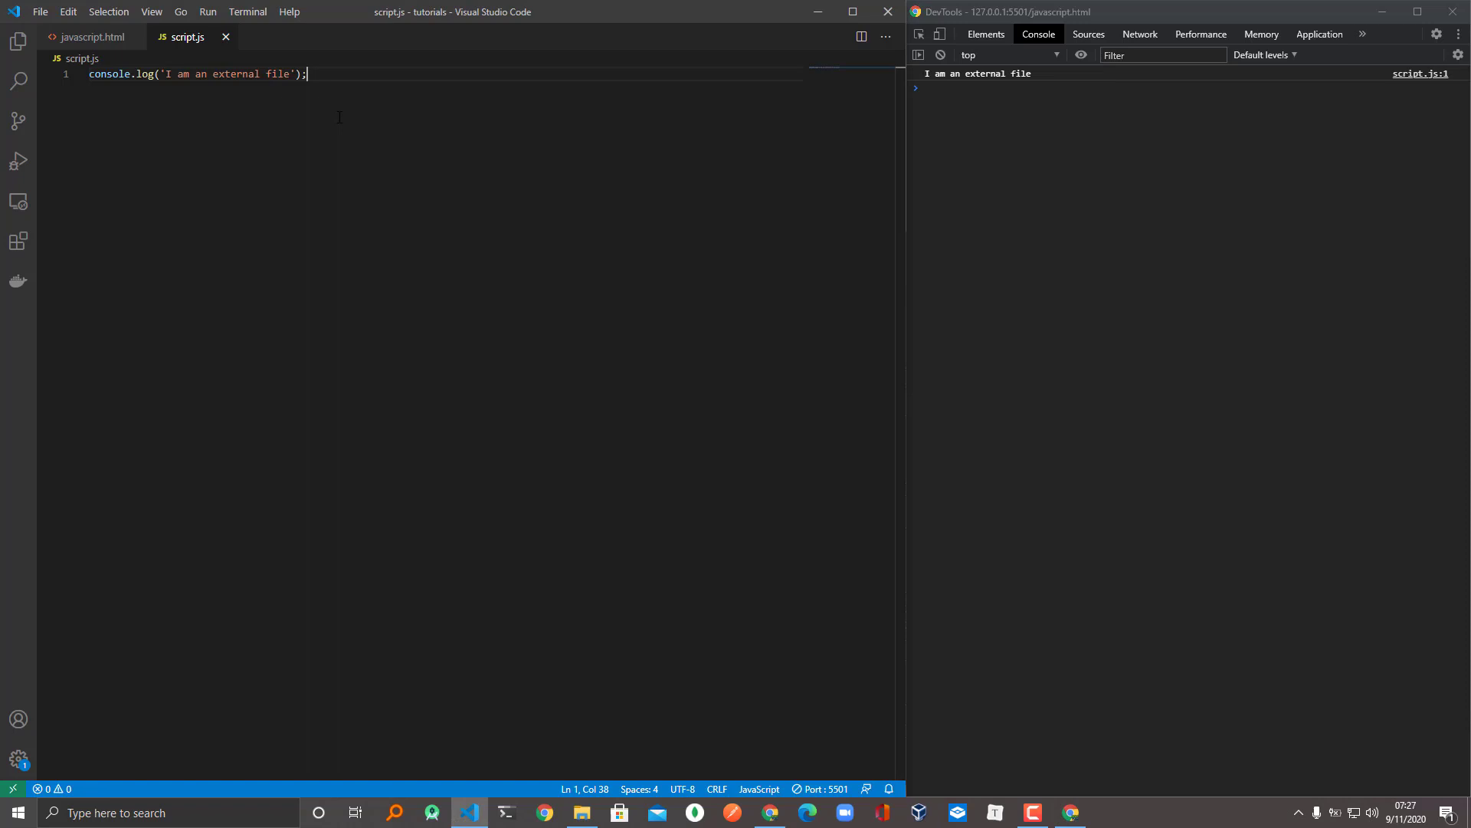
{"action": "mouse_move", "coordinate": [351, 101]}
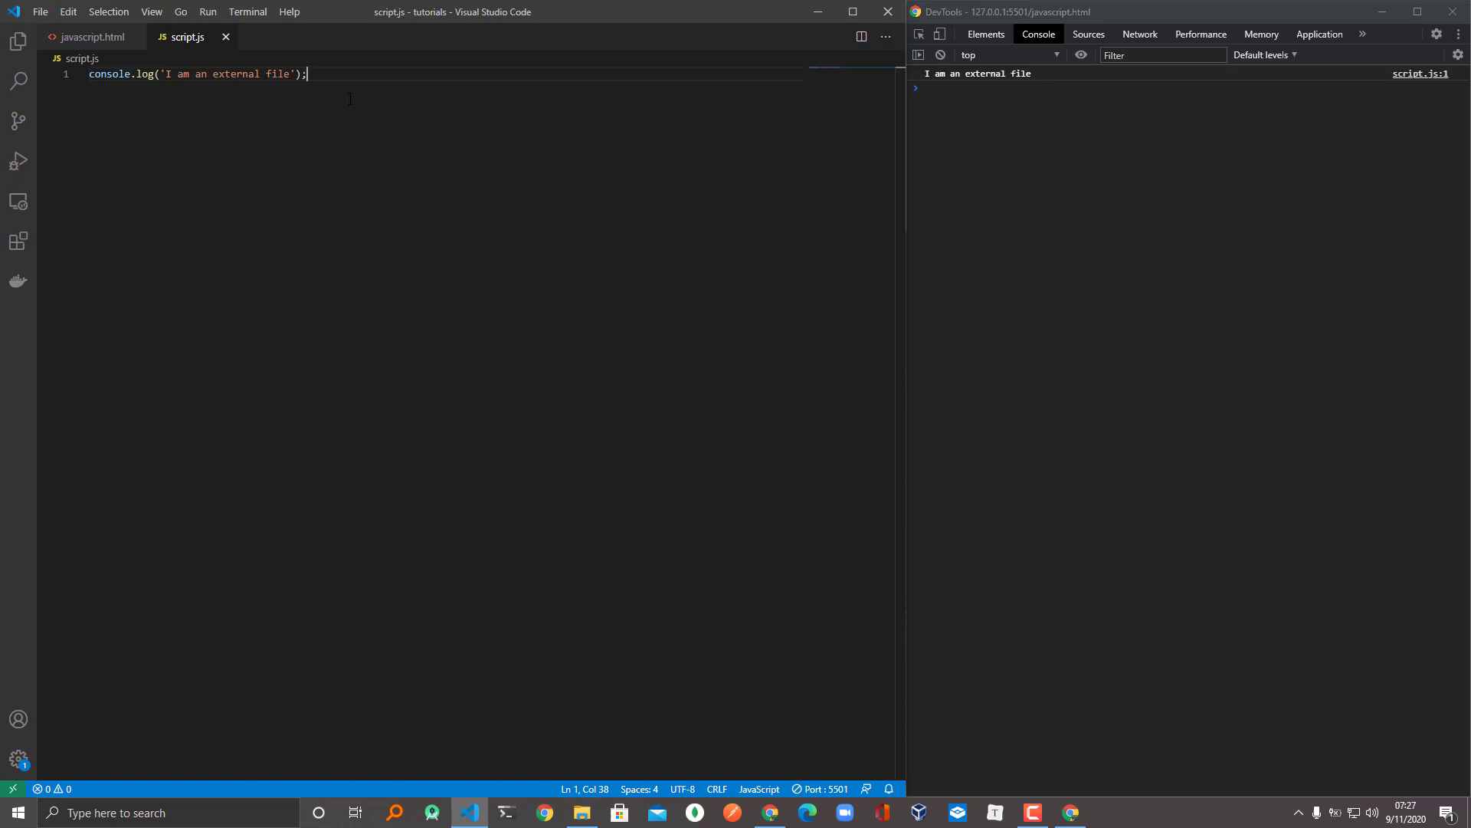
Step: Replace the console.log line with var name = "Mudzinganyama";
{"action": "triple_click", "coordinate": [187, 73]}
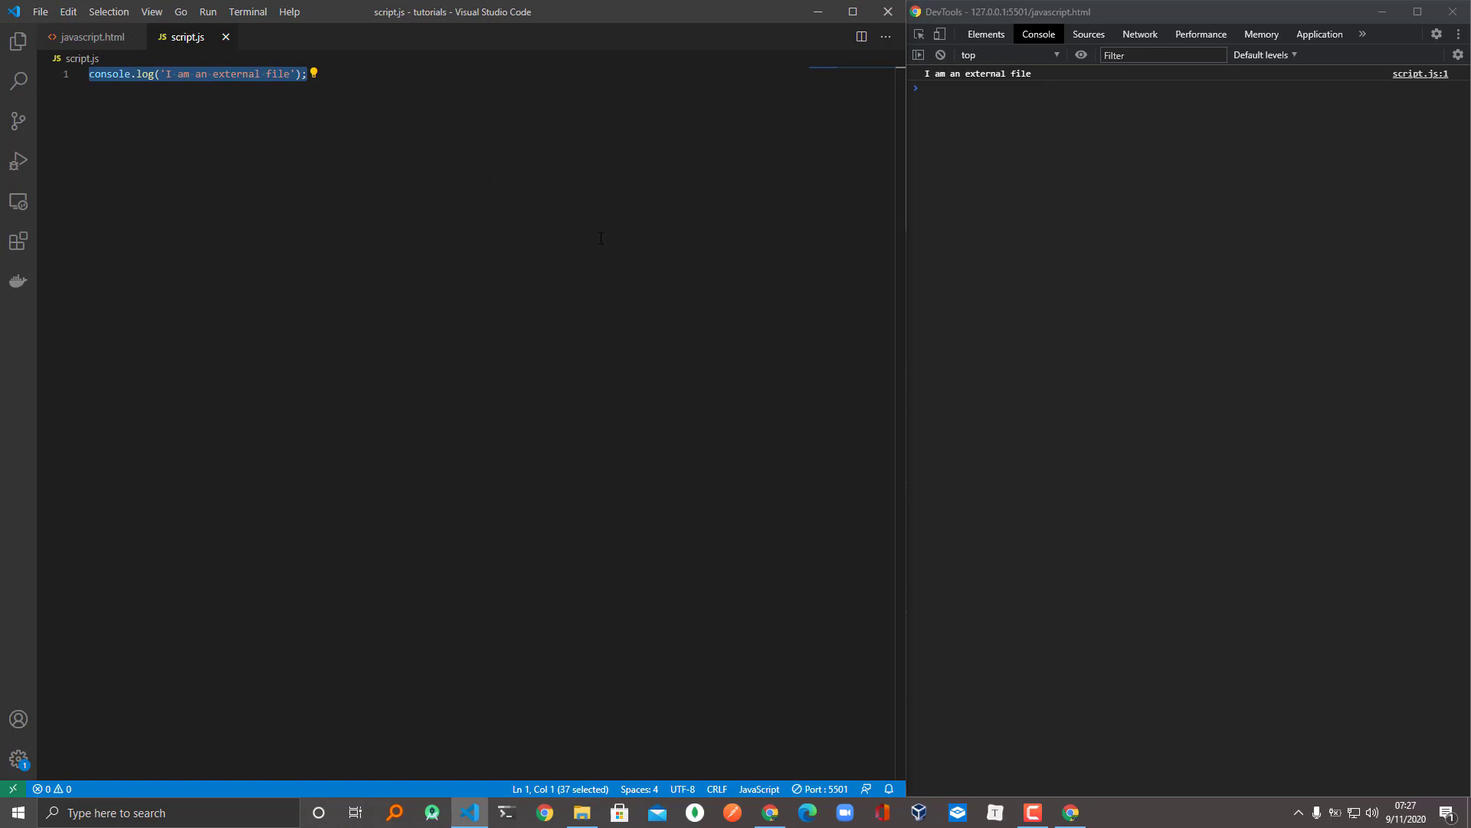
{"action": "type", "text": "var na"}
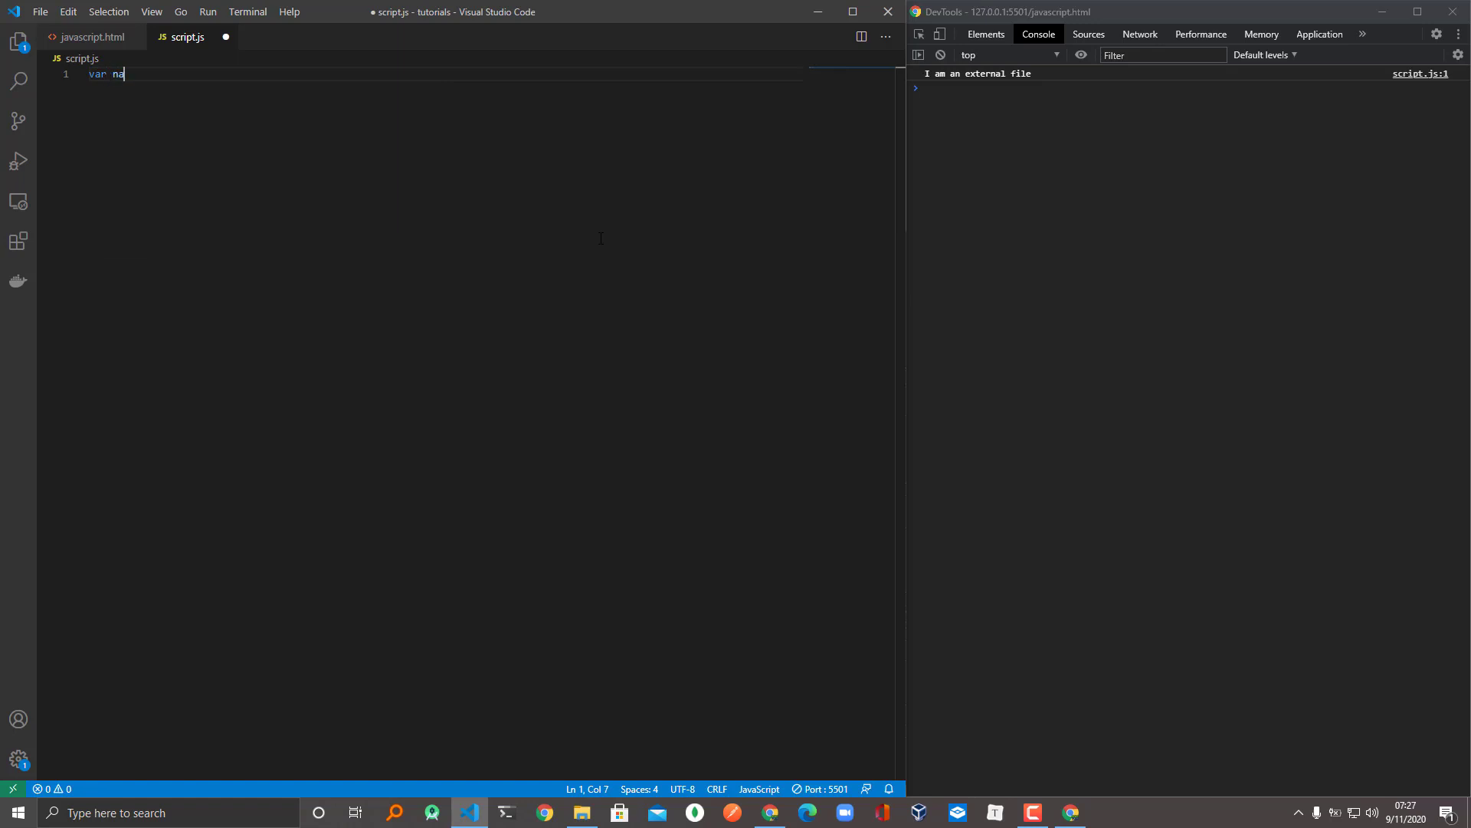
{"action": "type", "text": "me ="}
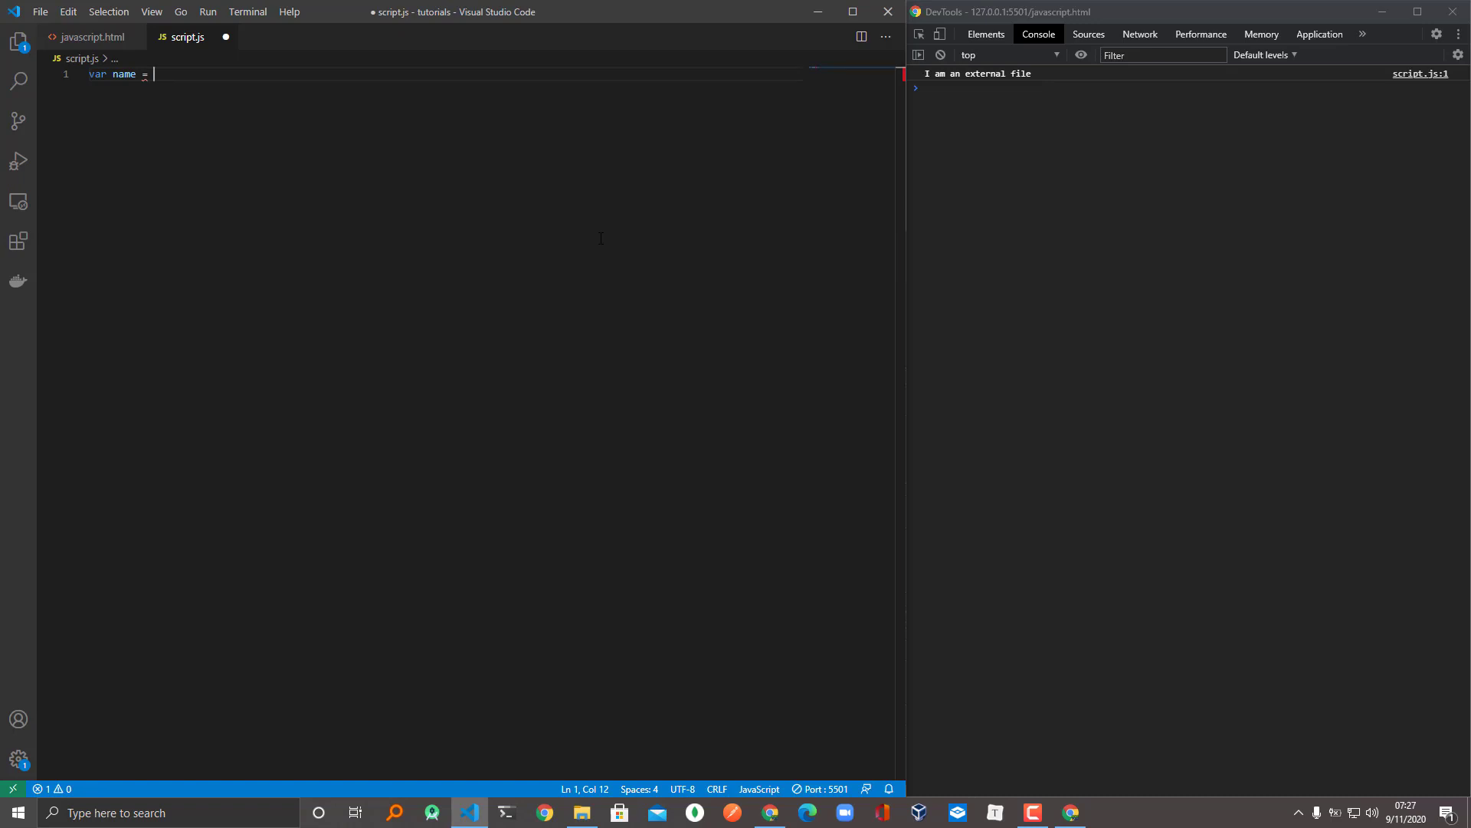
{"action": "type", "text": "\"\""}
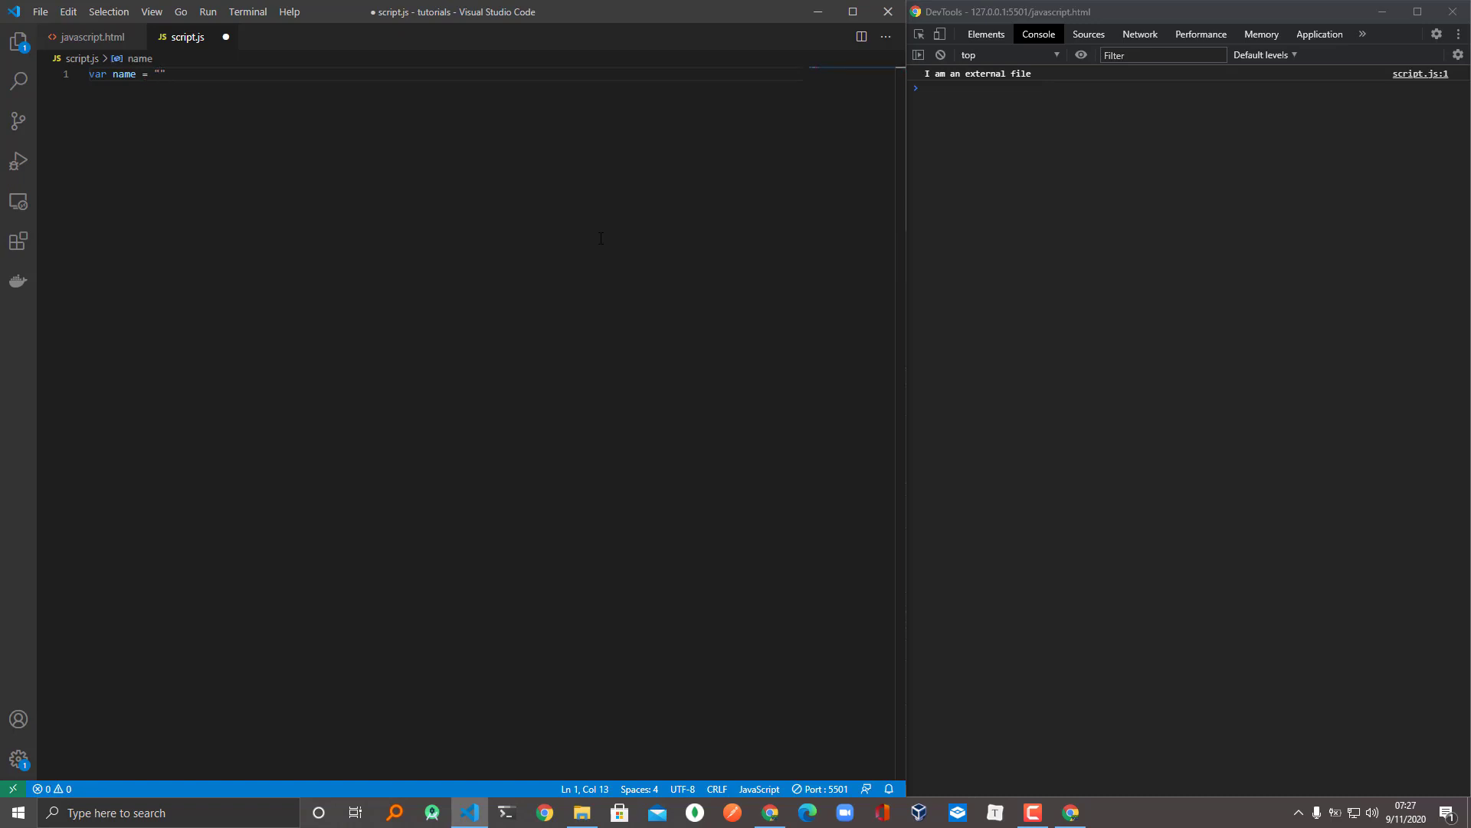
{"action": "type", "text": "Mud"}
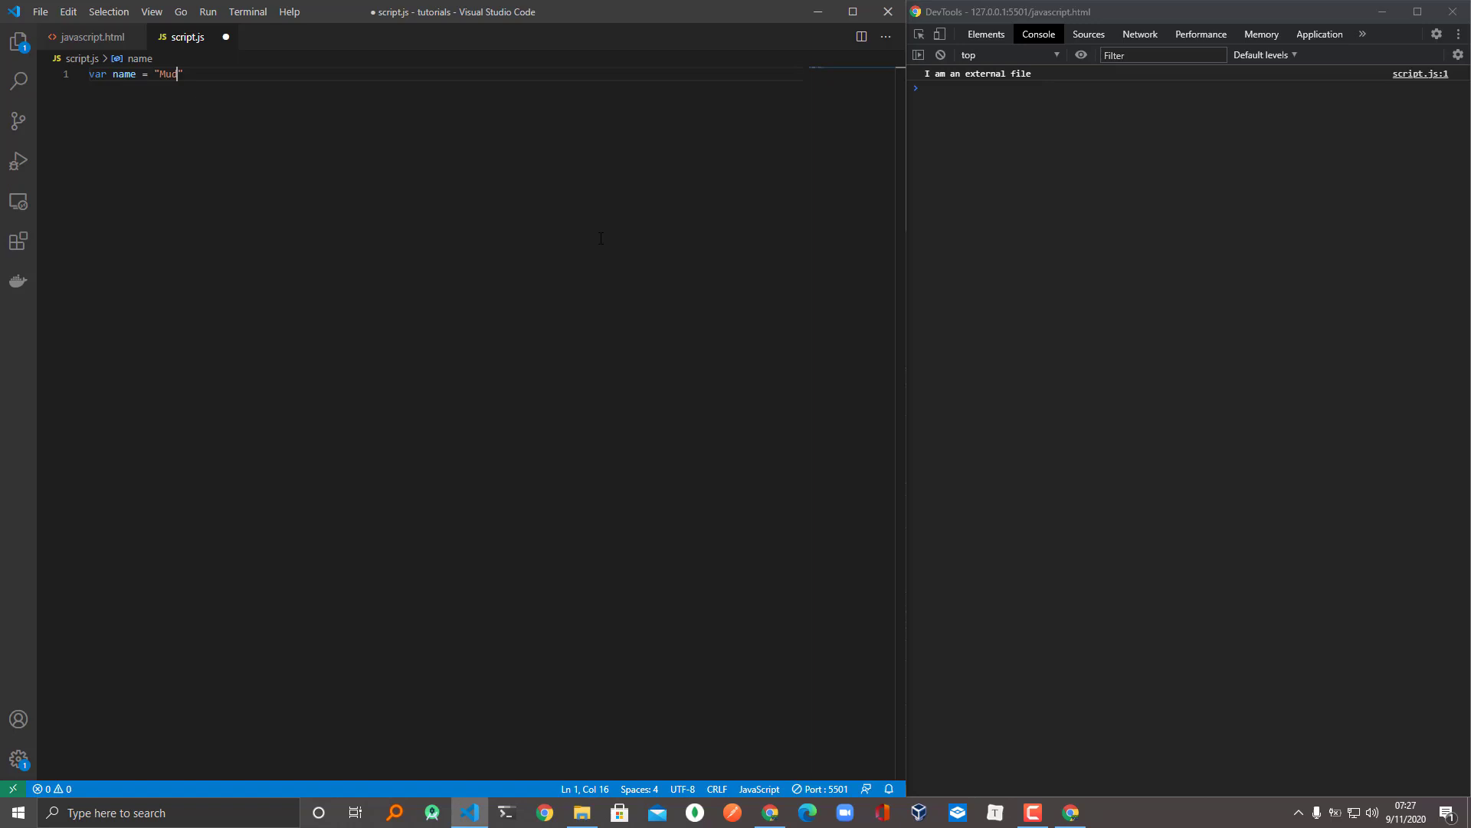
{"action": "type", "text": "zinganyam"}
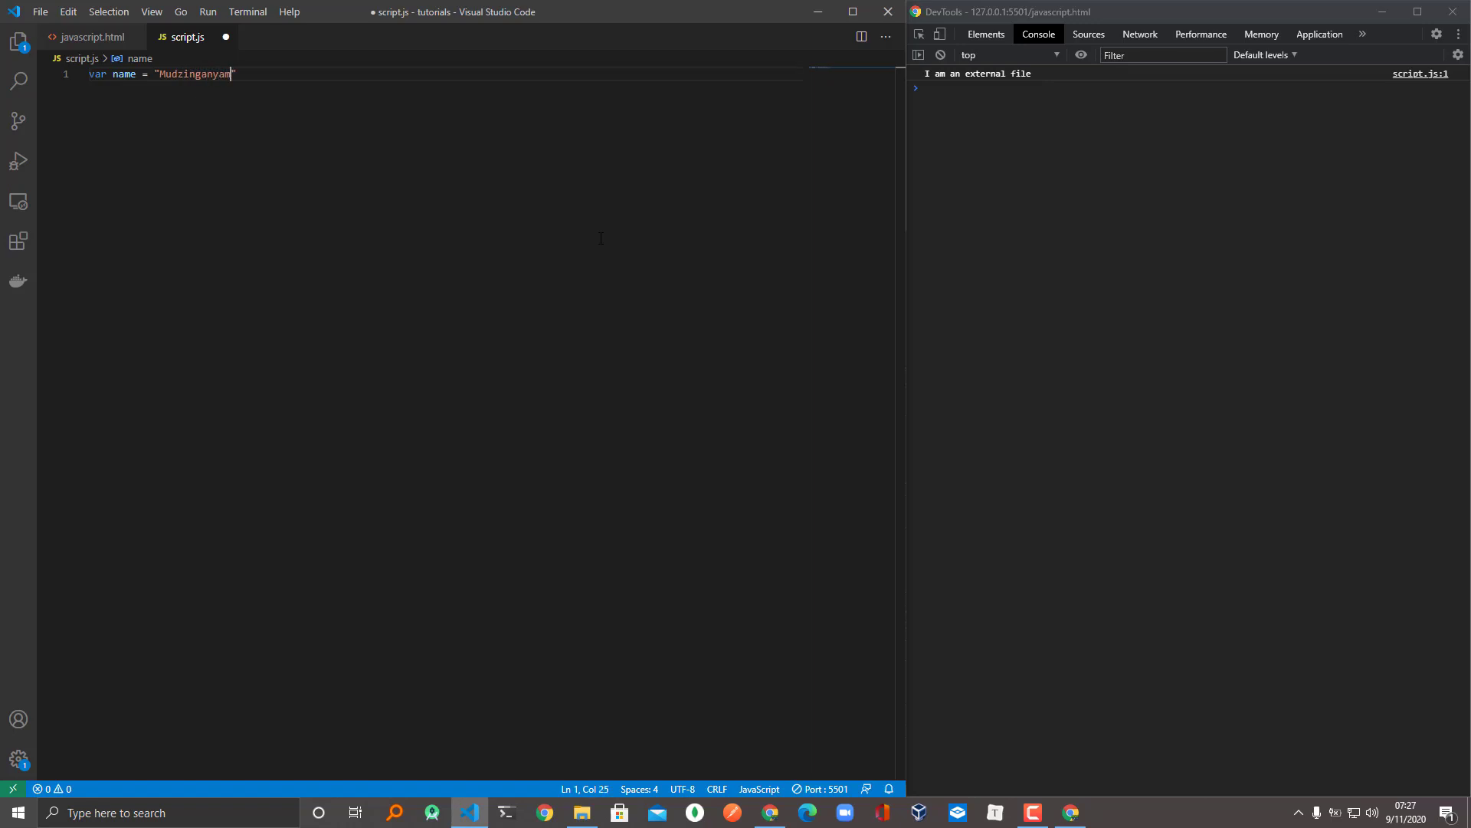
{"action": "type", "text": "a"}
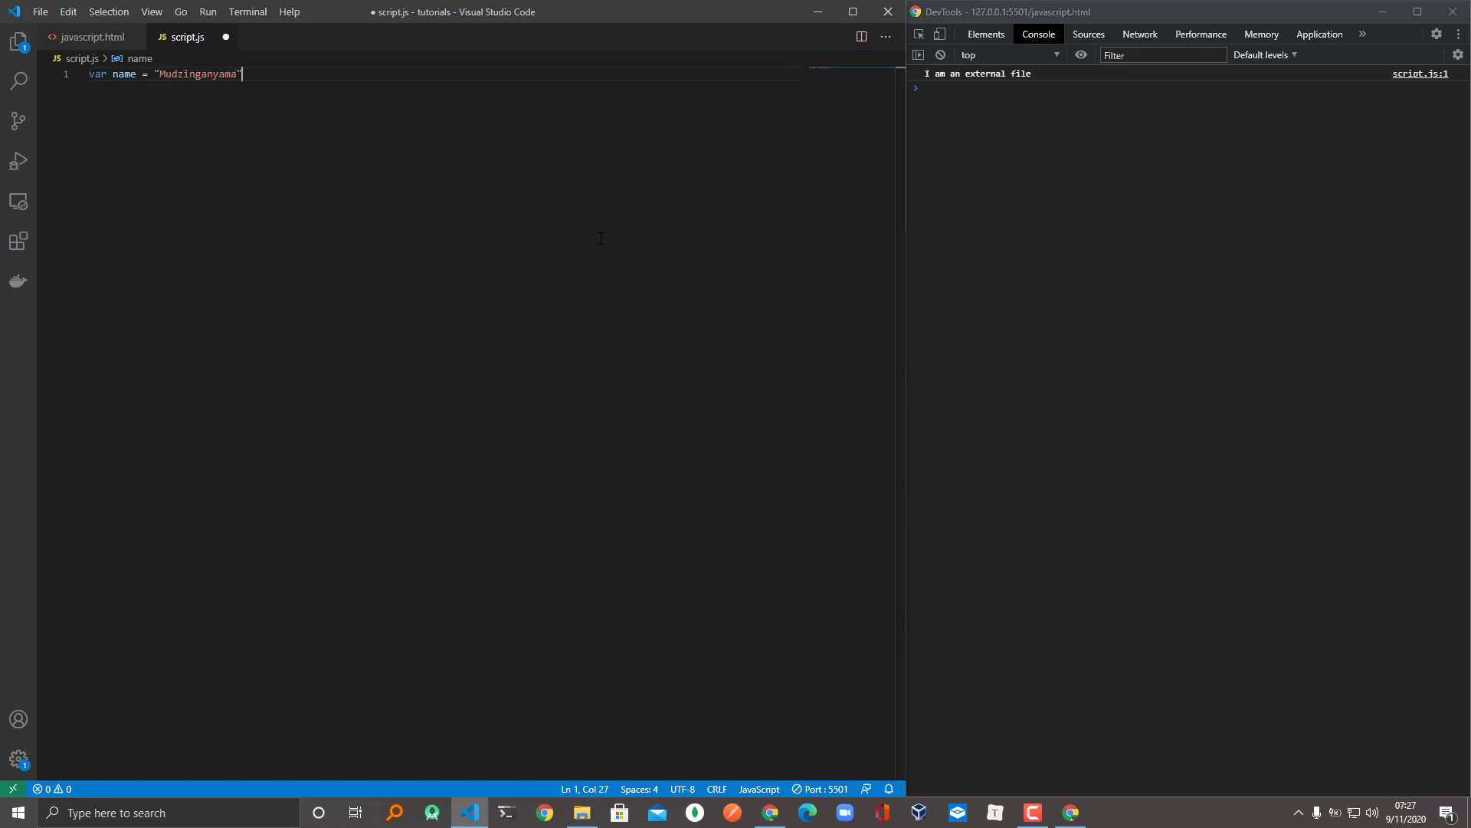
{"action": "type", "text": ";"}
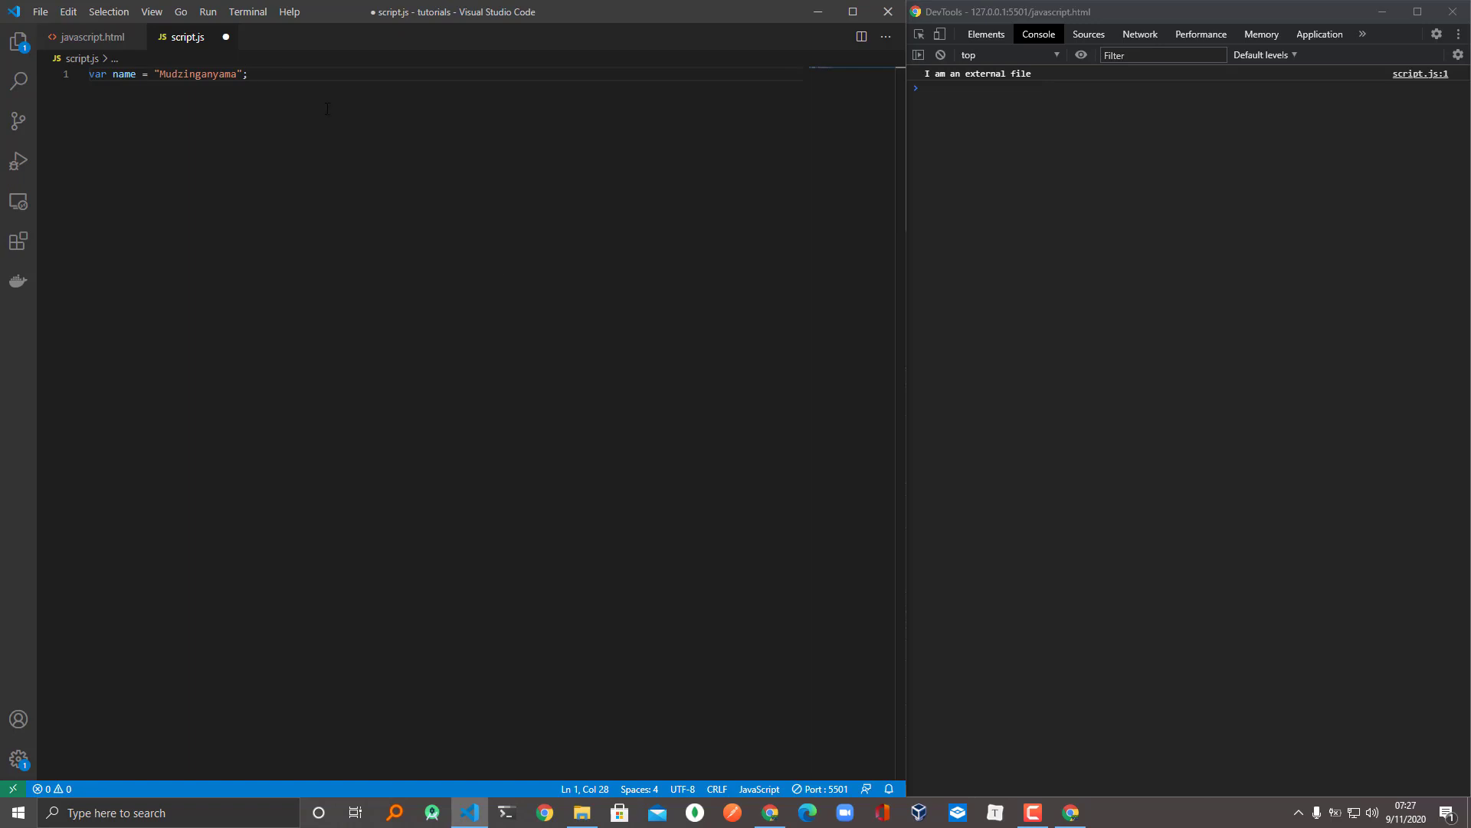
{"action": "mouse_move", "coordinate": [122, 74]}
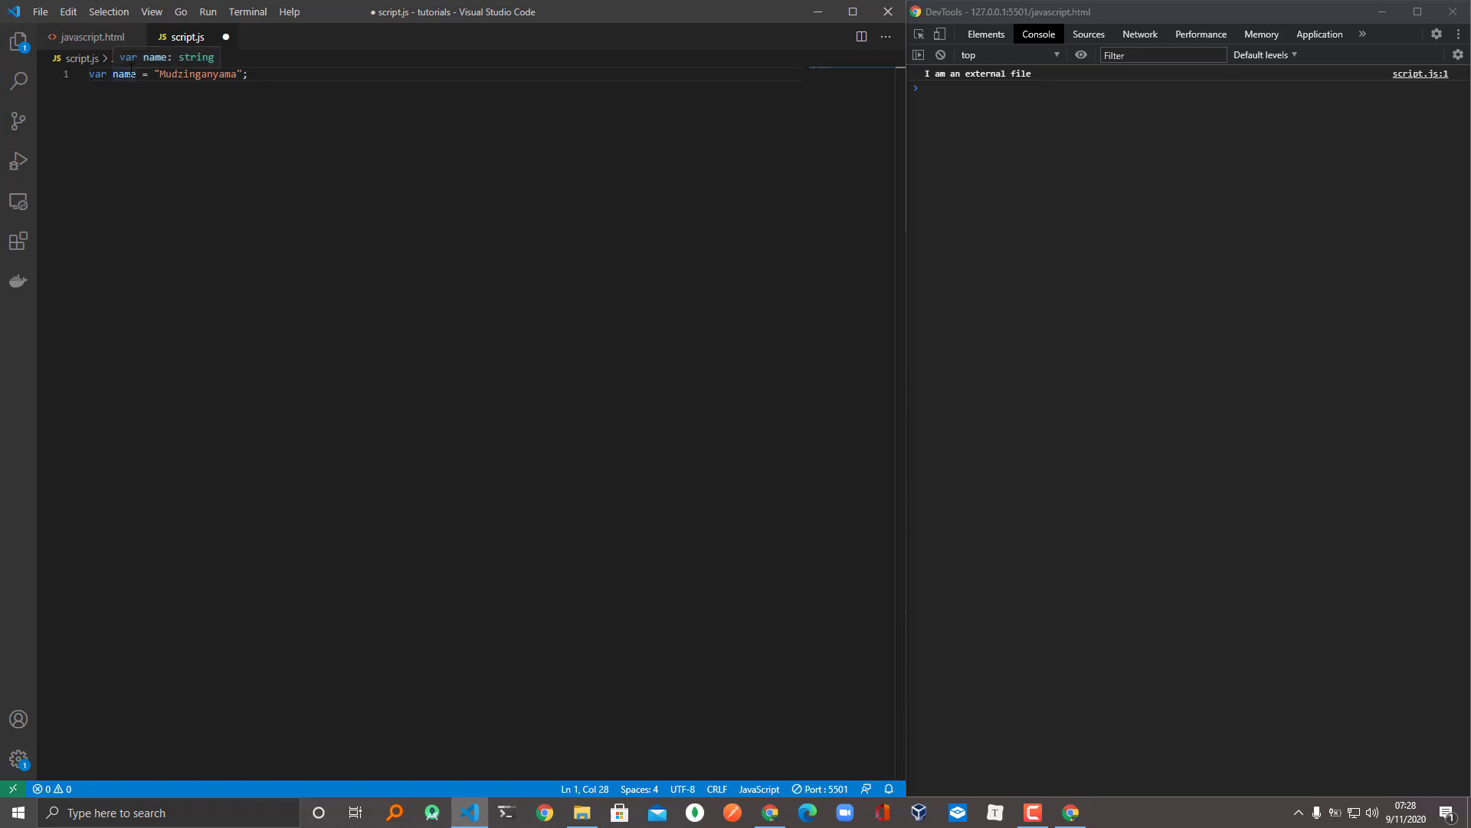
{"action": "mouse_move", "coordinate": [234, 84]}
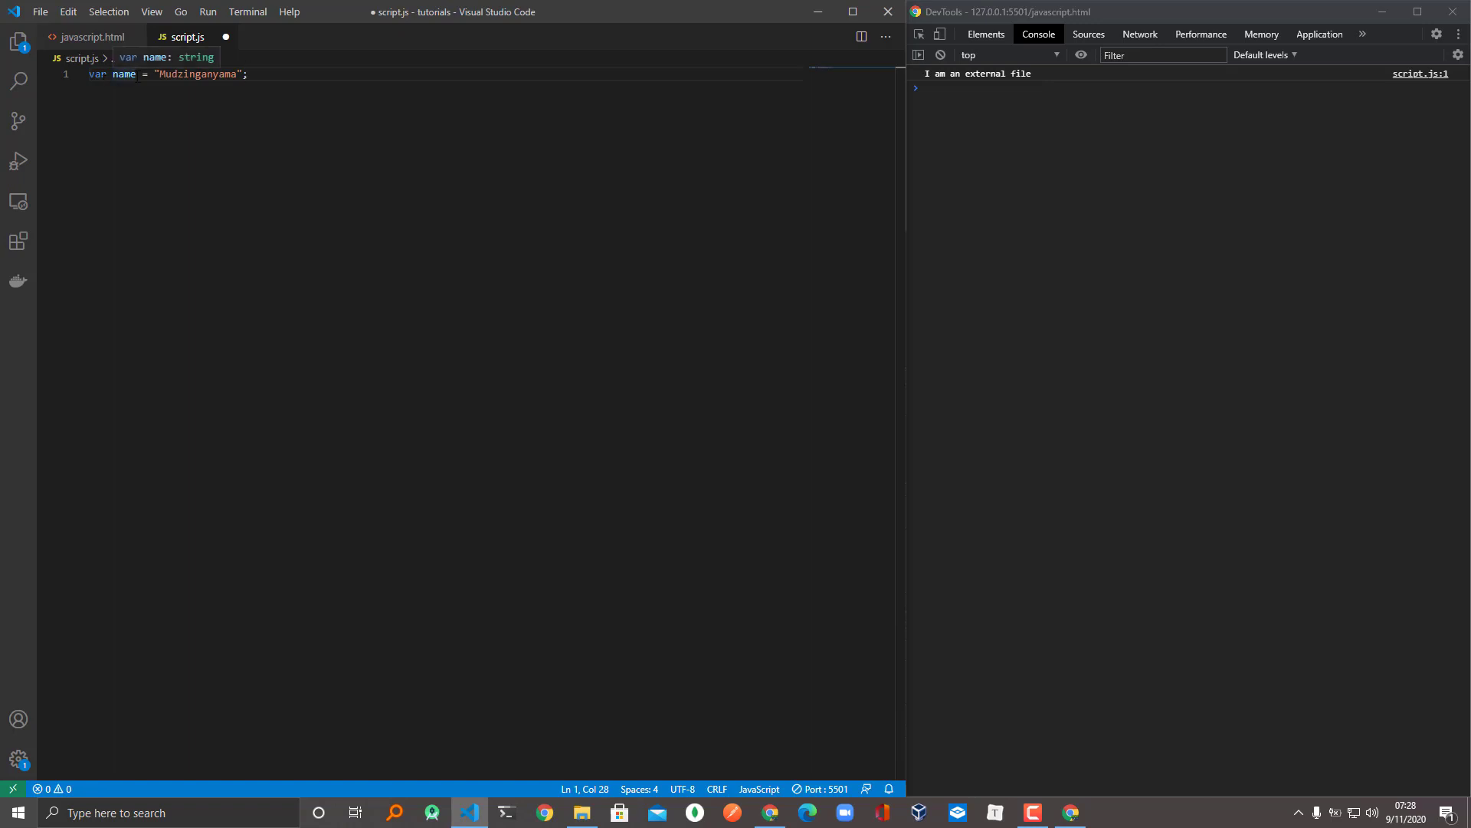
Step: Rename the variable to the invalid two-word name 'last name', triggering an error
{"action": "left_click", "coordinate": [147, 74]}
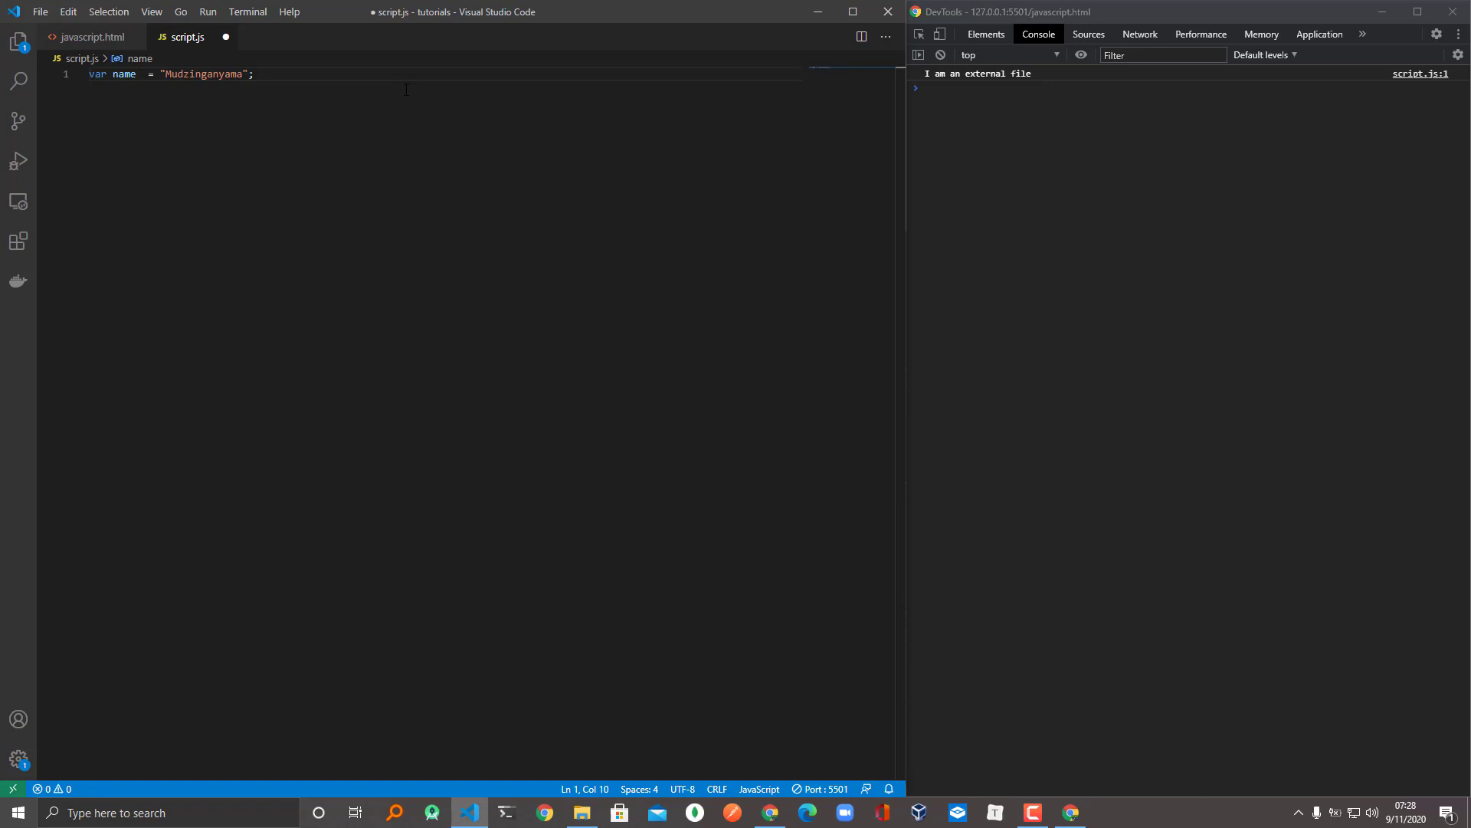
{"action": "key", "text": "Delete"}
{"action": "type", "text": ";"}
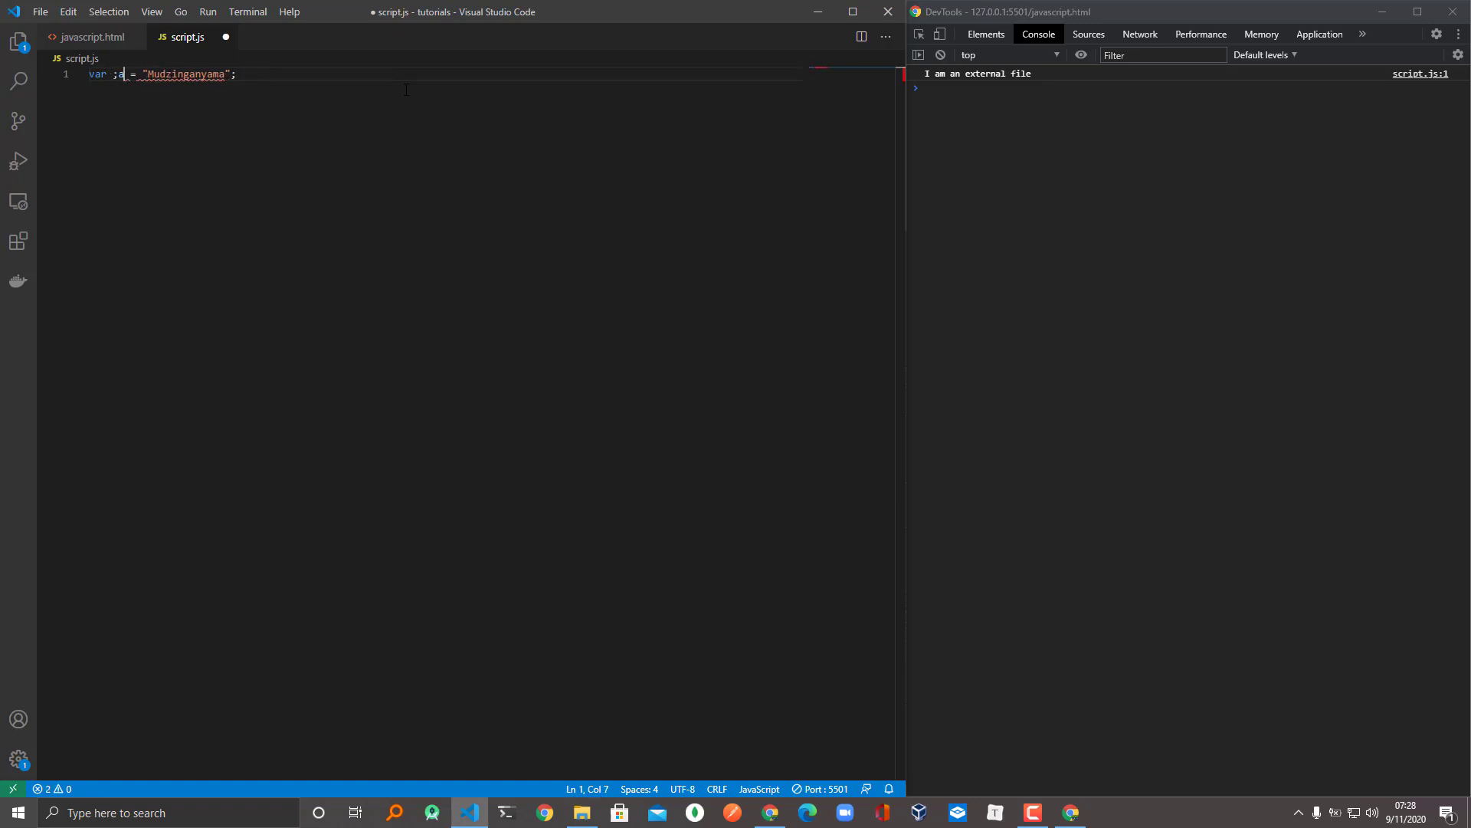
{"action": "key", "text": "Backspace"}
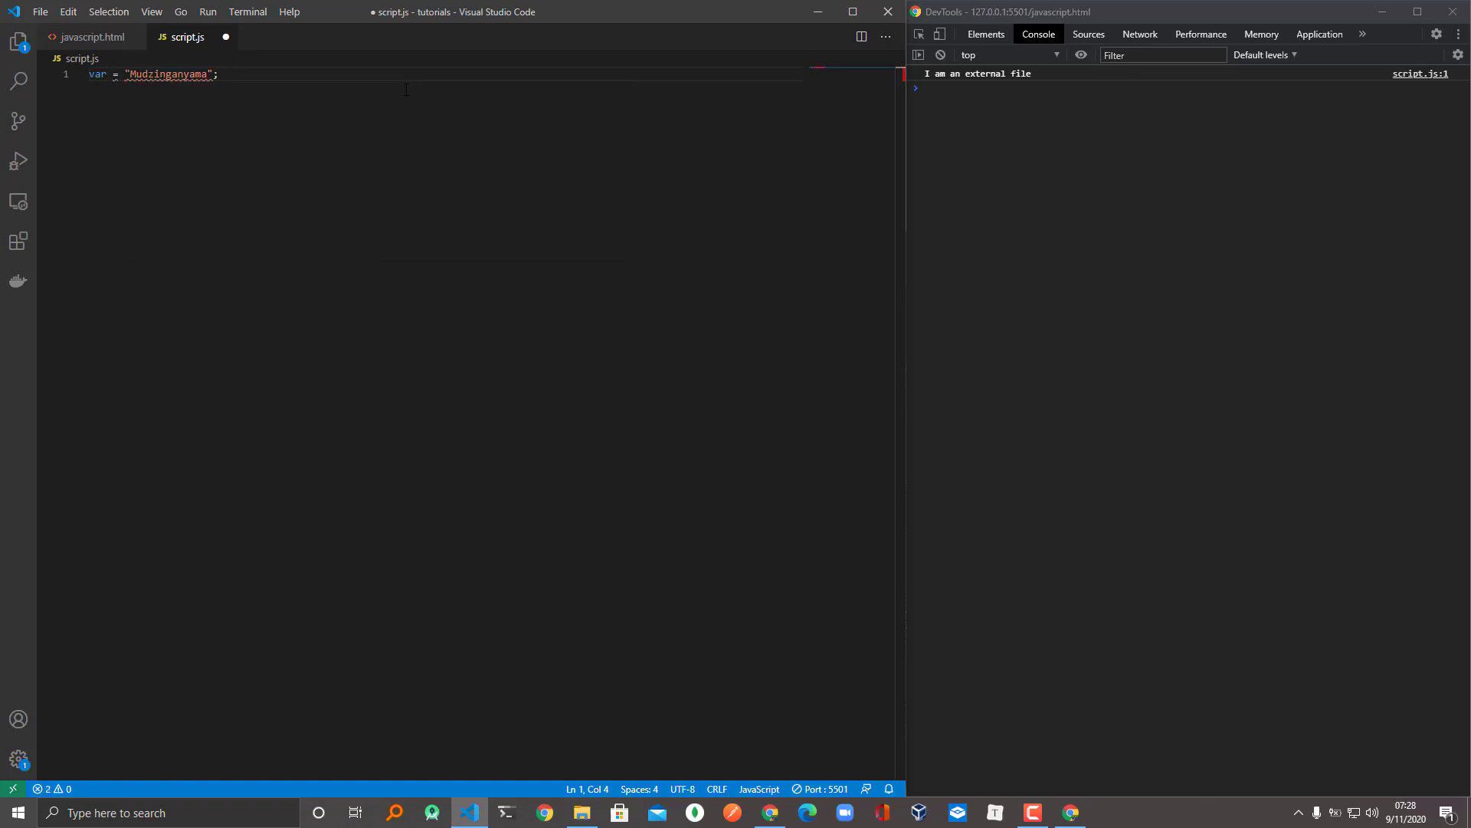
{"action": "type", "text": "l"}
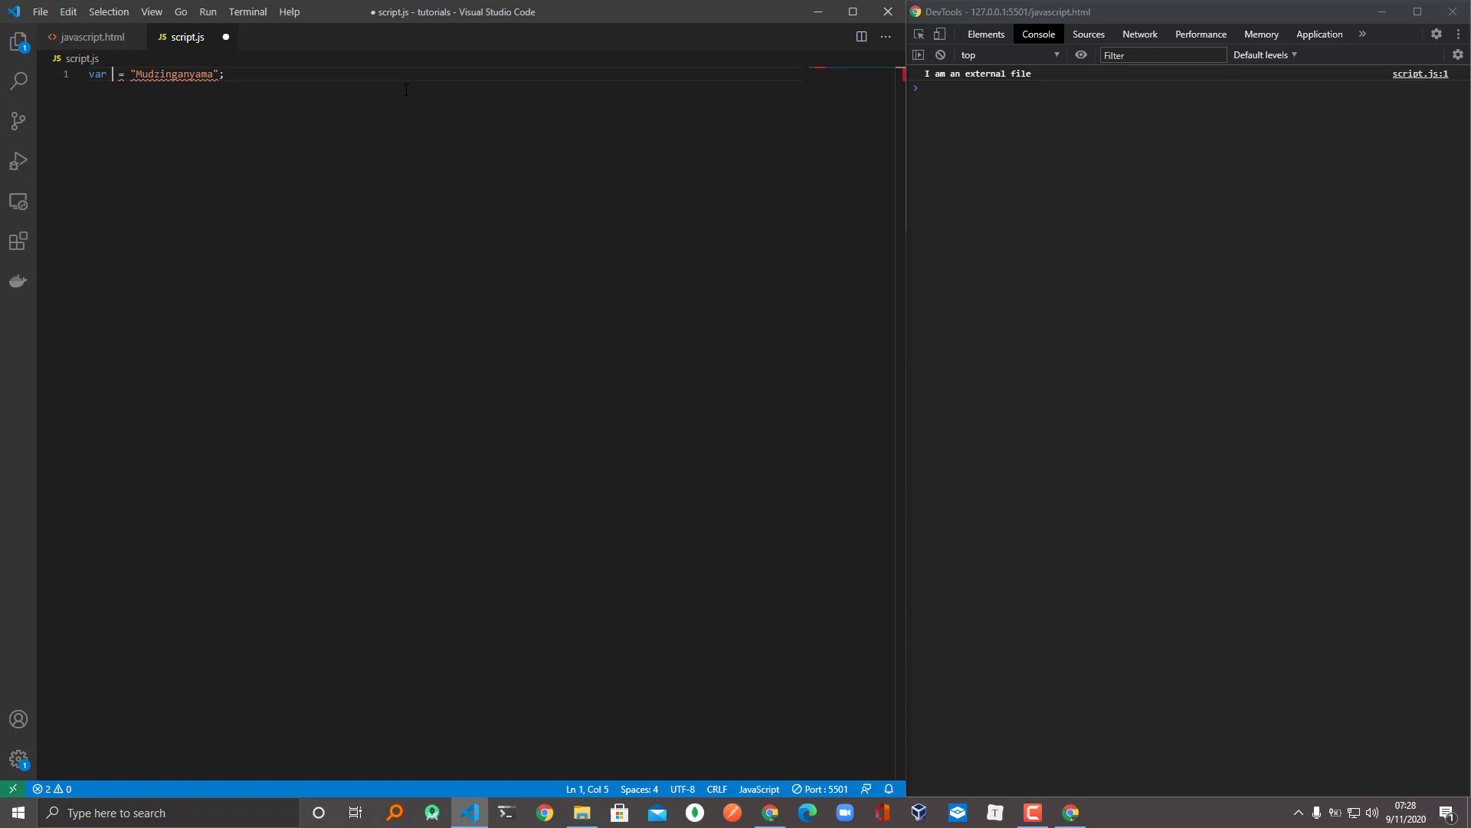
{"action": "type", "text": "last na"}
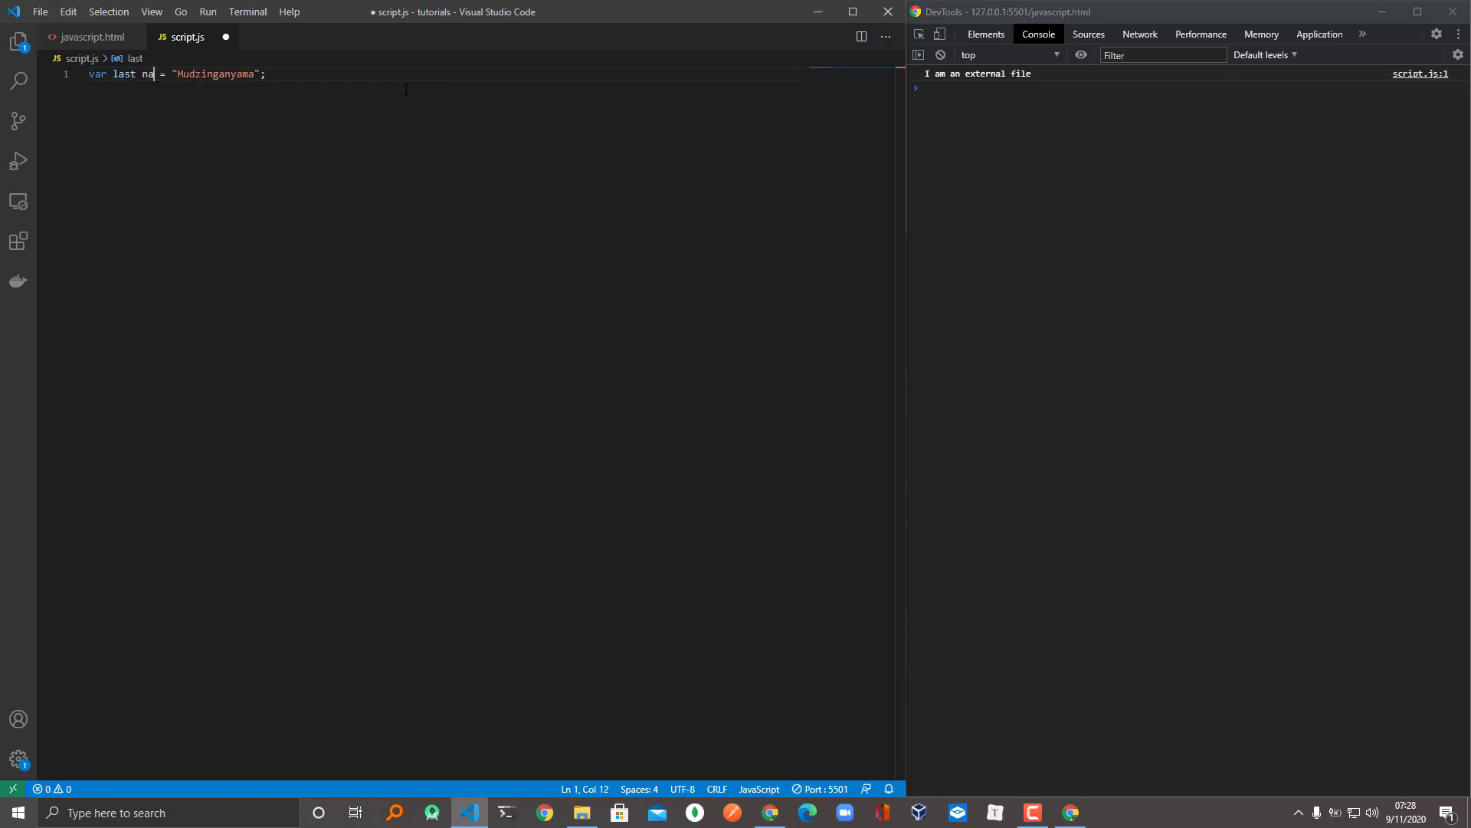
{"action": "type", "text": "me"}
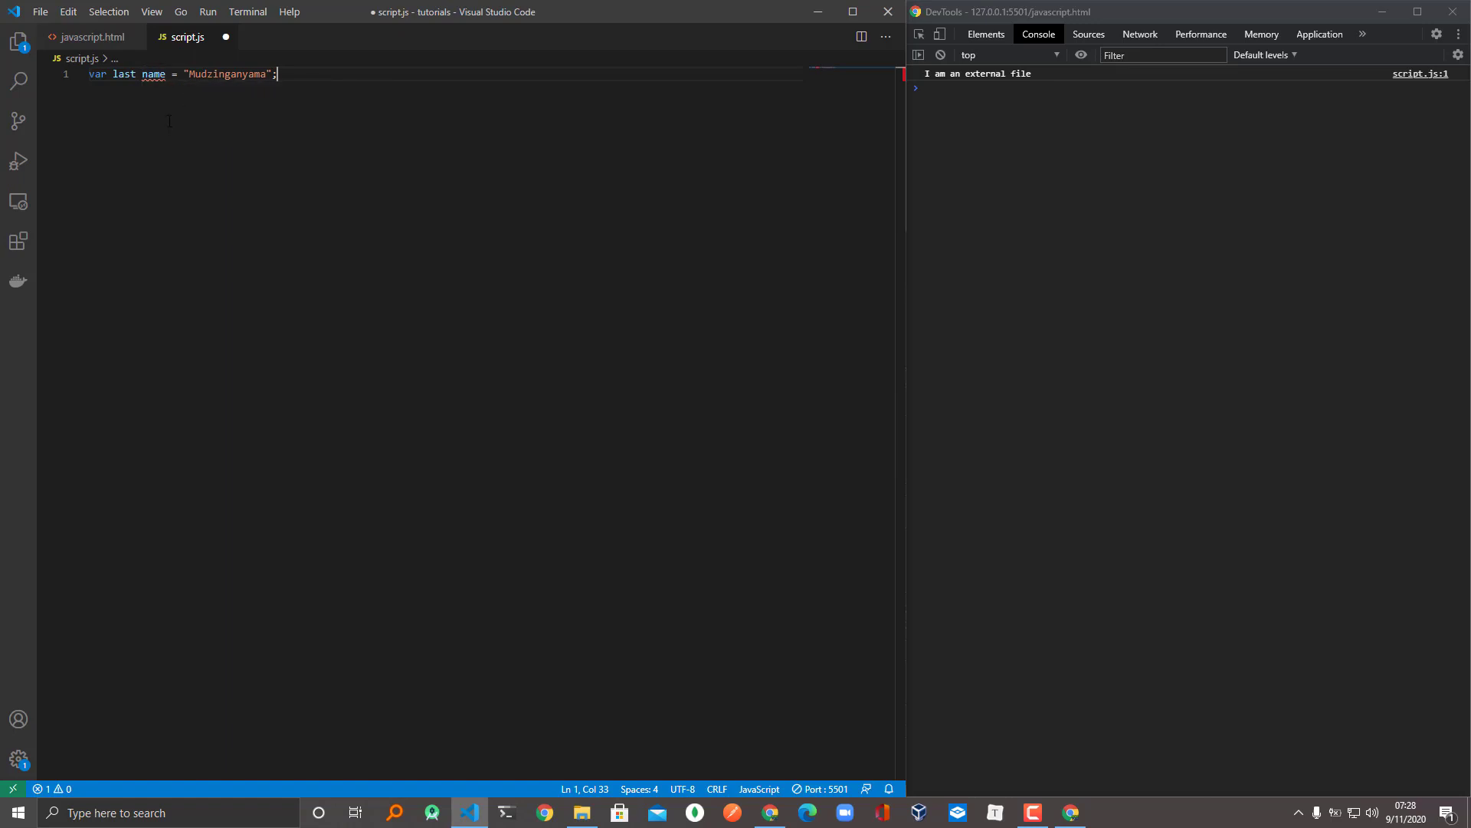
Step: Rename the variable to lowercase thelastnameiwasgiven, then trim it back to thelast
{"action": "double_click", "coordinate": [153, 73]}
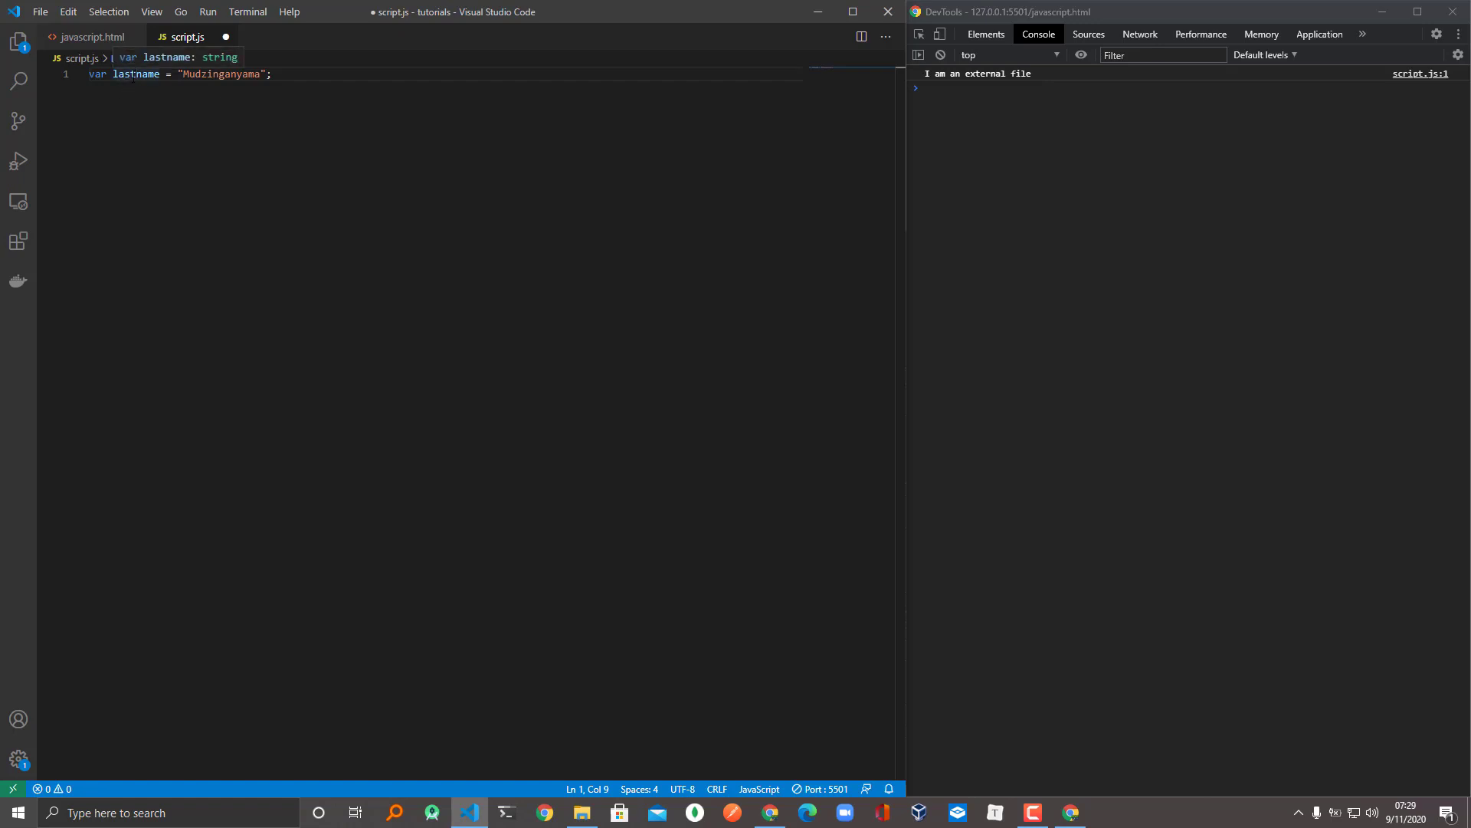
{"action": "type", "text": "t"}
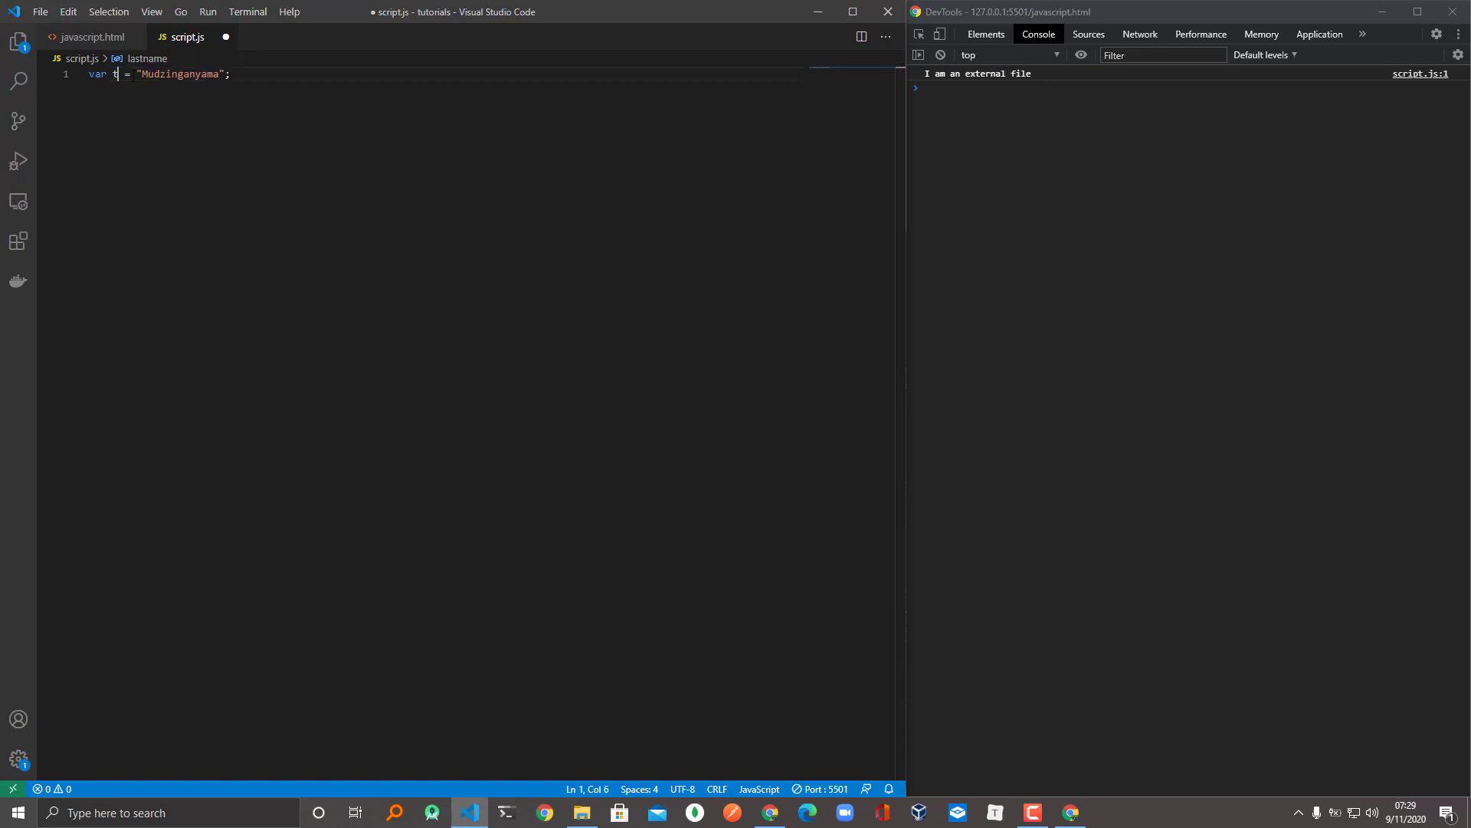
{"action": "type", "text": "he"}
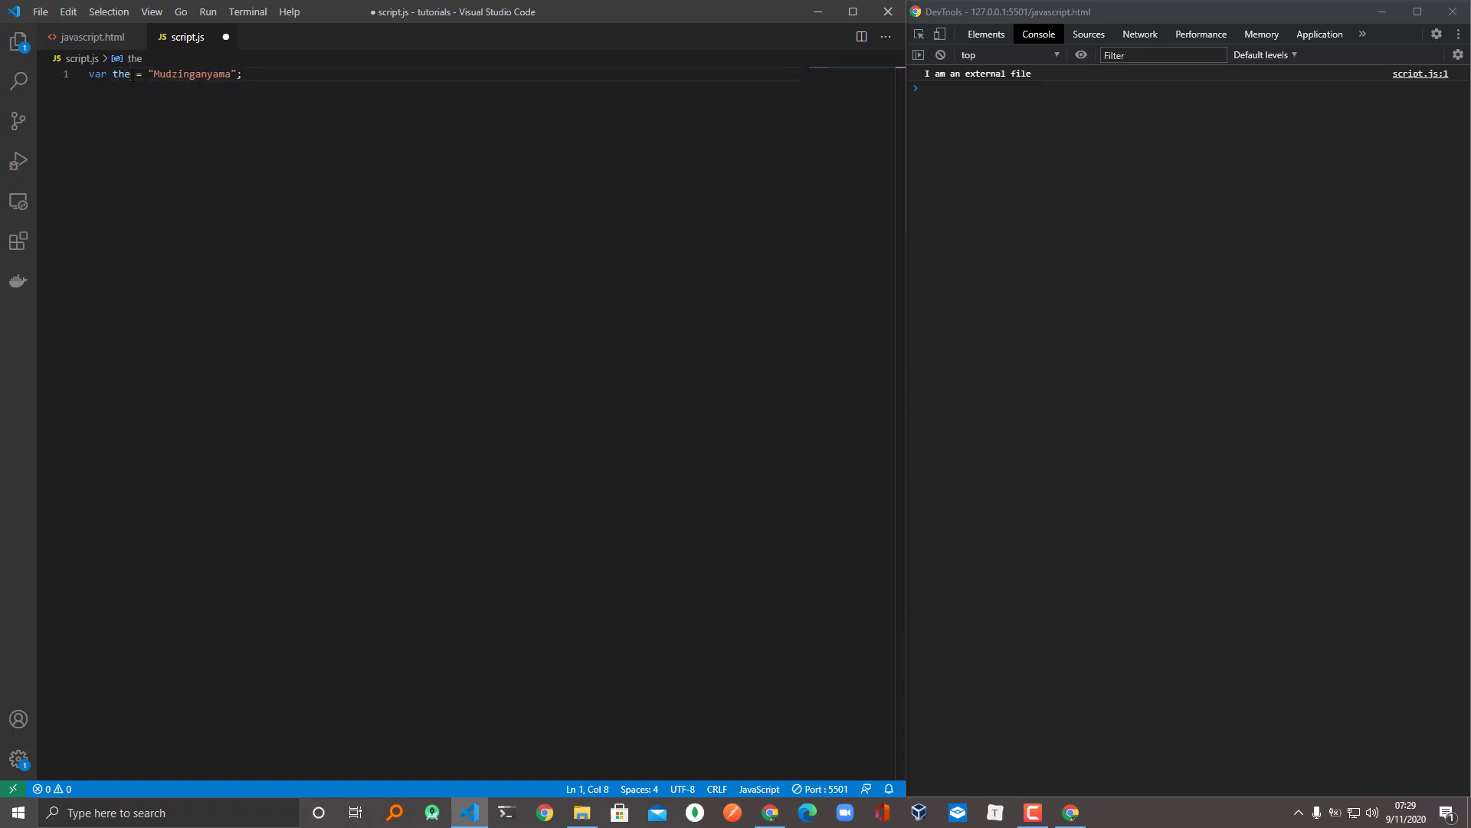
{"action": "type", "text": "."}
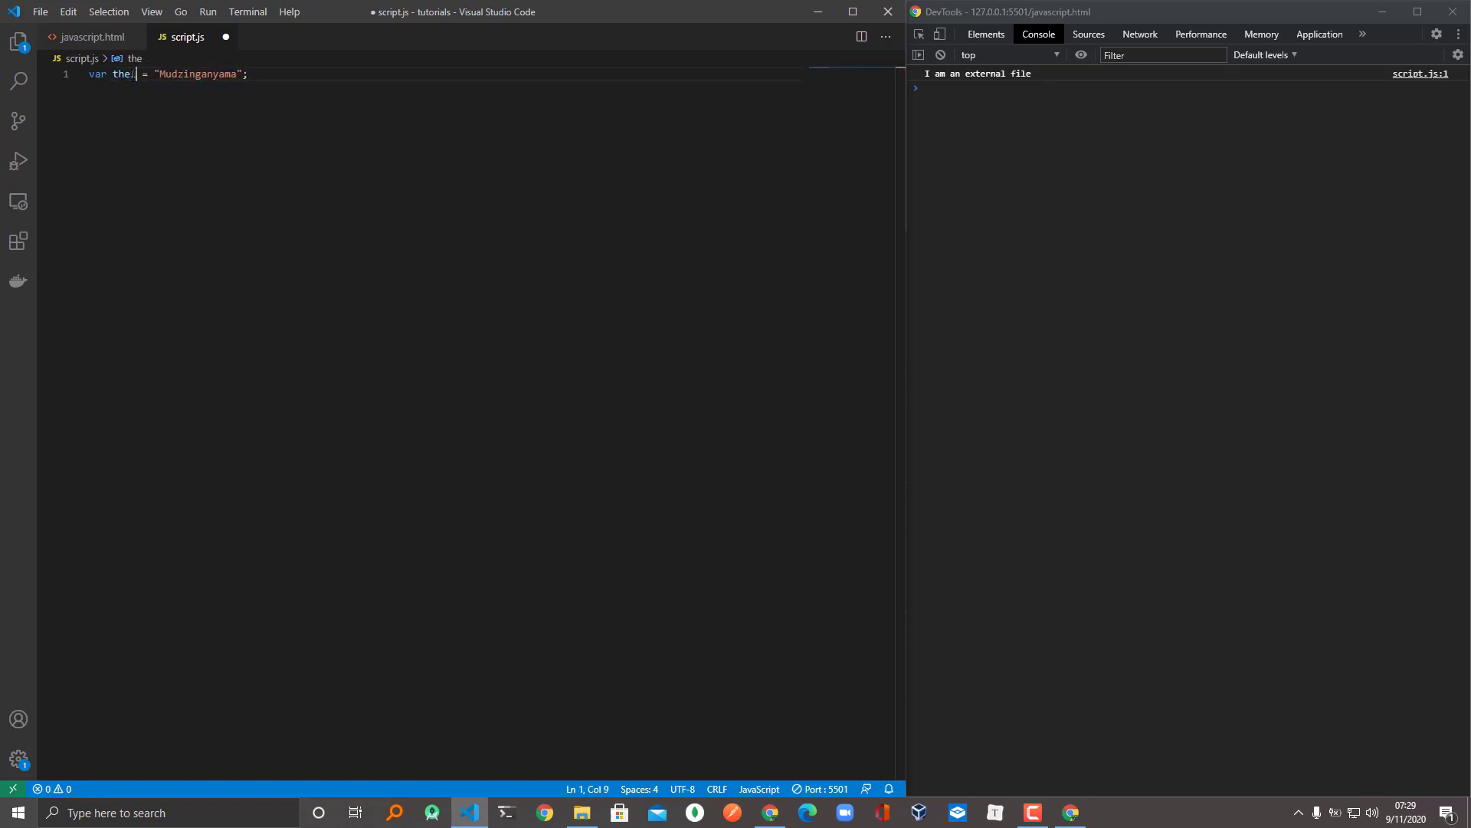
{"action": "type", "text": "lastname"}
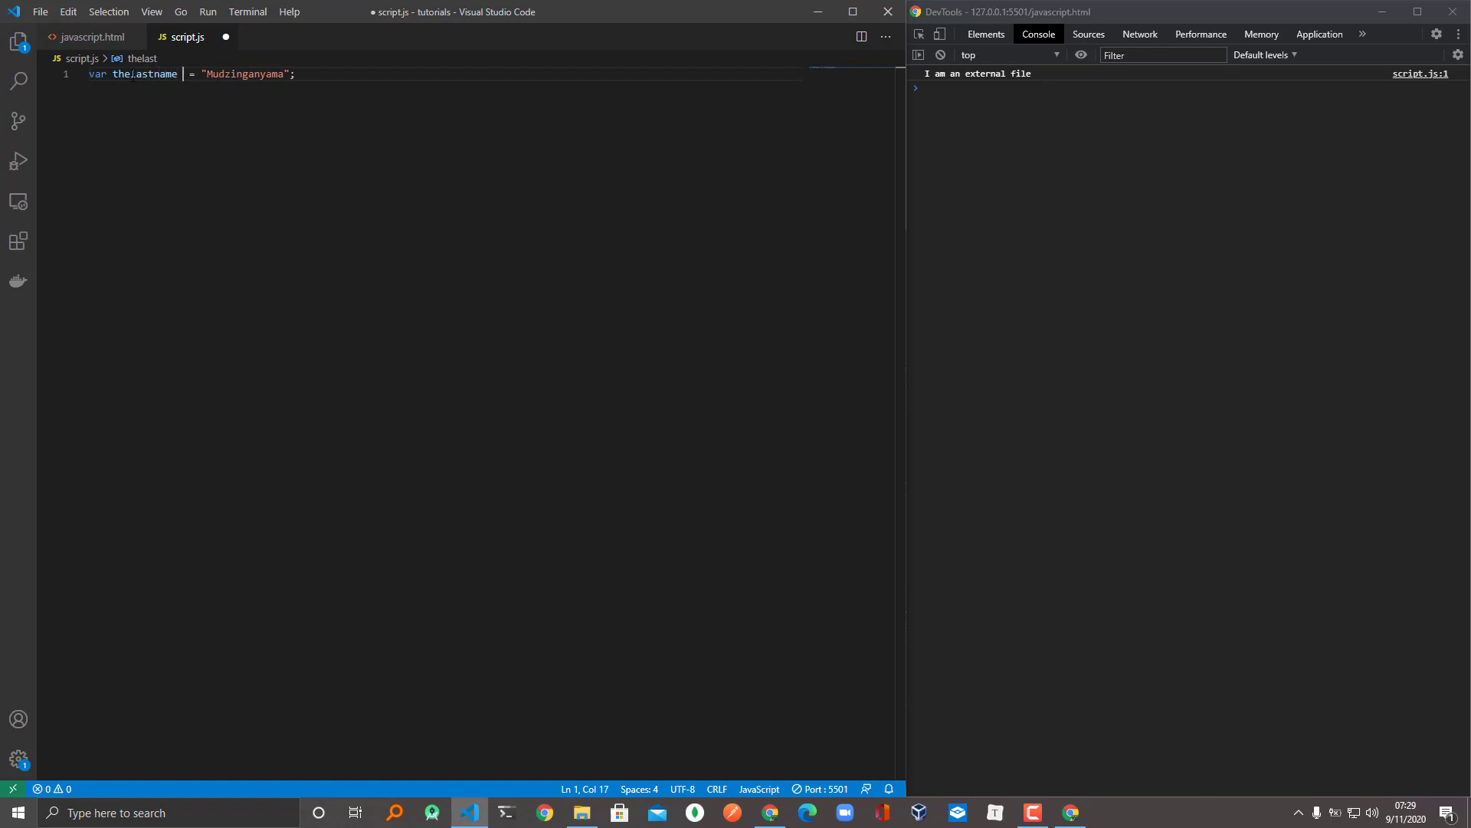
{"action": "type", "text": "i"}
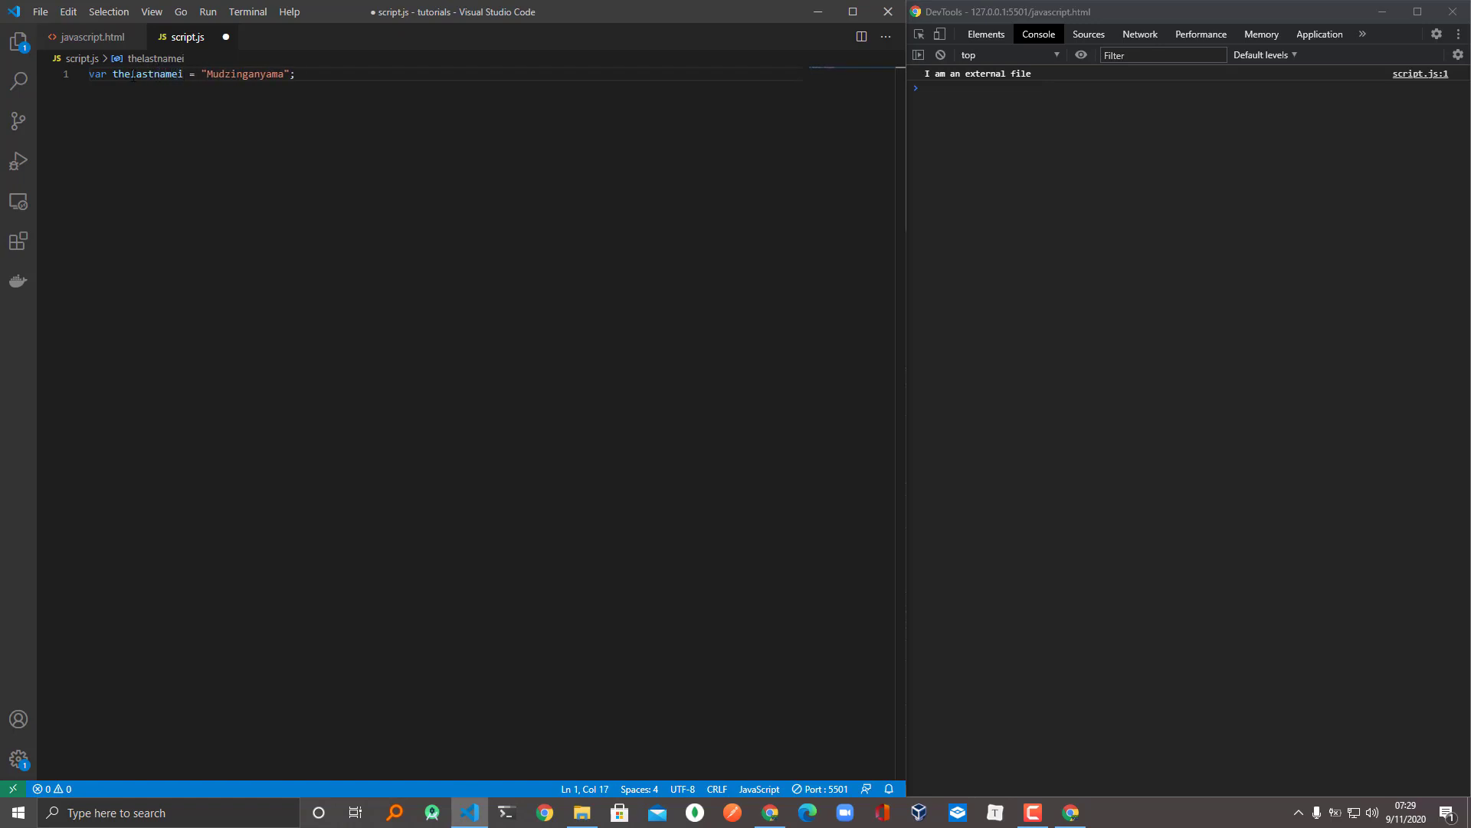
{"action": "type", "text": "was"}
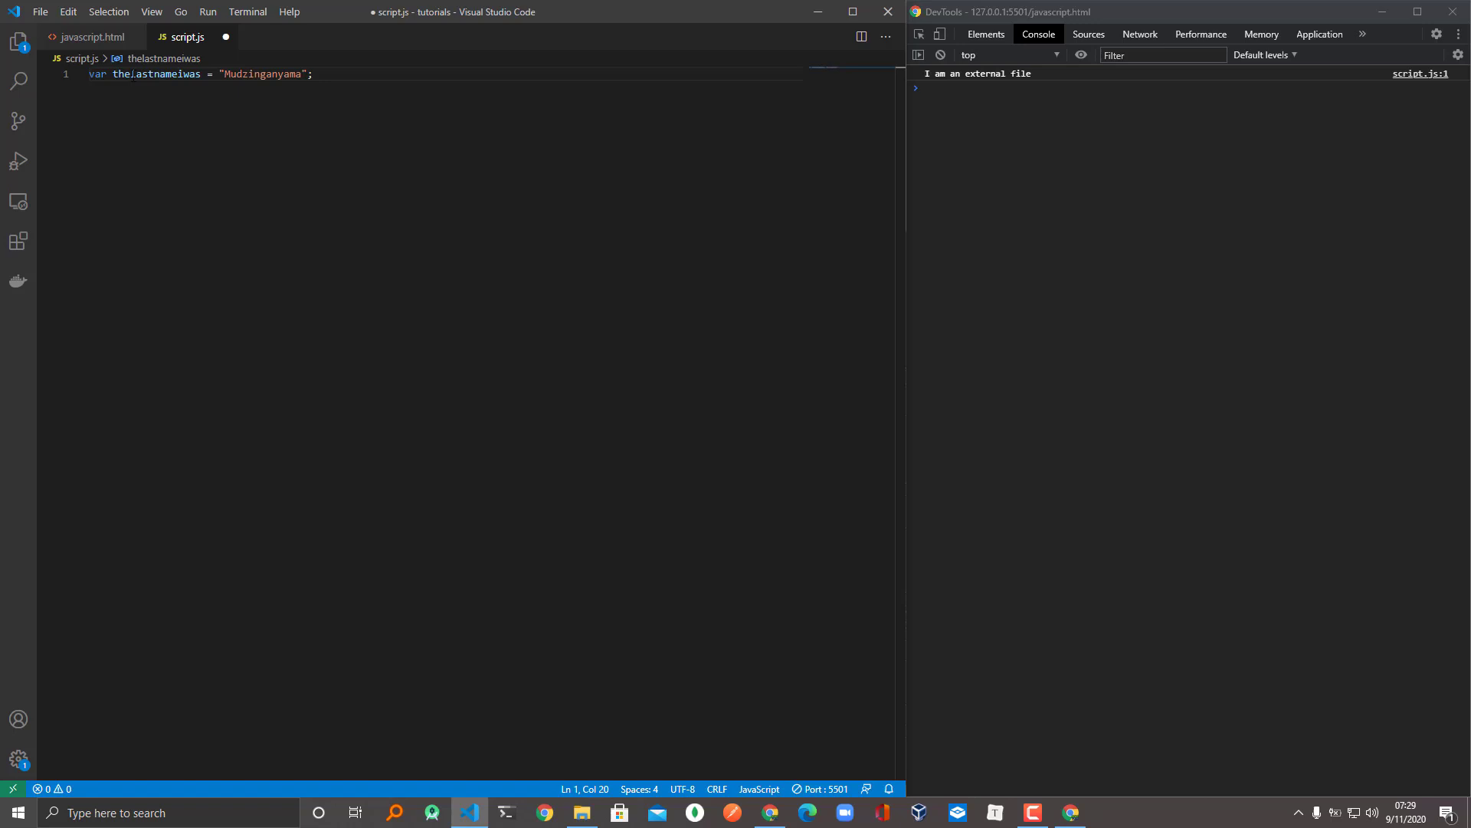
{"action": "type", "text": "given"}
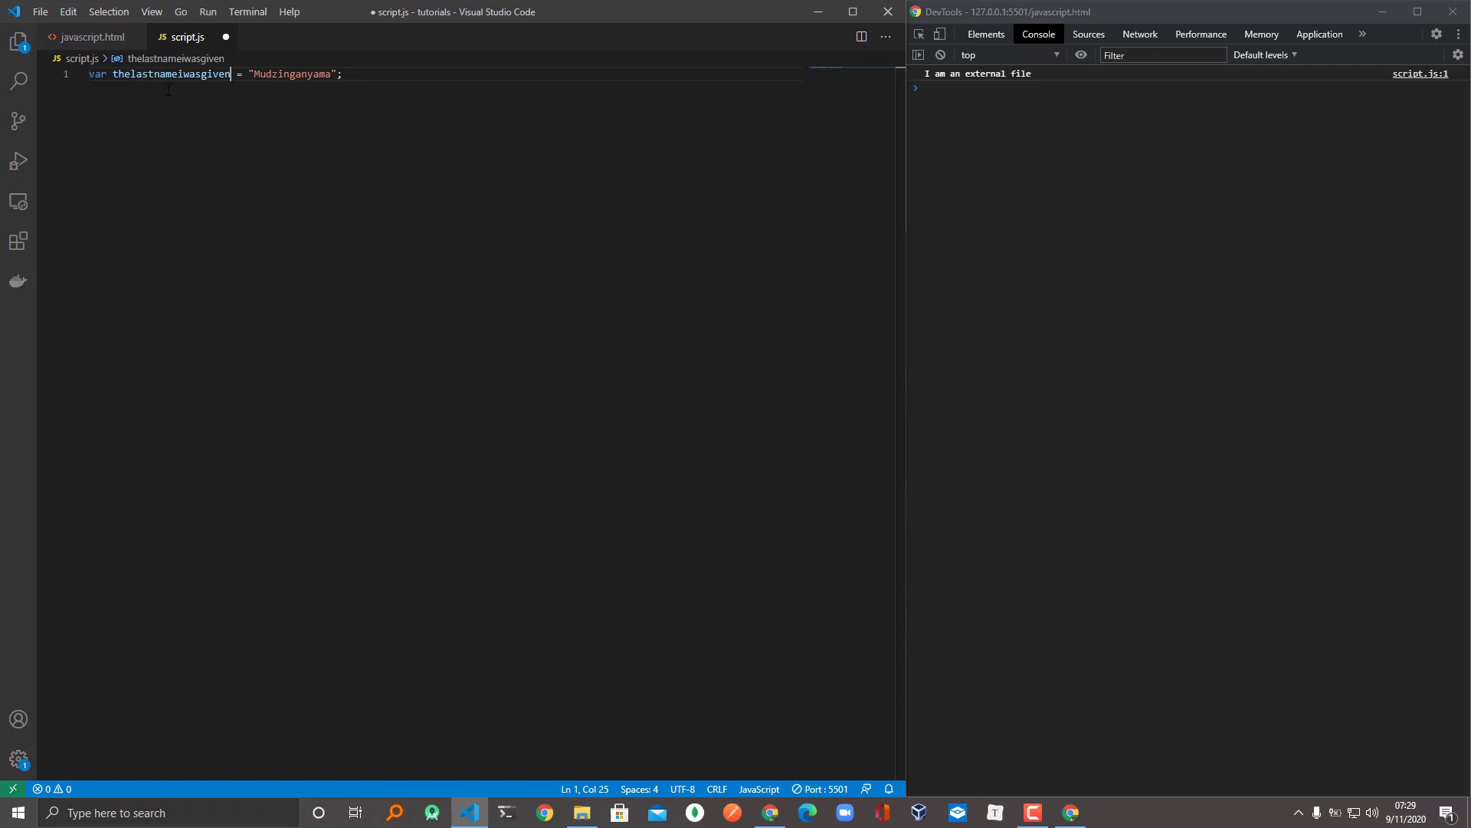
{"action": "key", "text": "Backspace"}
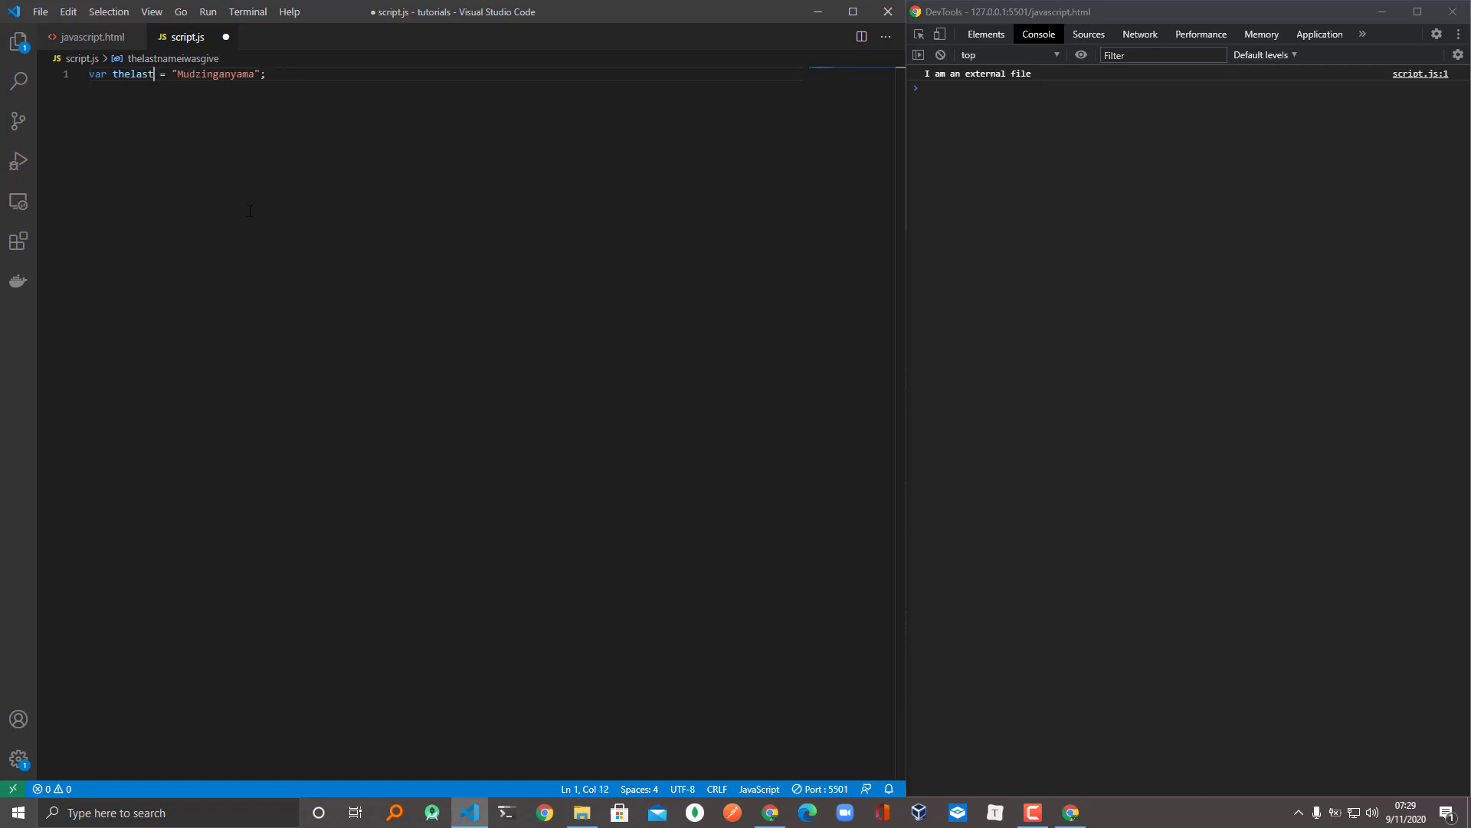
Step: Rename the variable to camelCase theLastNameIWasGiven holding "Mudzinganyama"
{"action": "key", "text": "Backspace"}
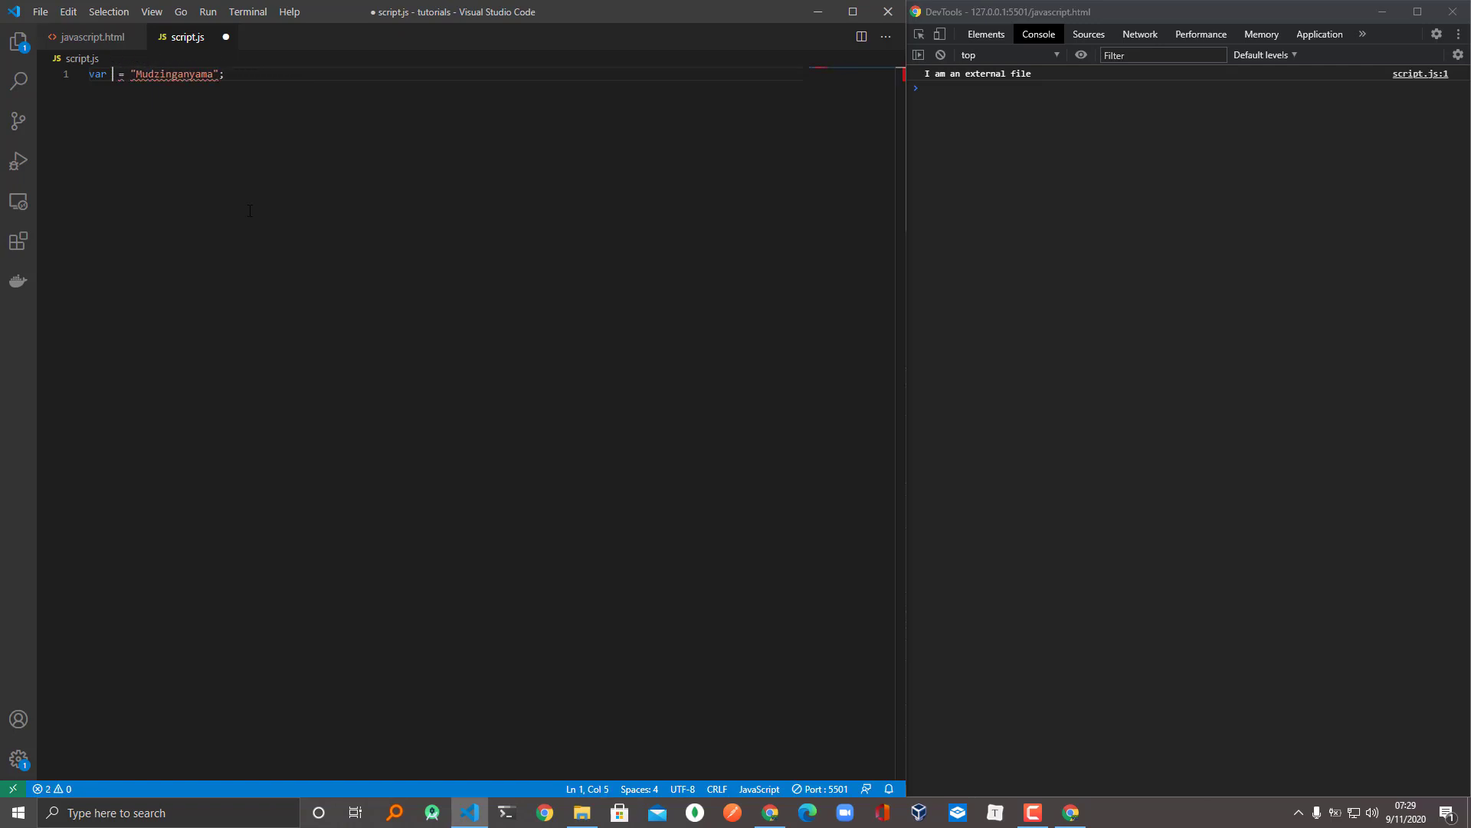
{"action": "type", "text": "the"}
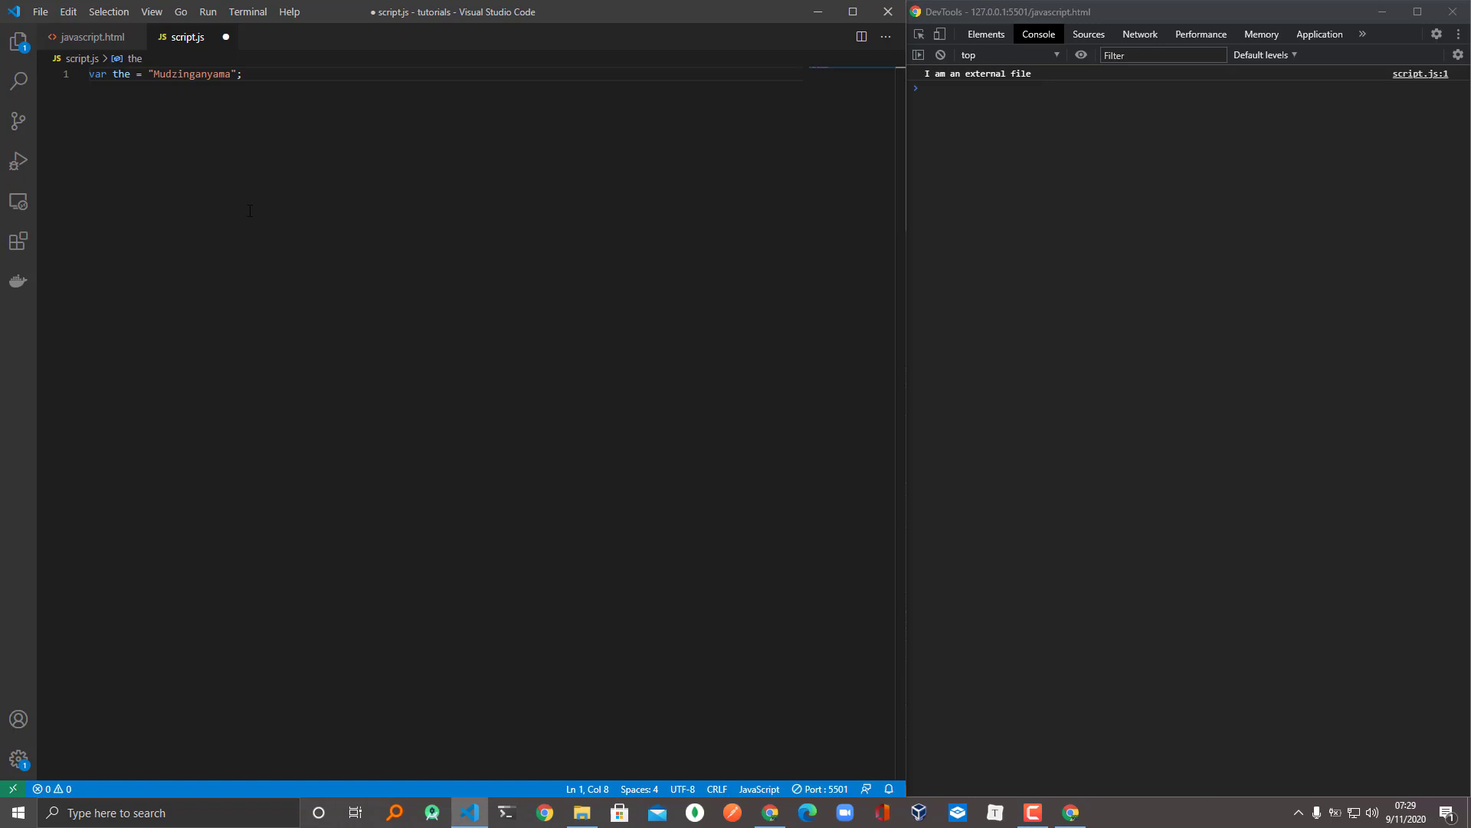
{"action": "type", "text": "L"}
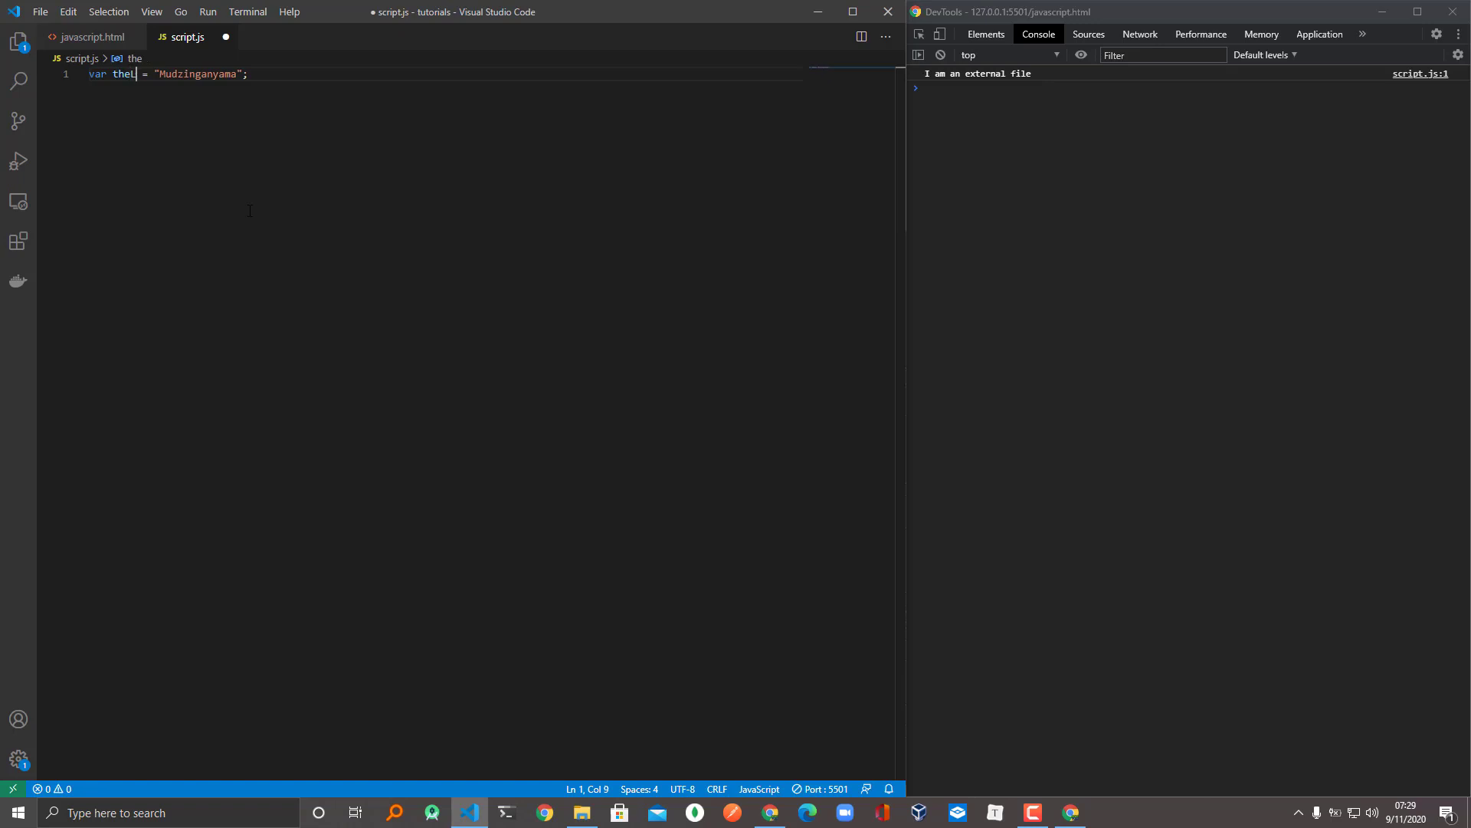
{"action": "type", "text": "ast"}
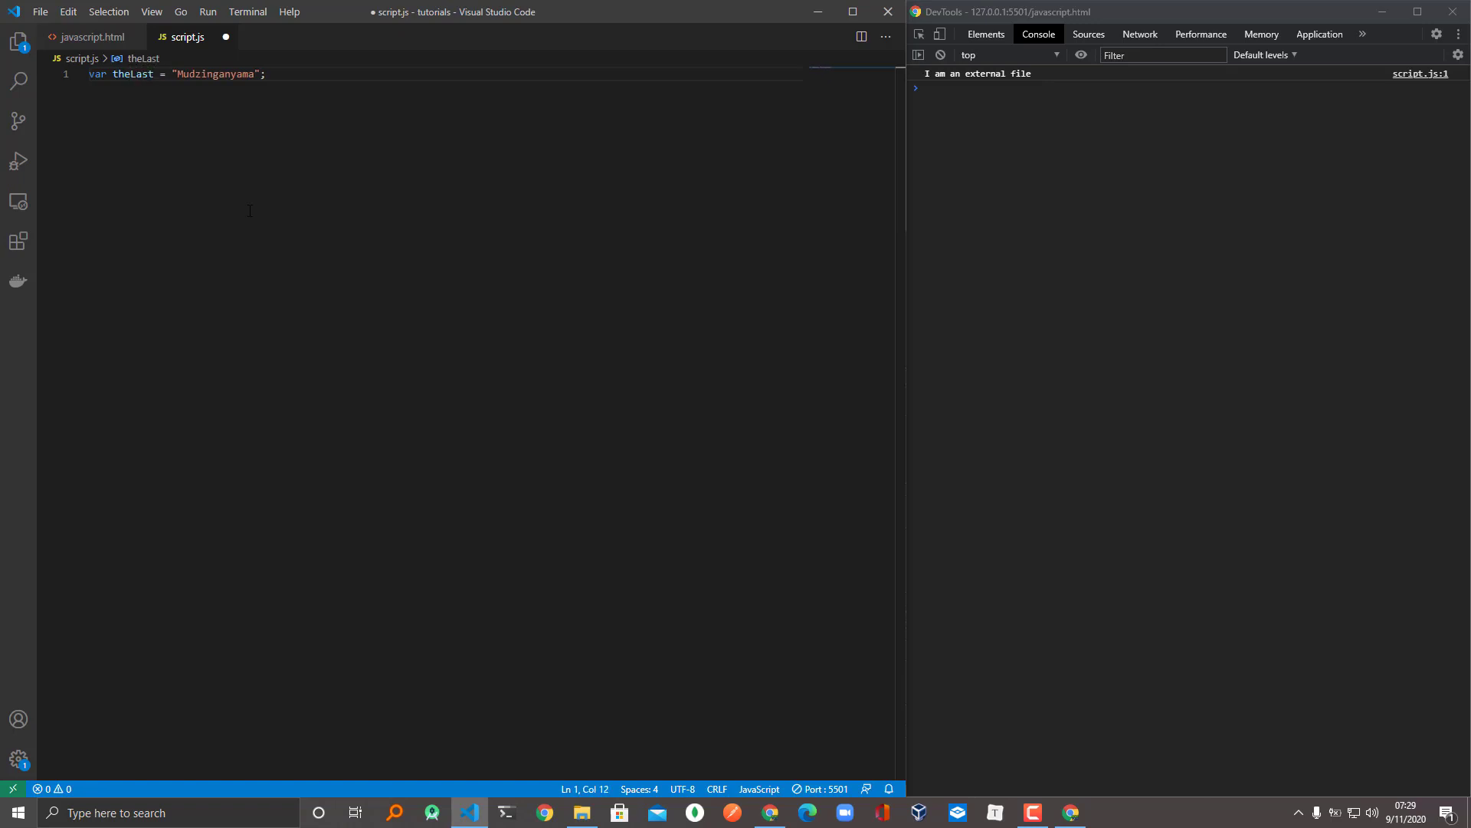
{"action": "type", "text": "Name"}
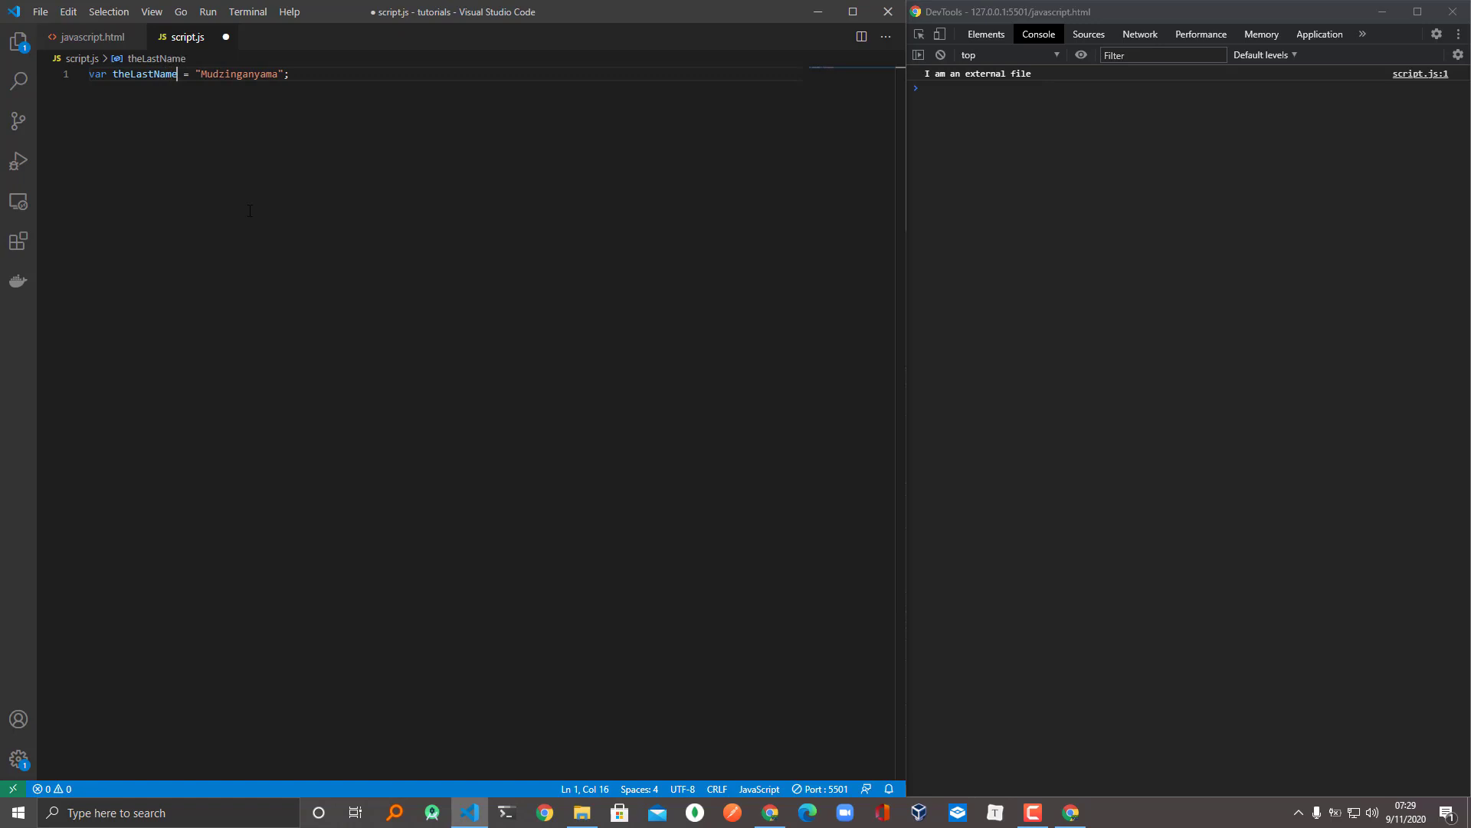
{"action": "type", "text": "I"}
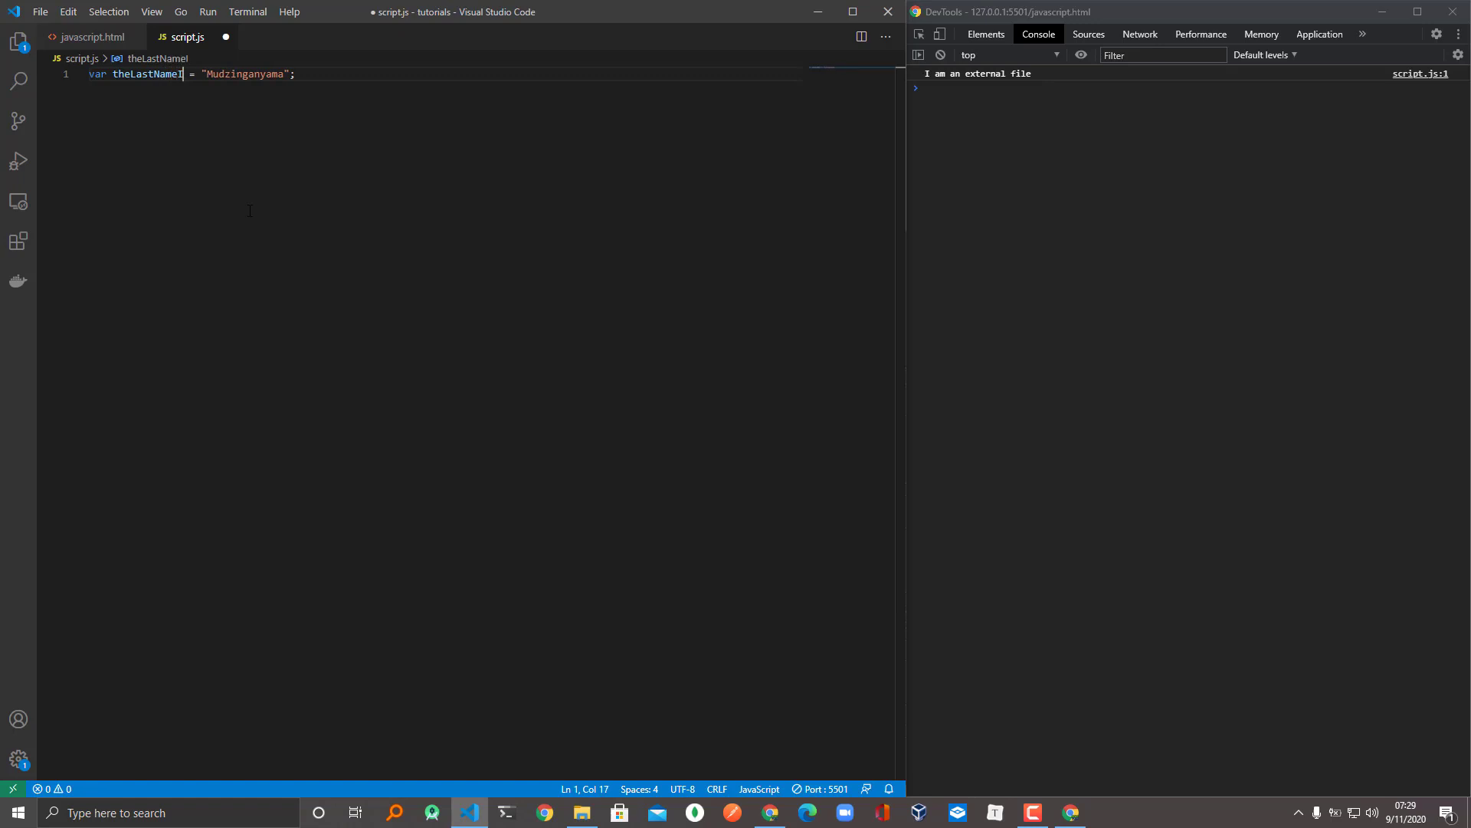
{"action": "type", "text": "WasGi"}
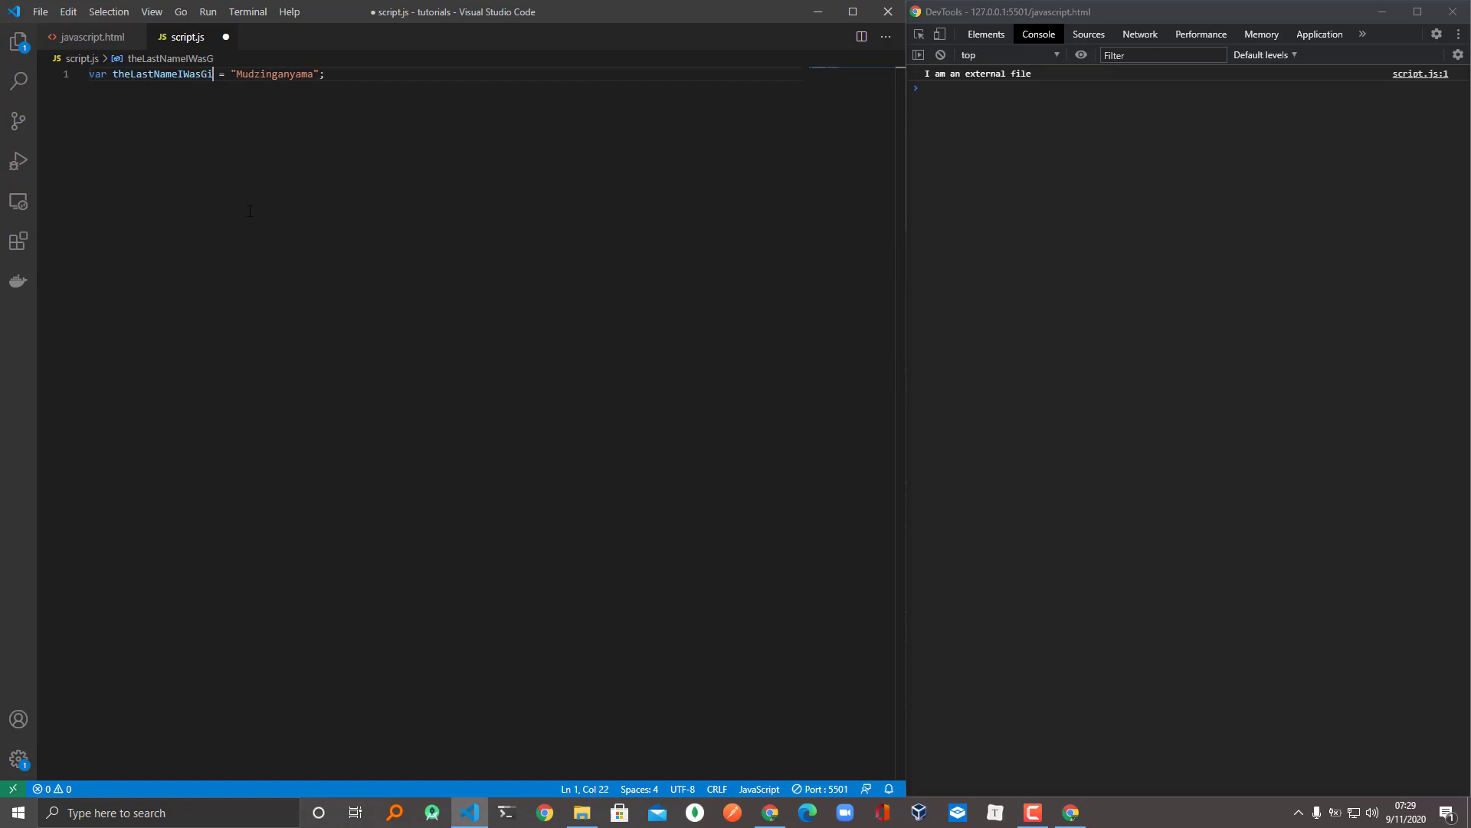
{"action": "type", "text": "ven"}
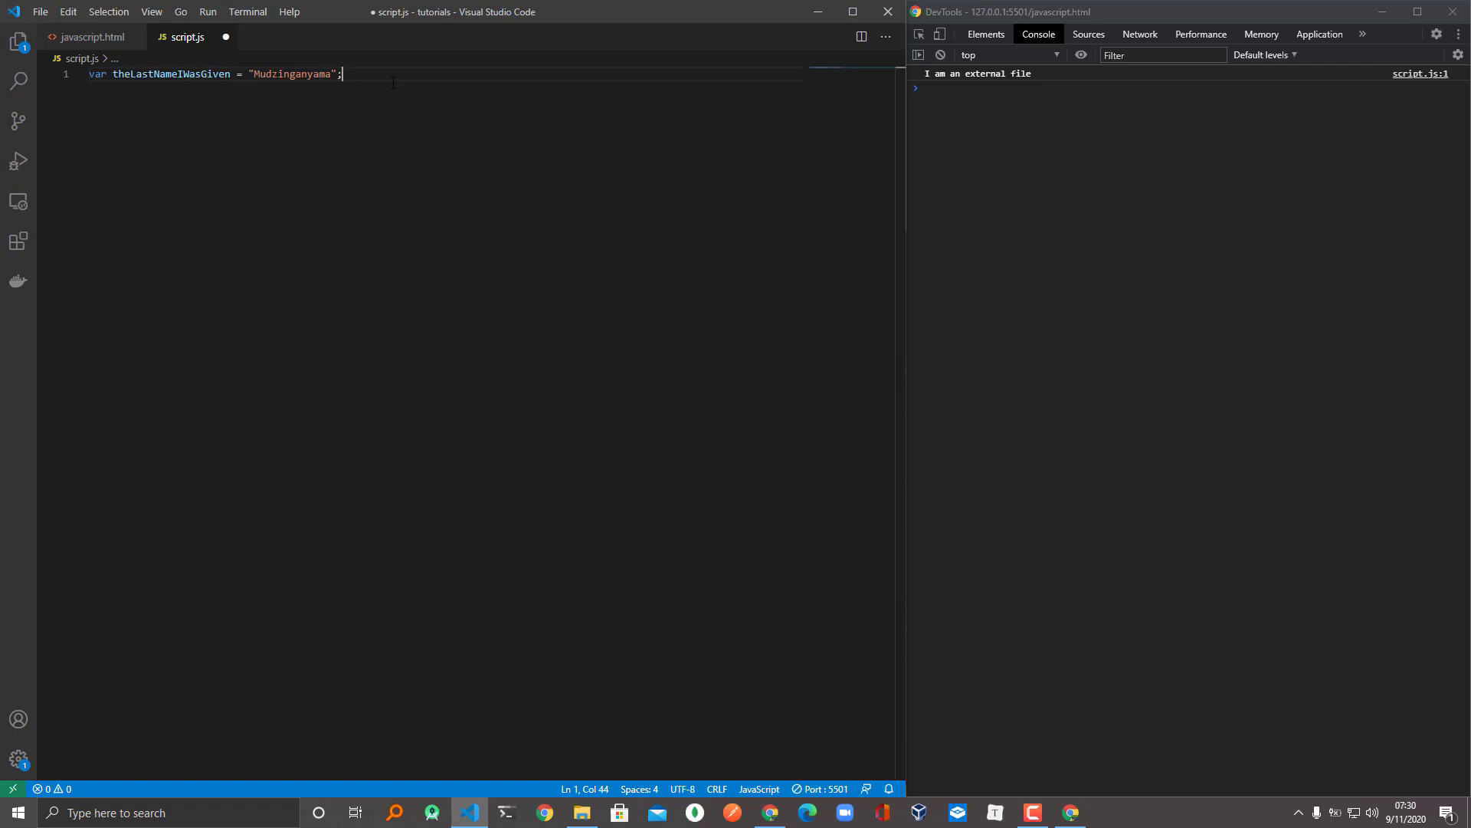
Step: Add a second line console.log(theLastNameIWasGiven) so the console prints Mudzinganyama
{"action": "key", "text": "enter"}
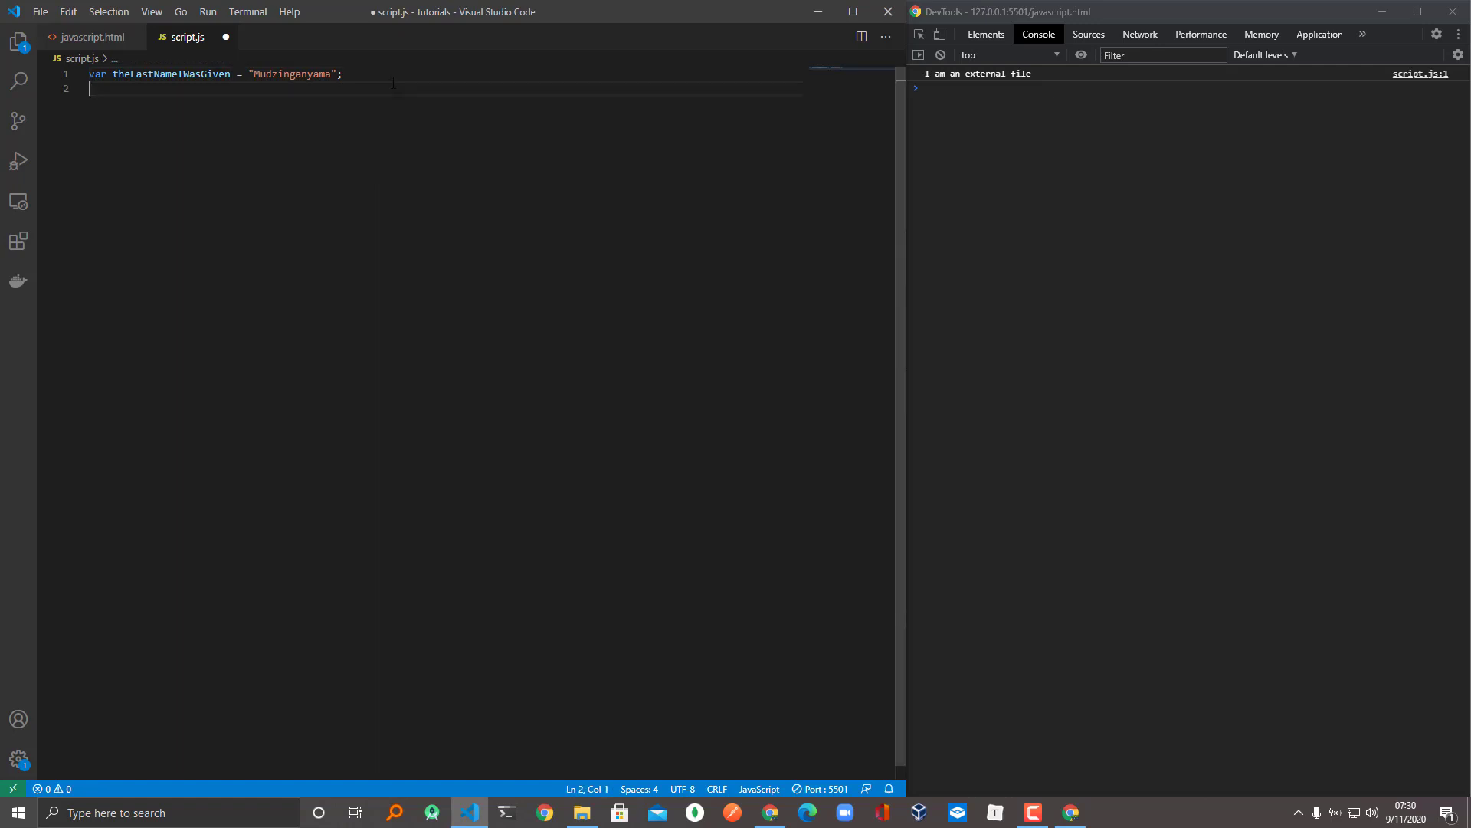
{"action": "type", "text": "console"}
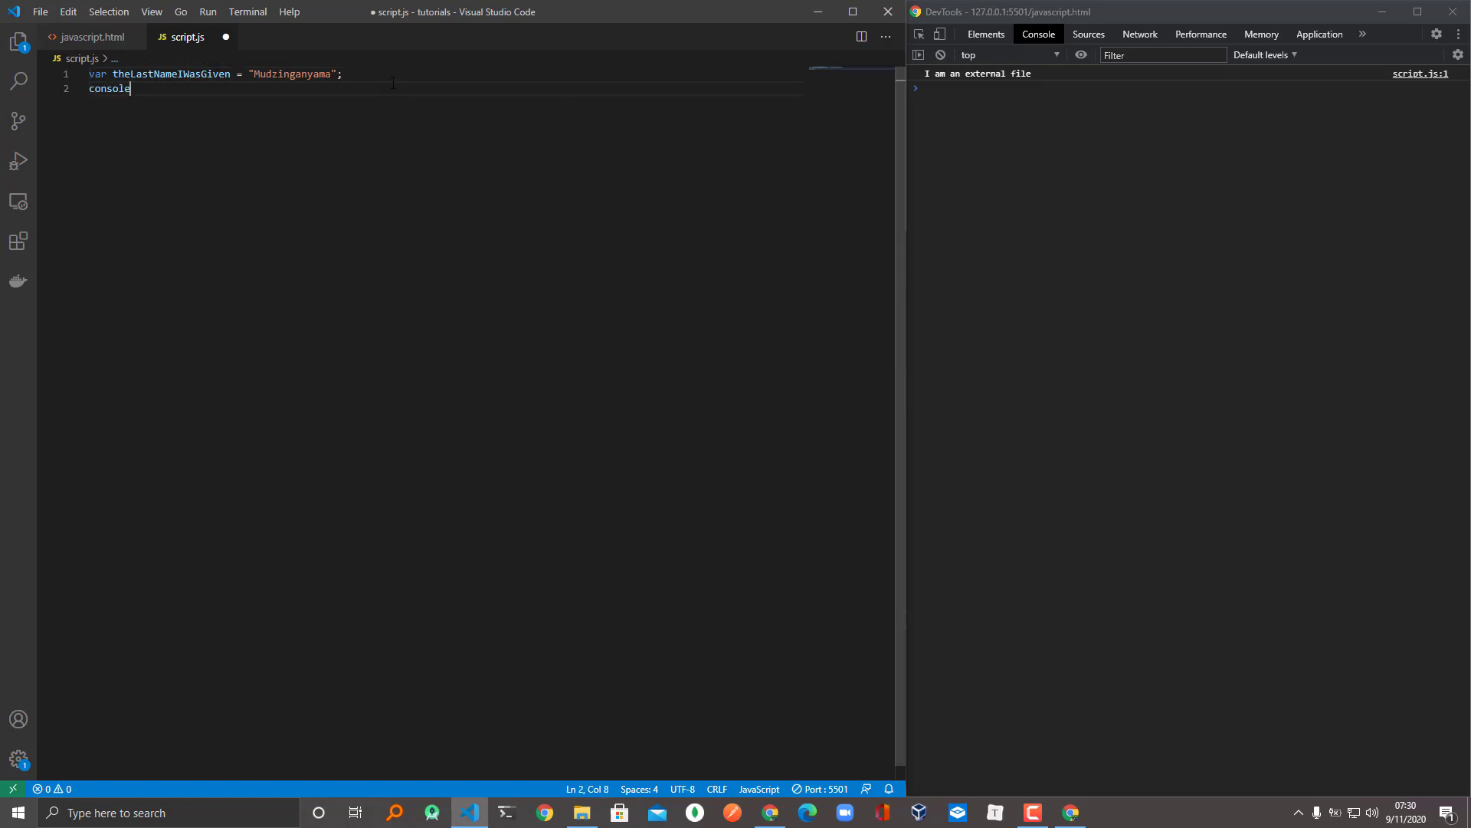
{"action": "type", "text": ".log("}
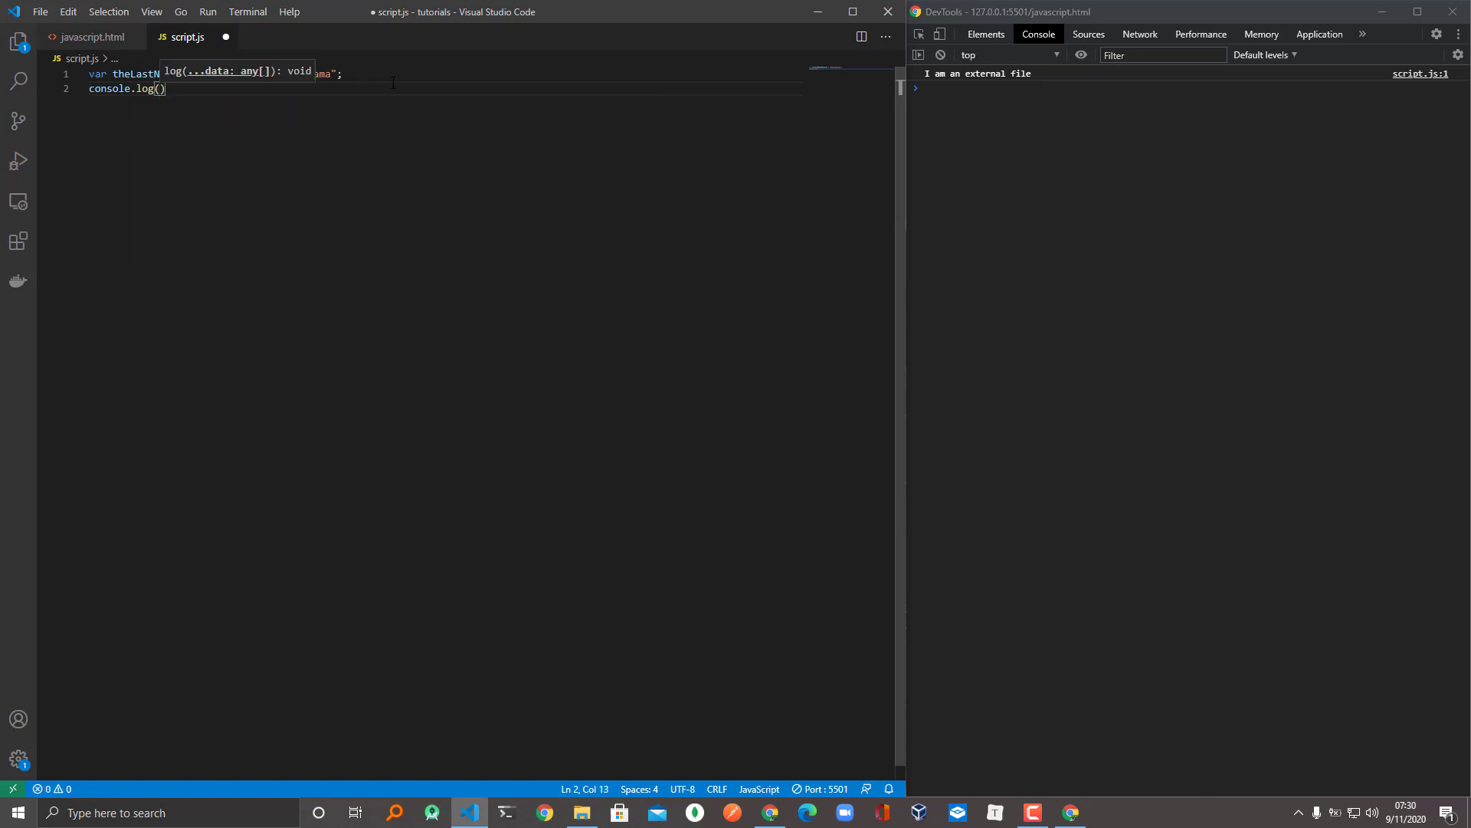
{"action": "type", "text": "theLastNameIWasGiven"}
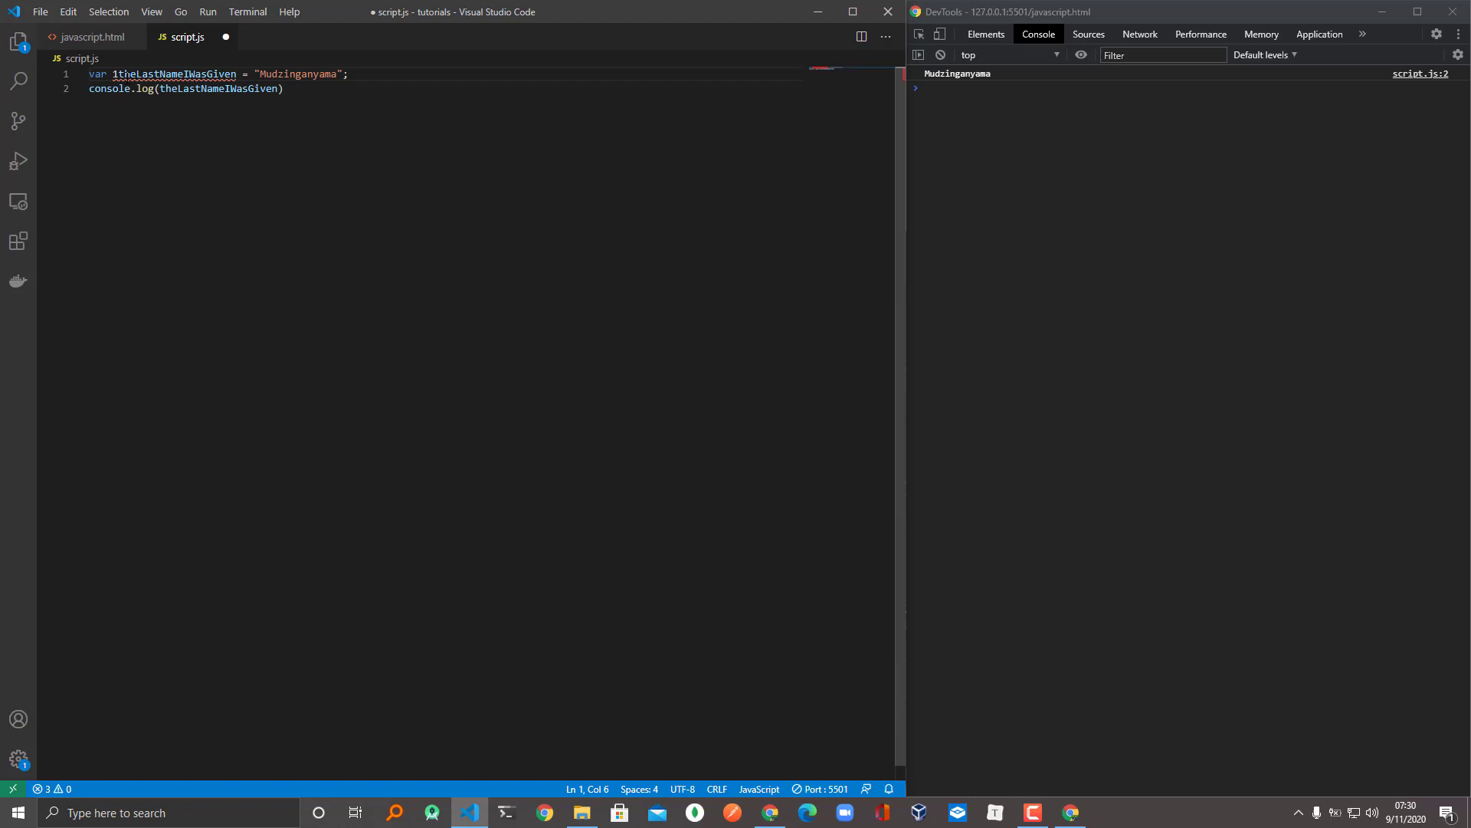
{"action": "mouse_move", "coordinate": [173, 73]}
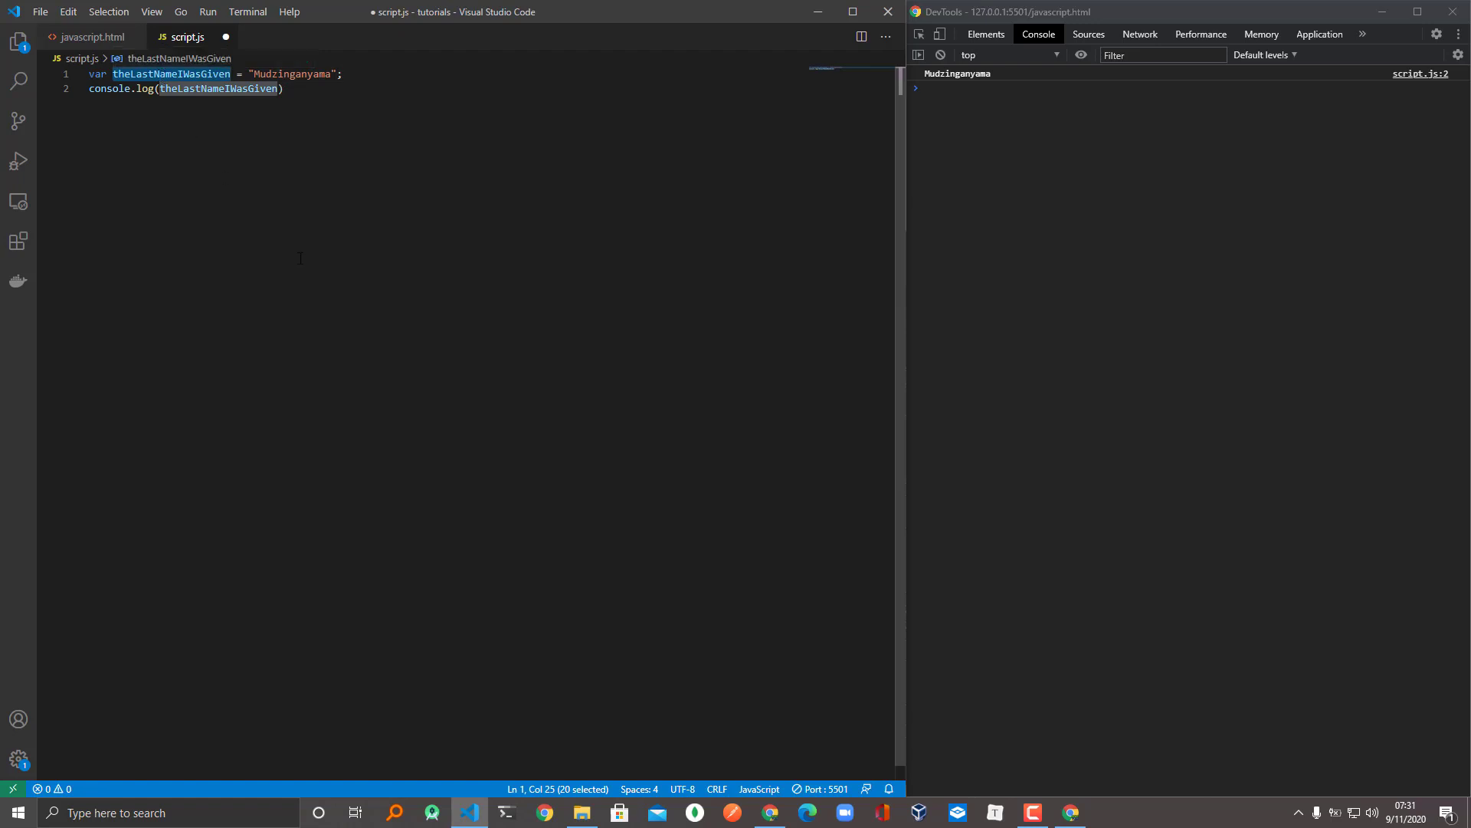
{"action": "mouse_move", "coordinate": [141, 142]}
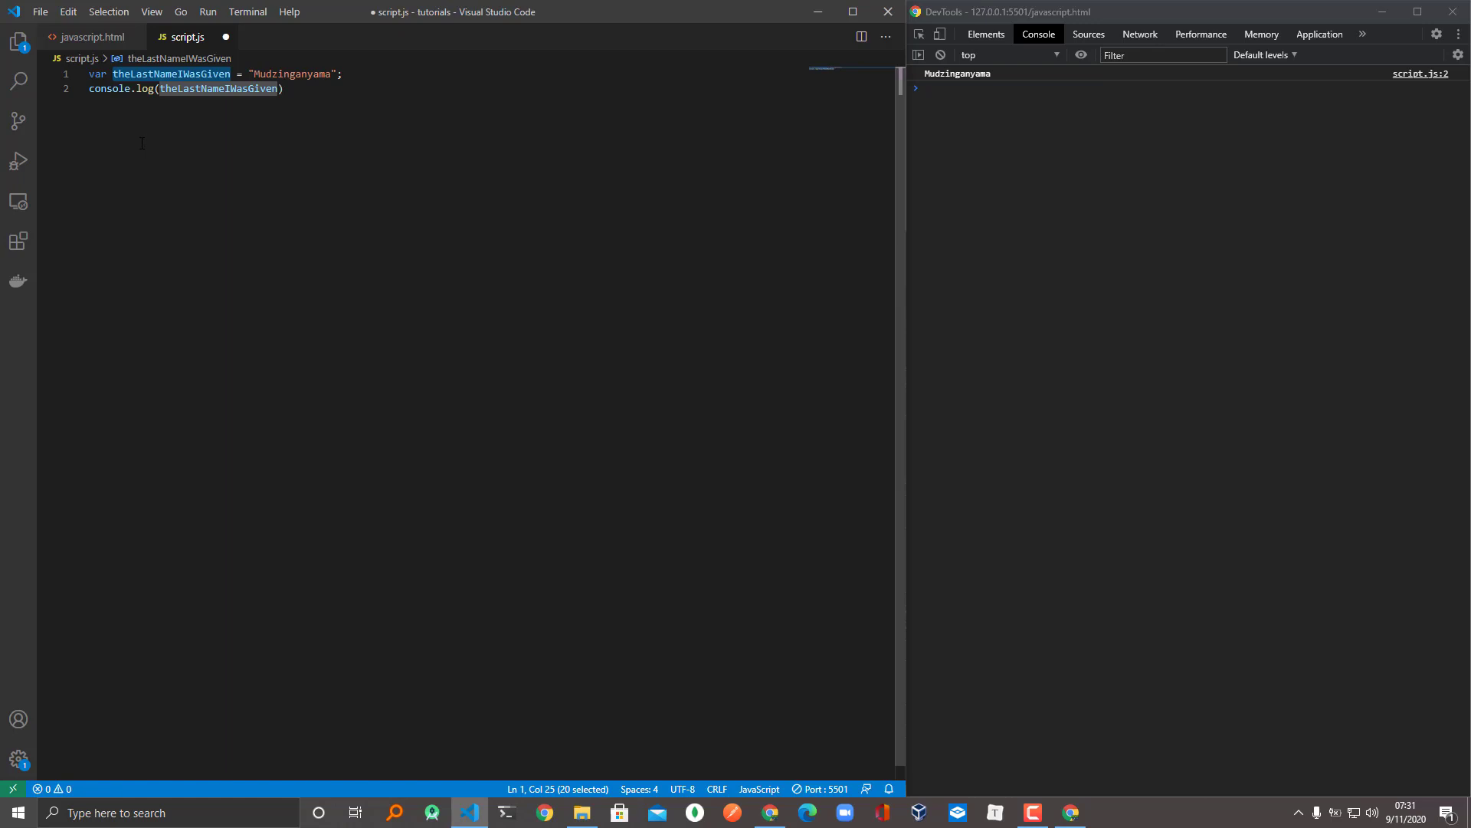
Step: Cycle the variable name through reserved words if, var, true, false and function, each flagged as an error
{"action": "type", "text": "if"}
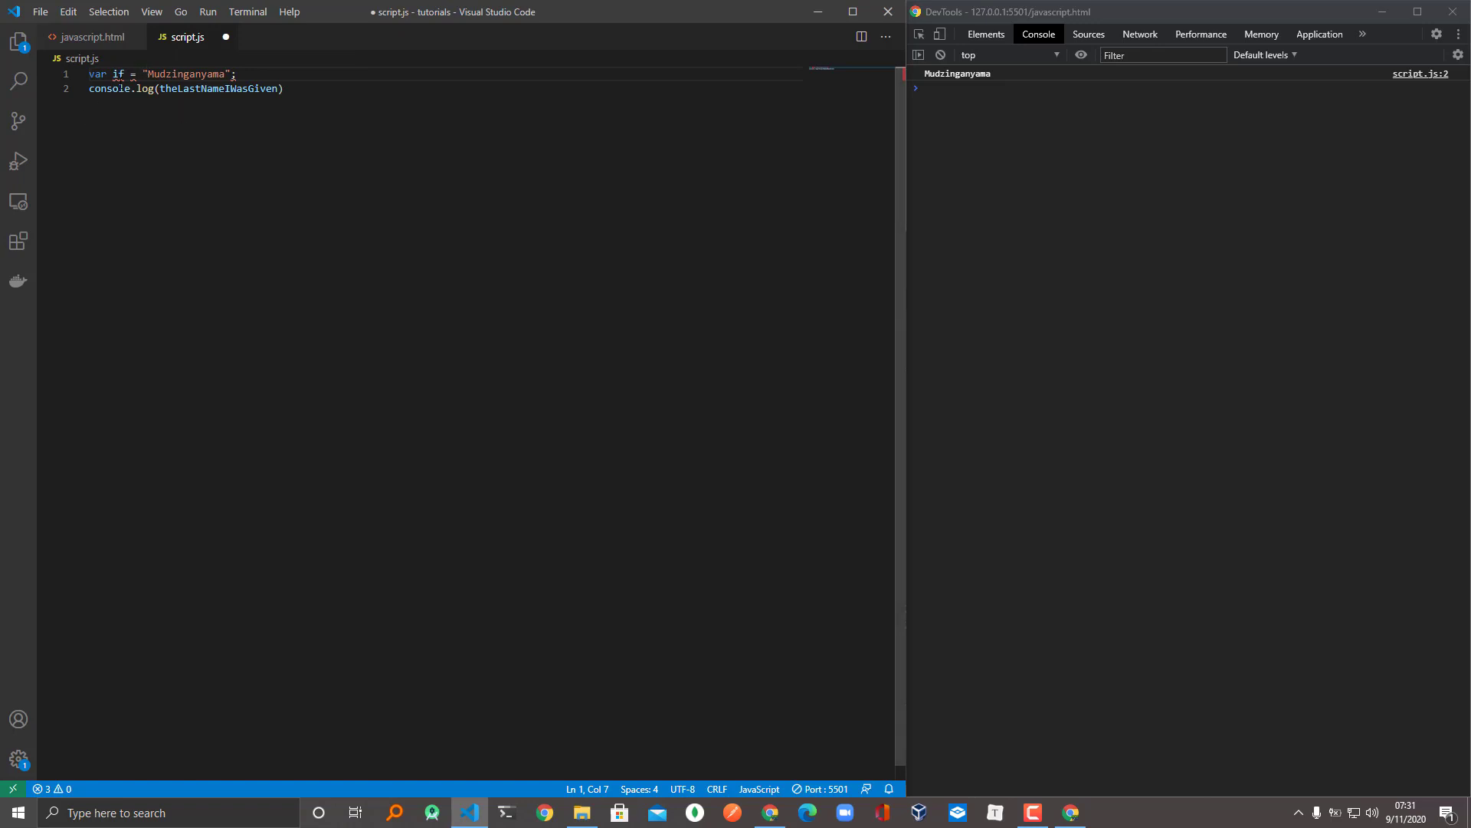
{"action": "double_click", "coordinate": [118, 74]}
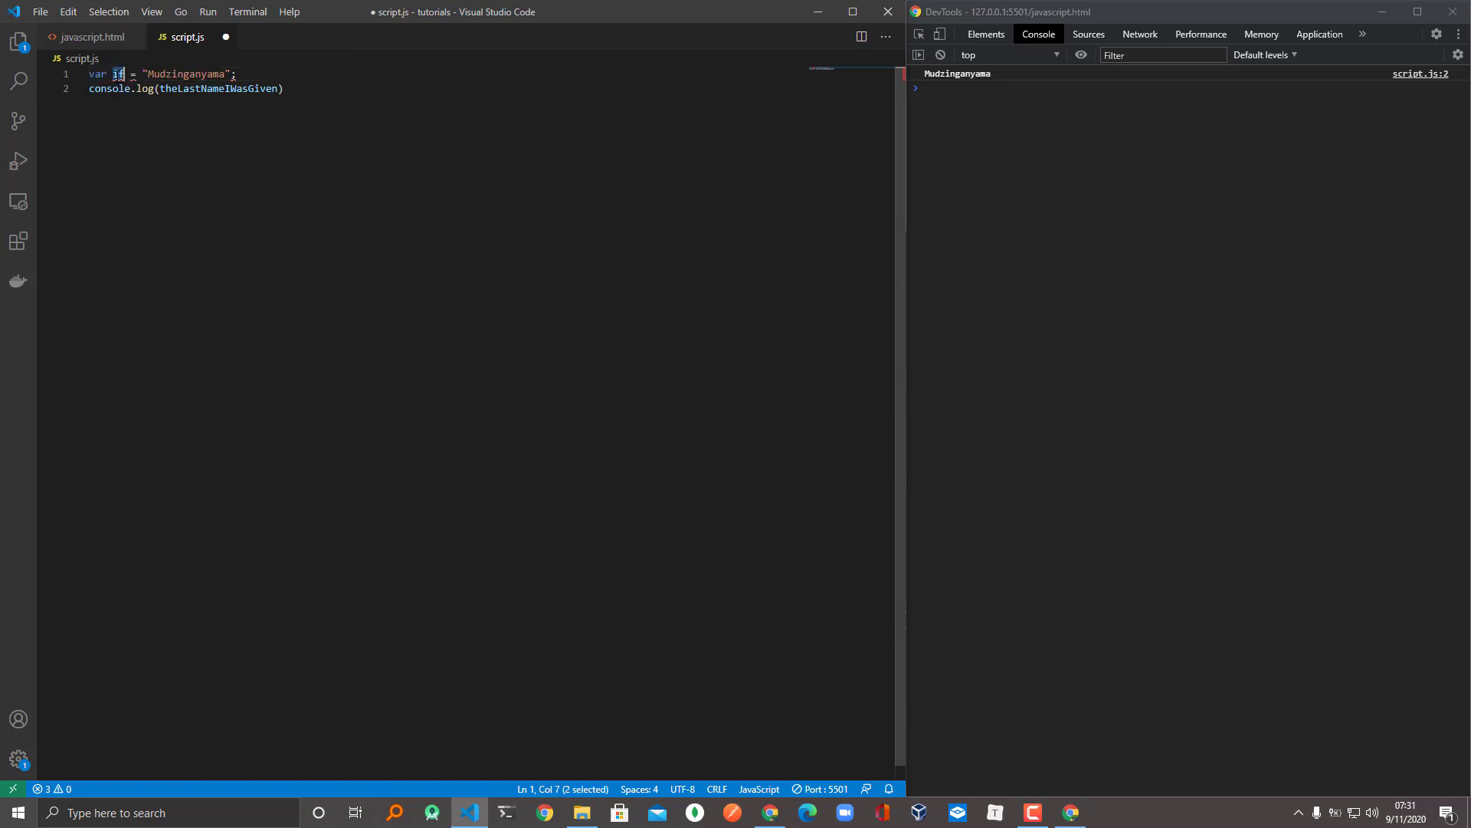
{"action": "type", "text": "var"}
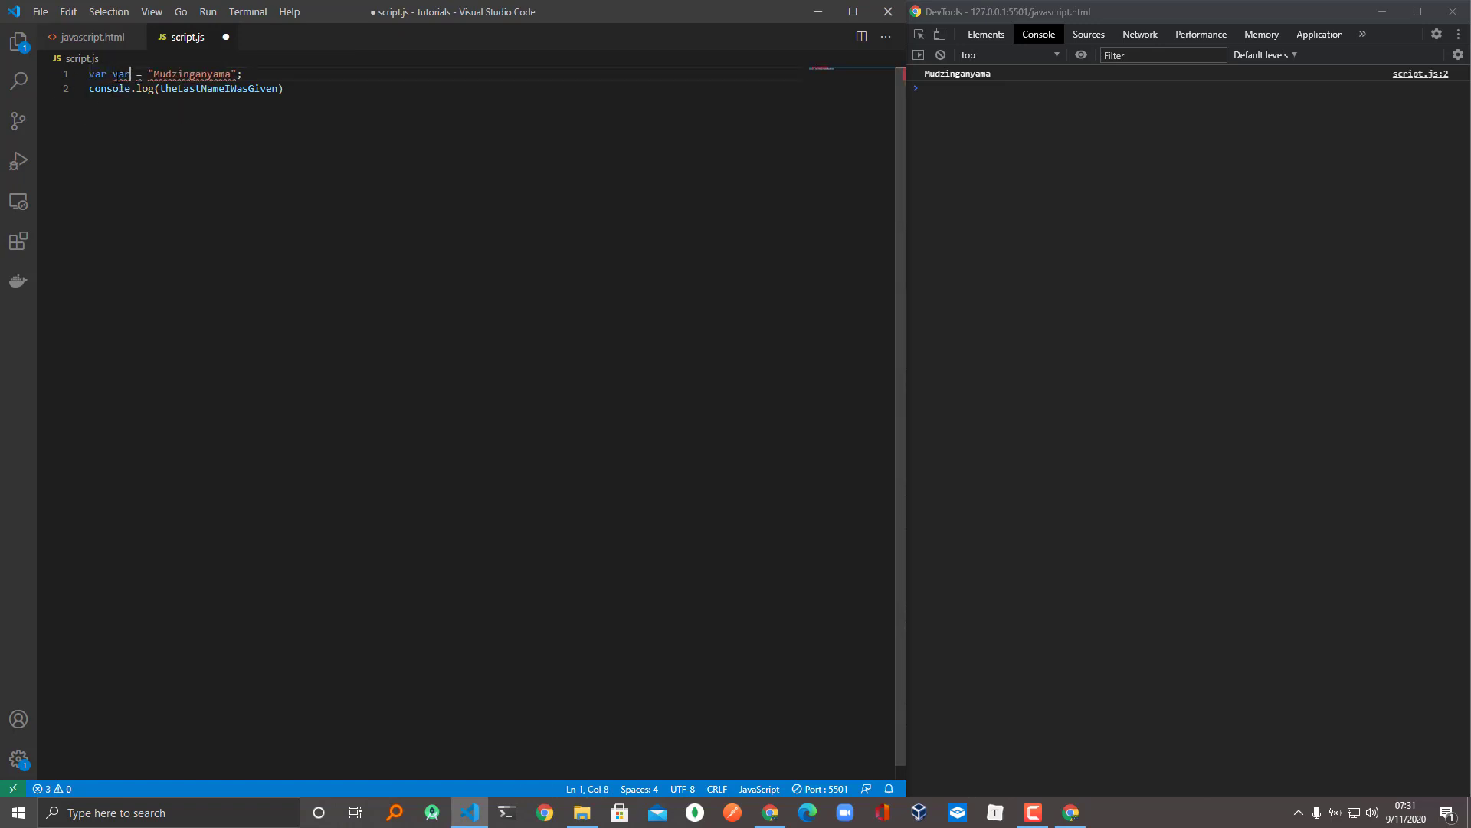
{"action": "double_click", "coordinate": [119, 74]}
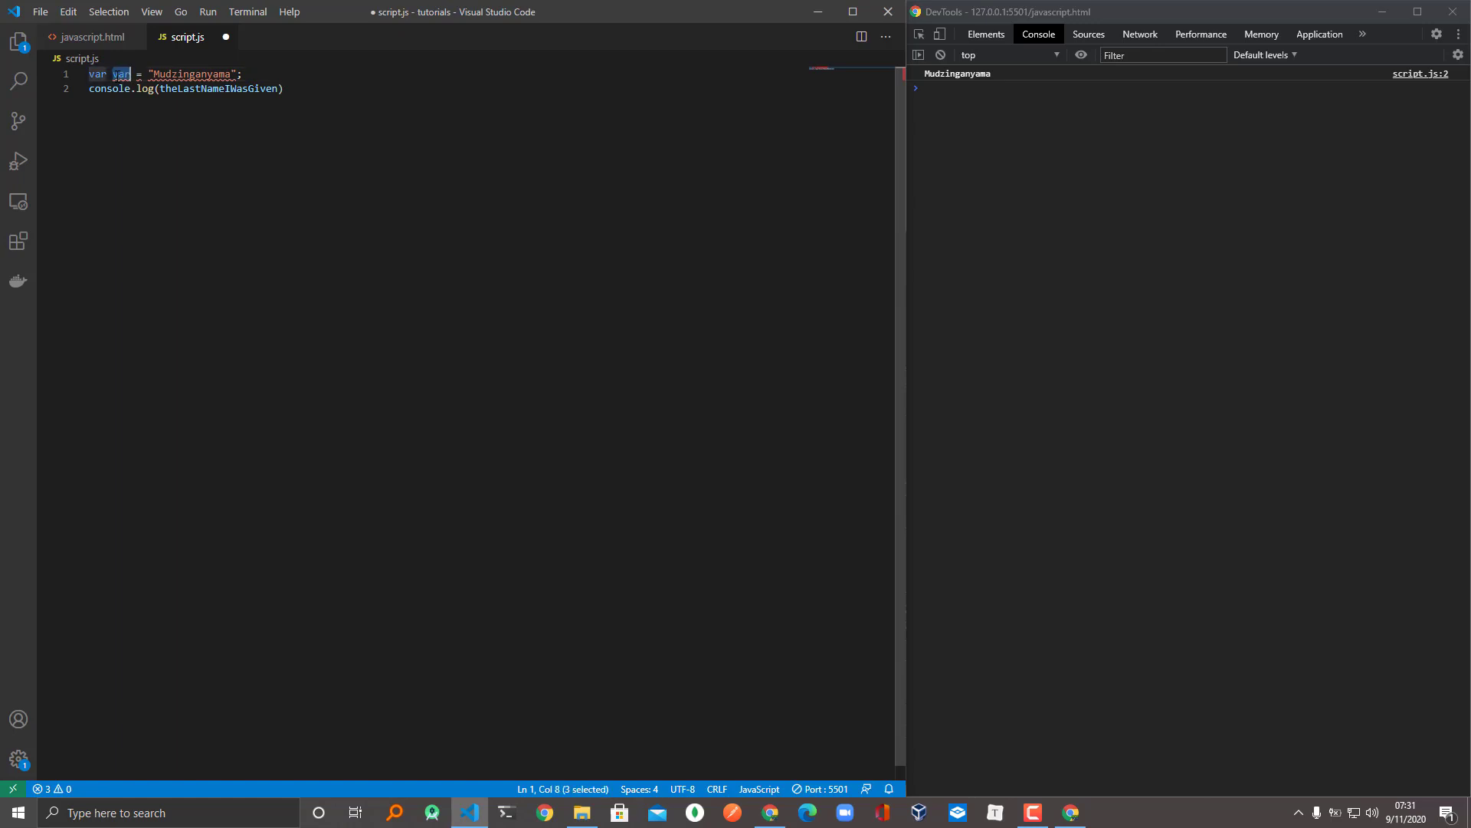
{"action": "type", "text": "true"}
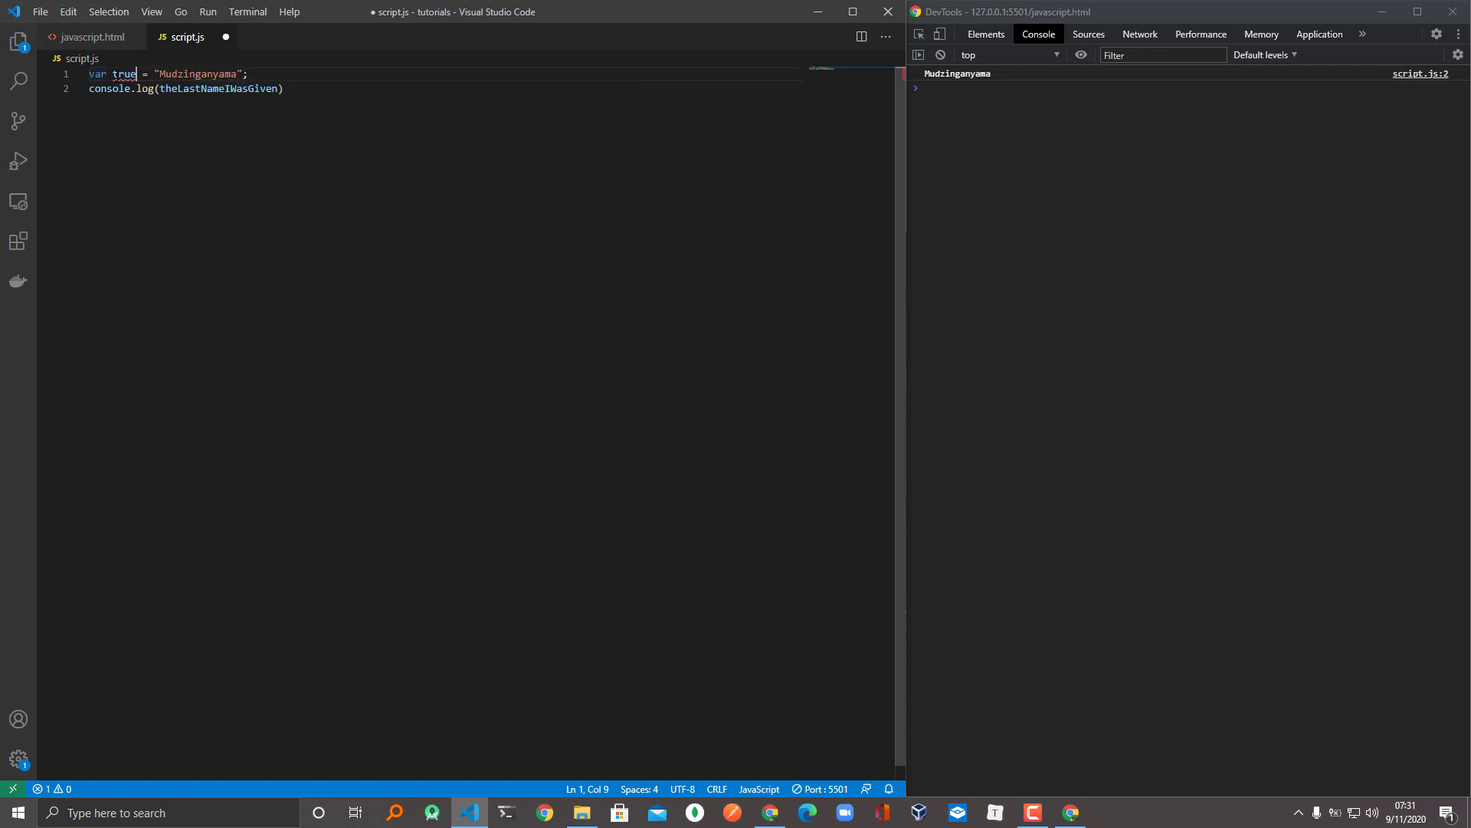
{"action": "key", "text": "Backspace"}
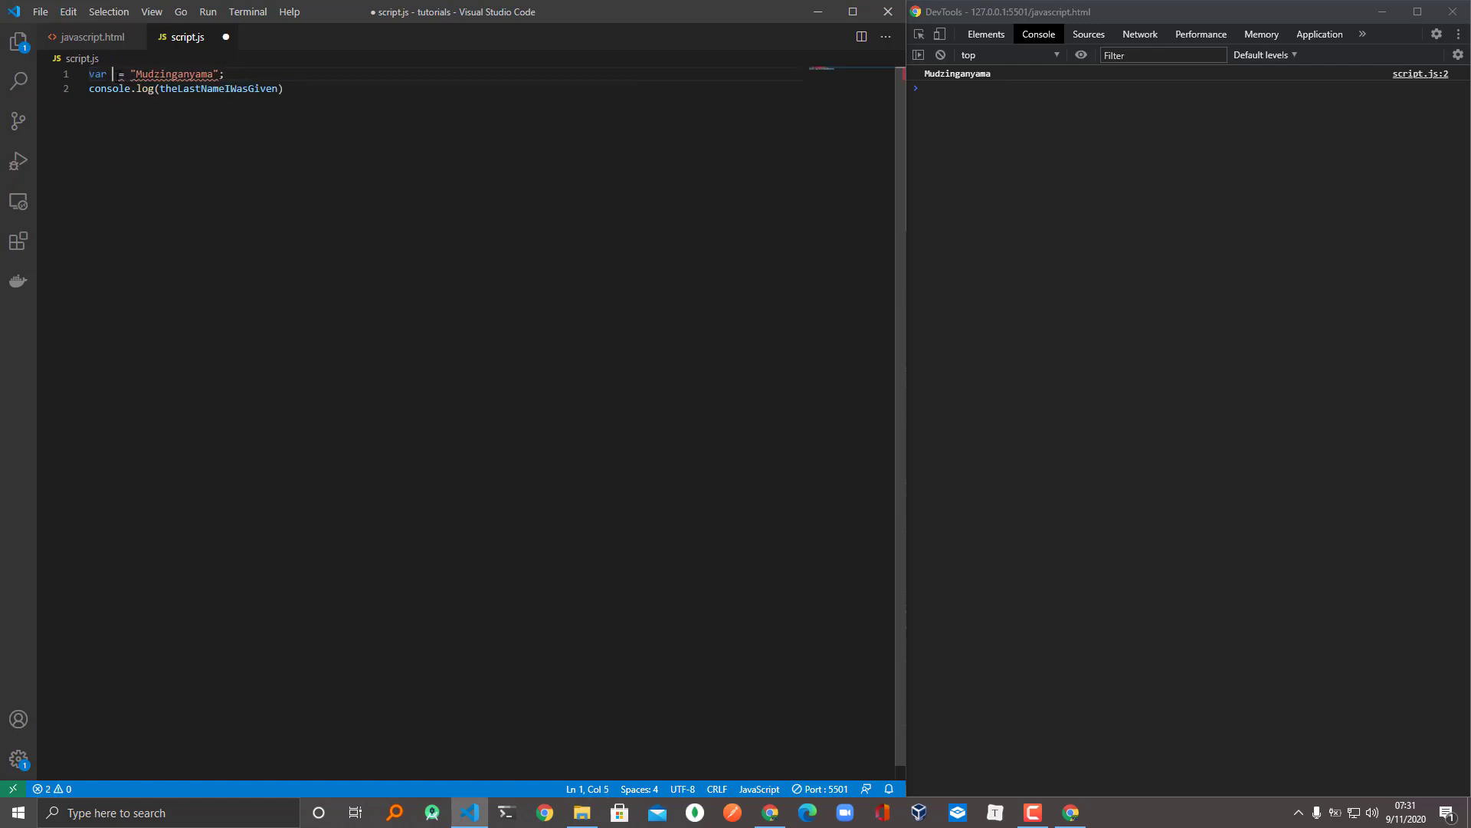
{"action": "type", "text": "false"}
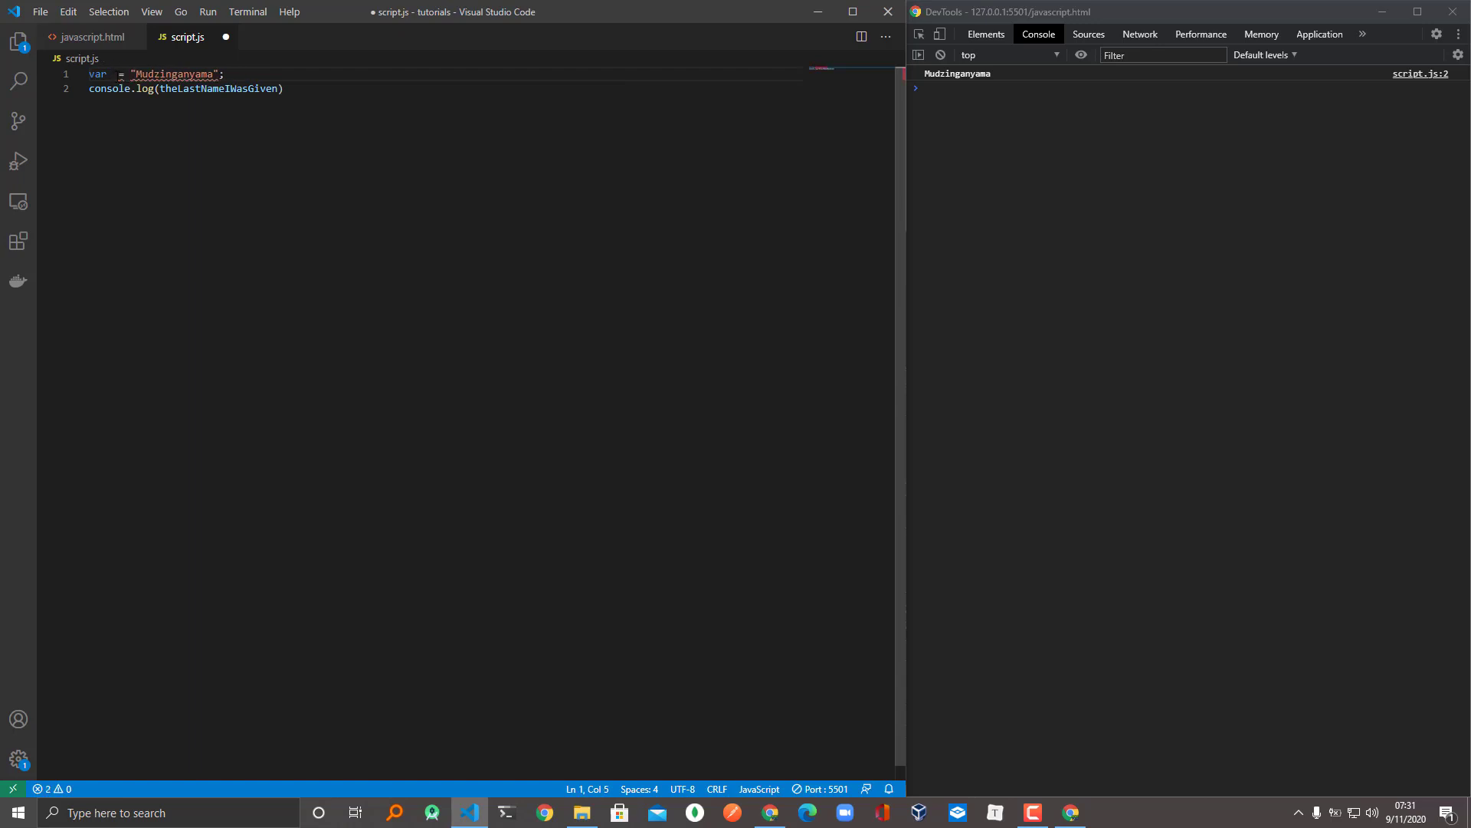
{"action": "type", "text": "function"}
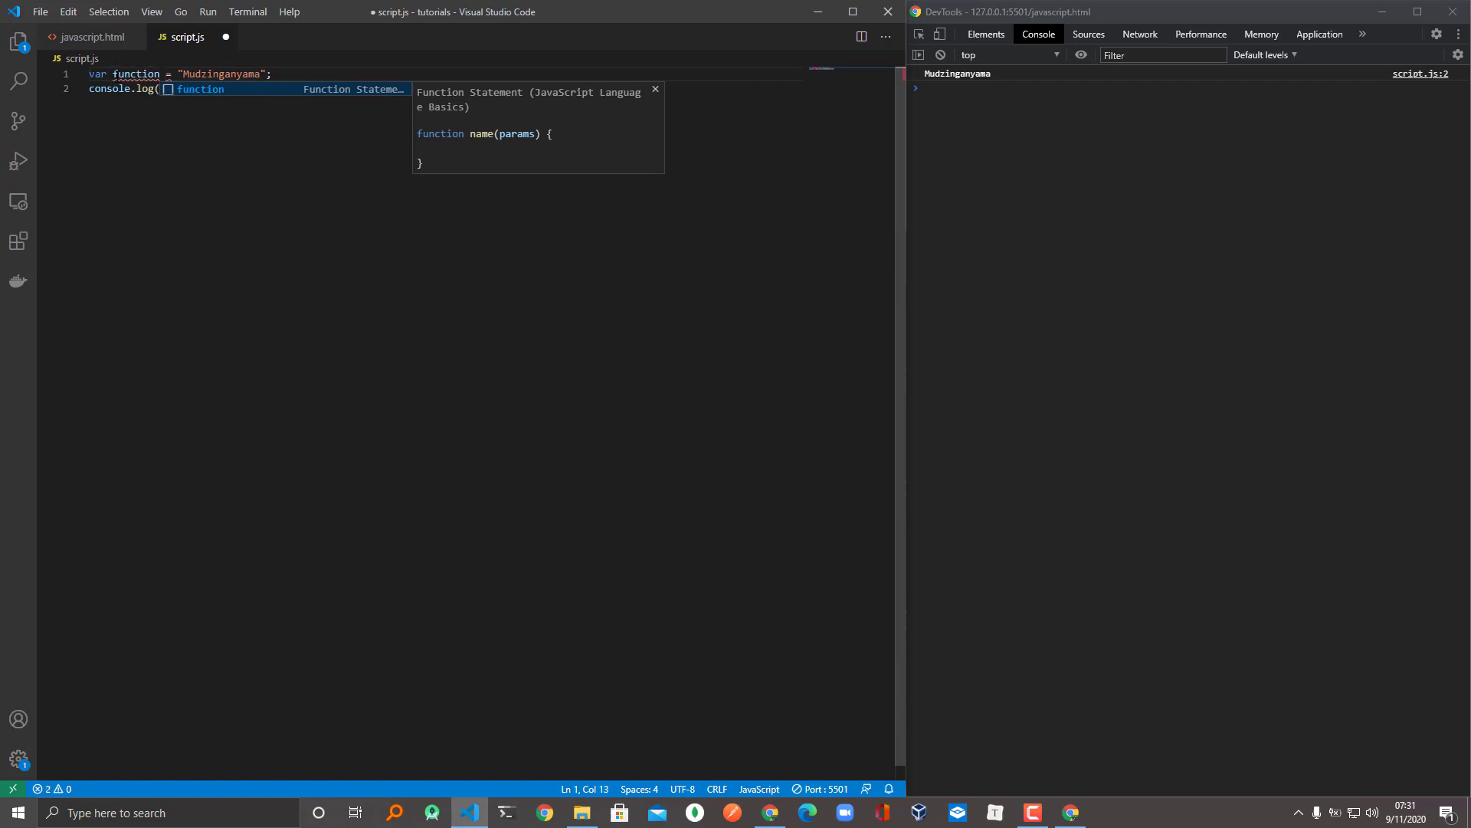
{"action": "type", "text": "theLastNameIWasGiven)"}
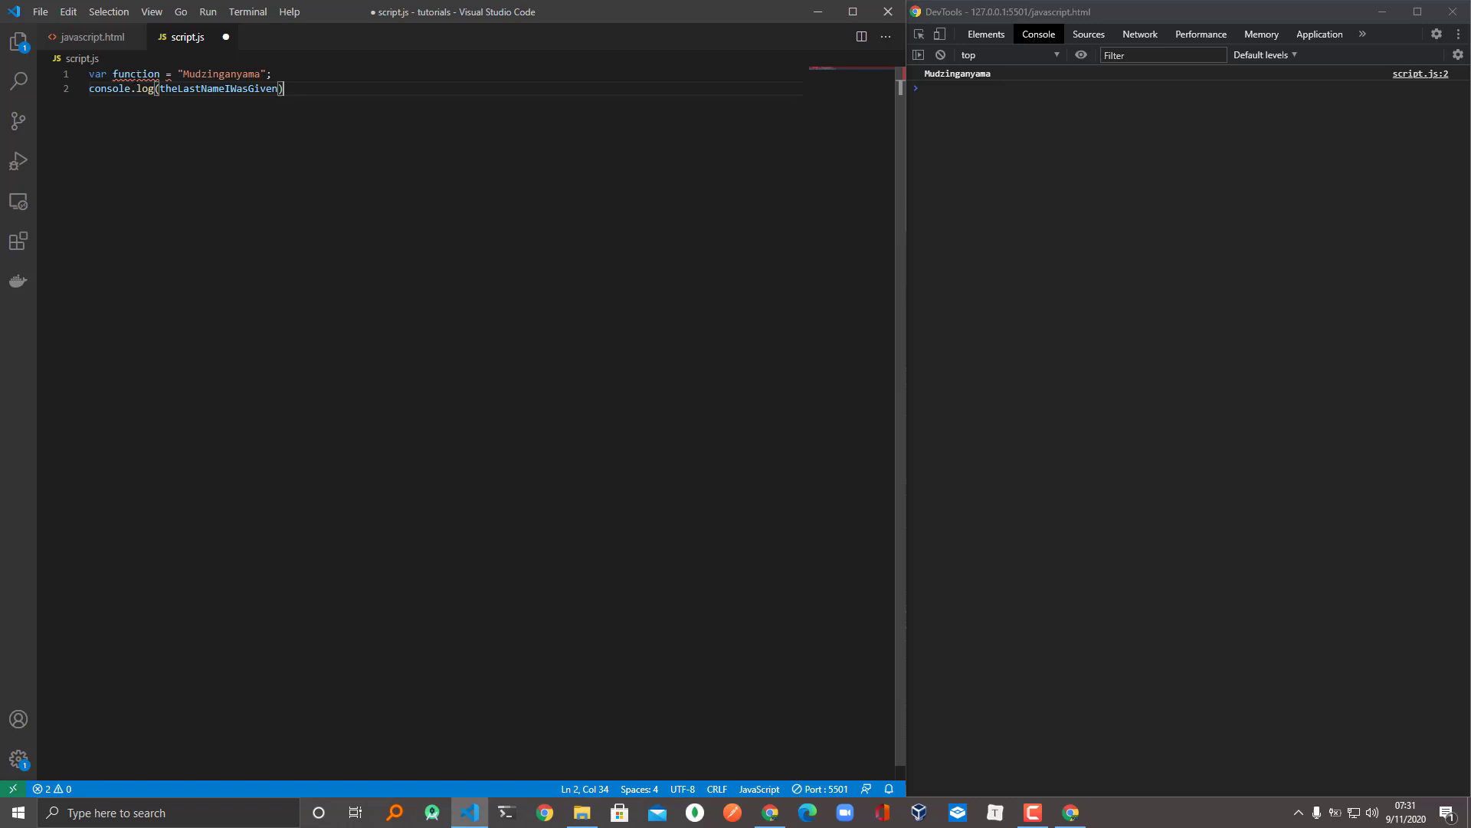
{"action": "mouse_move", "coordinate": [134, 73]}
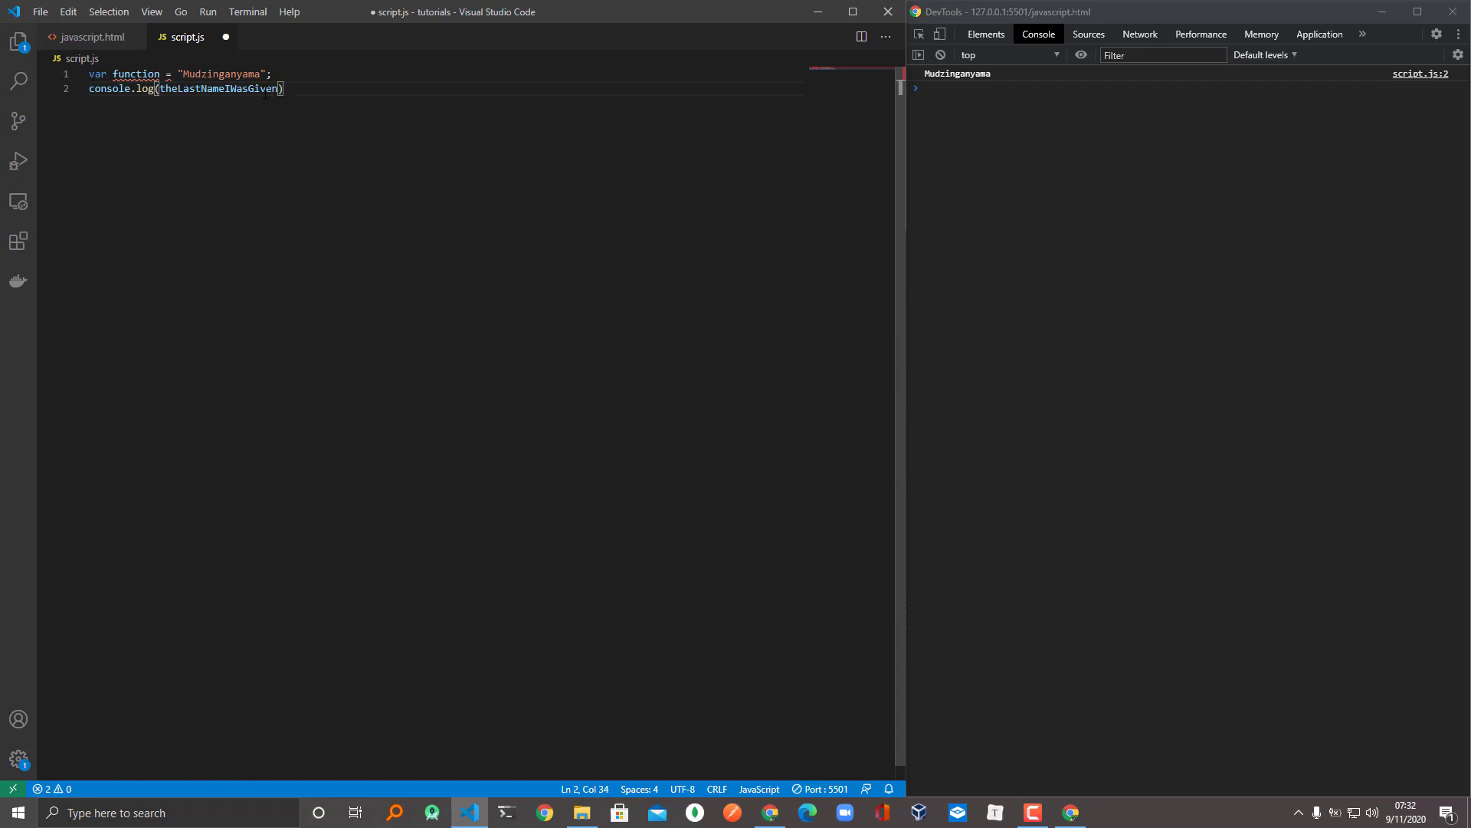
Step: Replace function with the valid name theLastNameIWasGiven2, clearing the errors
{"action": "double_click", "coordinate": [135, 74]}
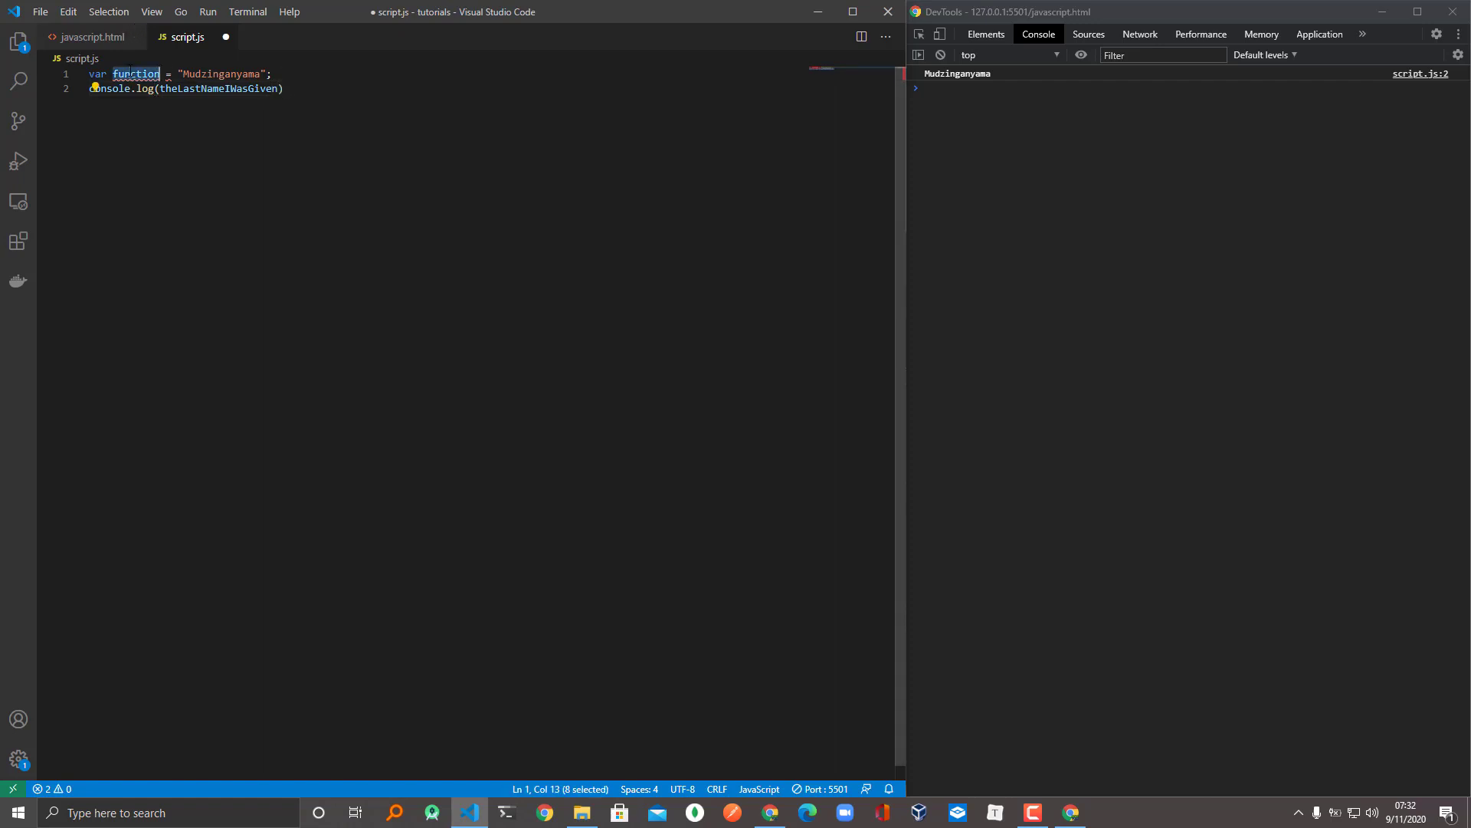
{"action": "type", "text": "theLastNameIWasGive"}
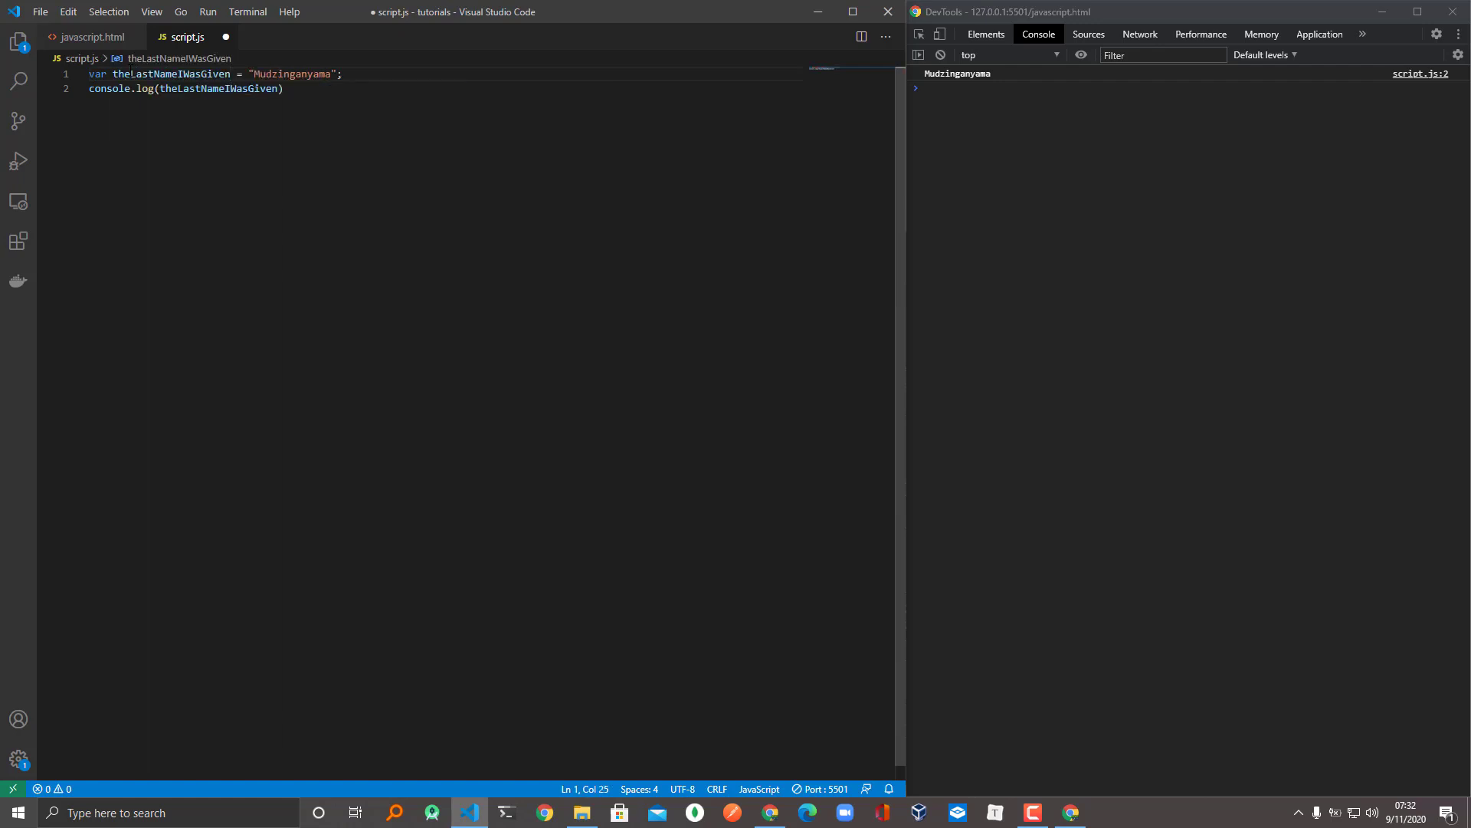
{"action": "type", "text": "2"}
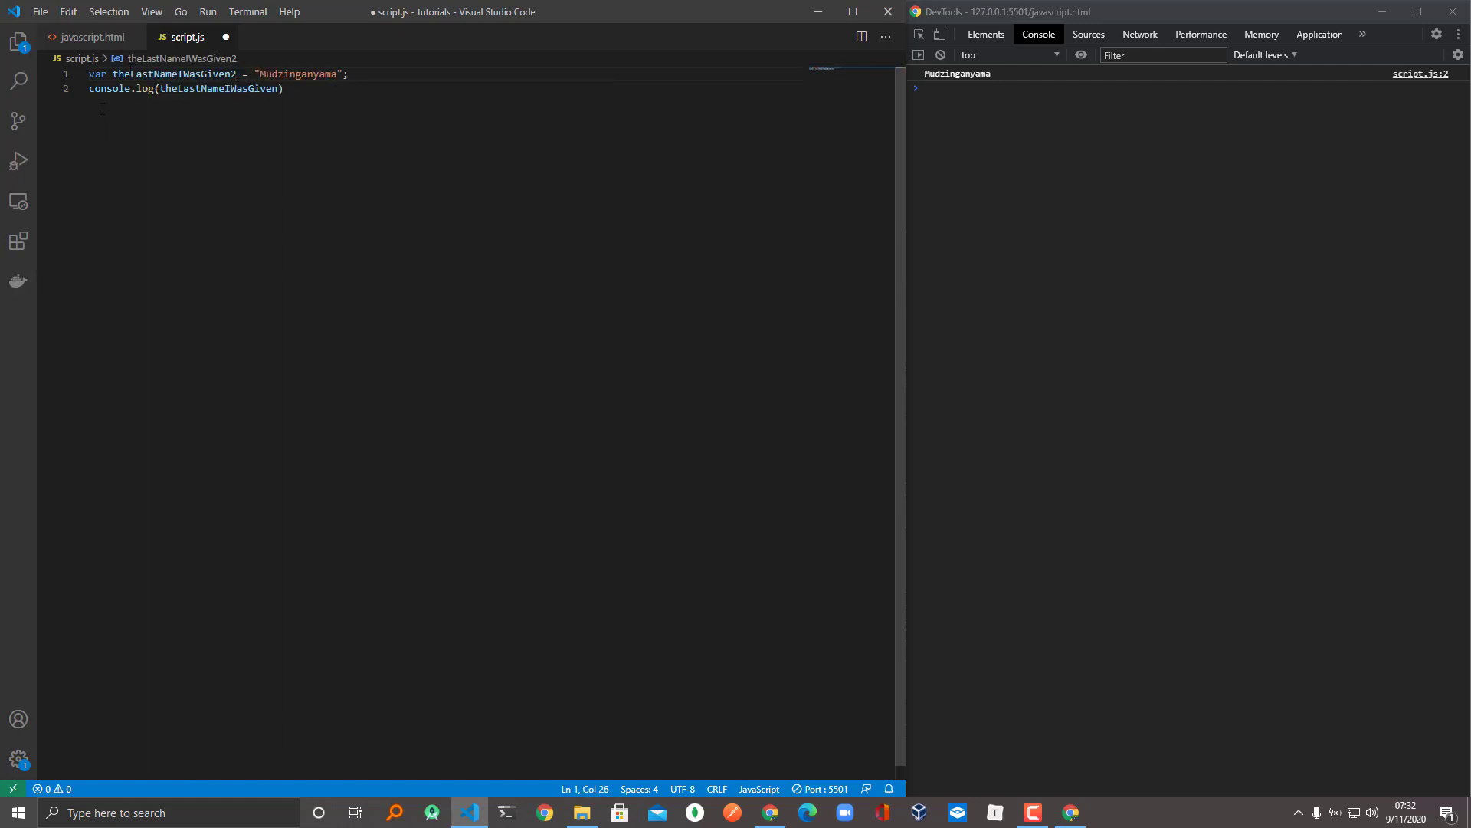